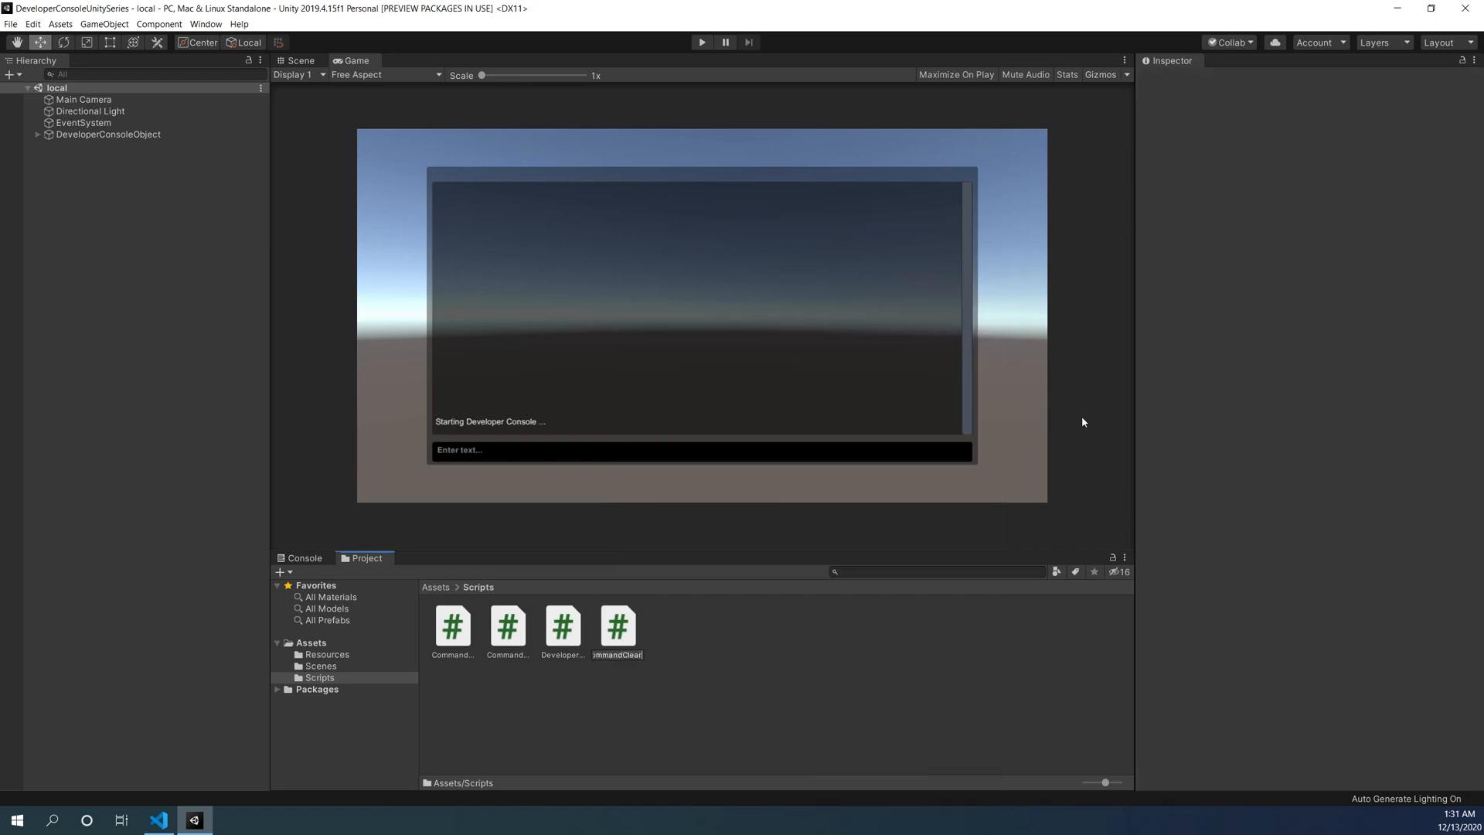
- Select the newly created CommandClear script in the Scripts folder
left_click(453, 626)
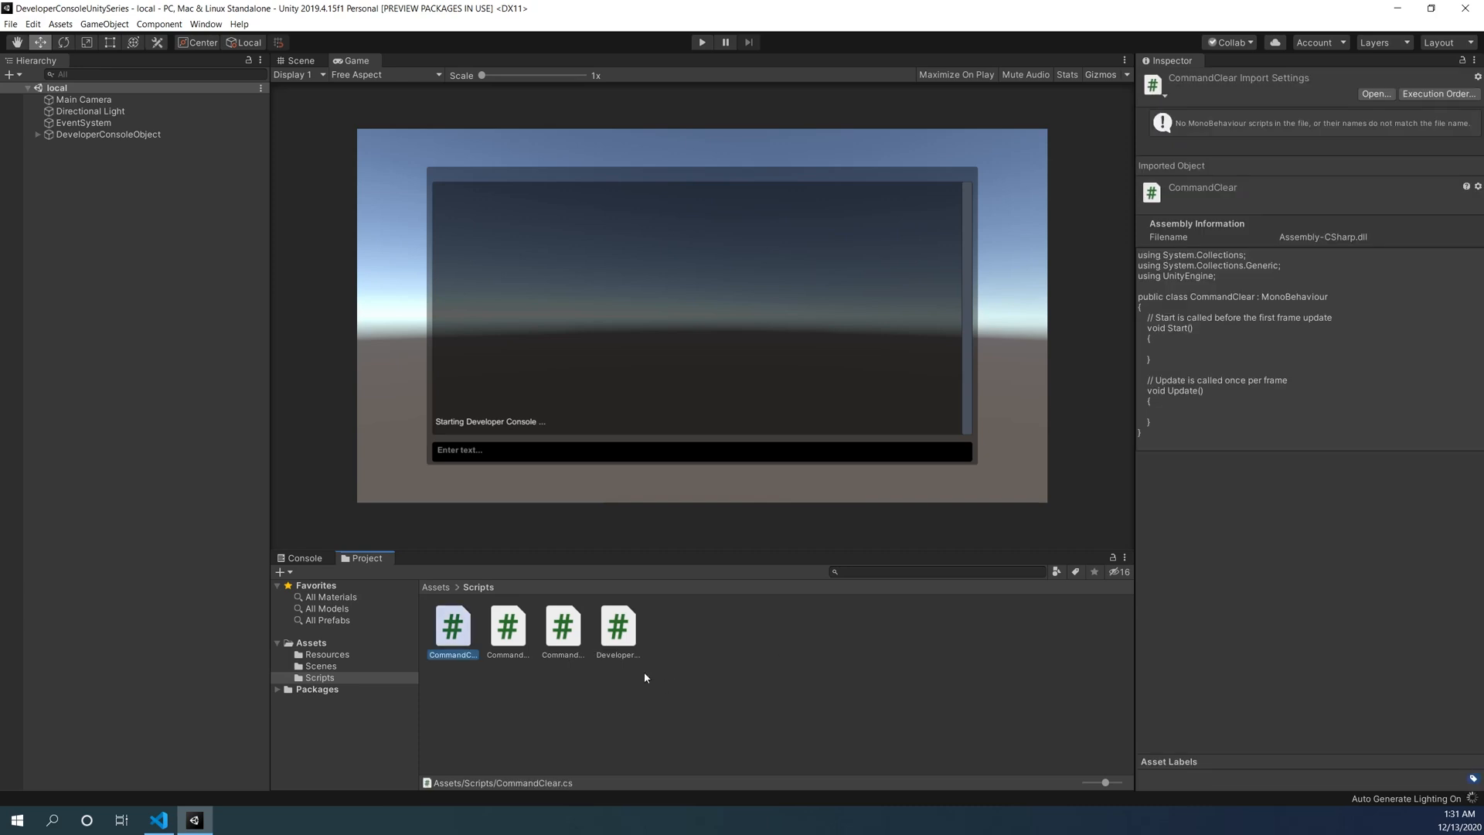
- Add public void ClearConsole() setting consoleText.text to "" below AddMessageToConsole in DeveloperConsole.cs
left_click(158, 819)
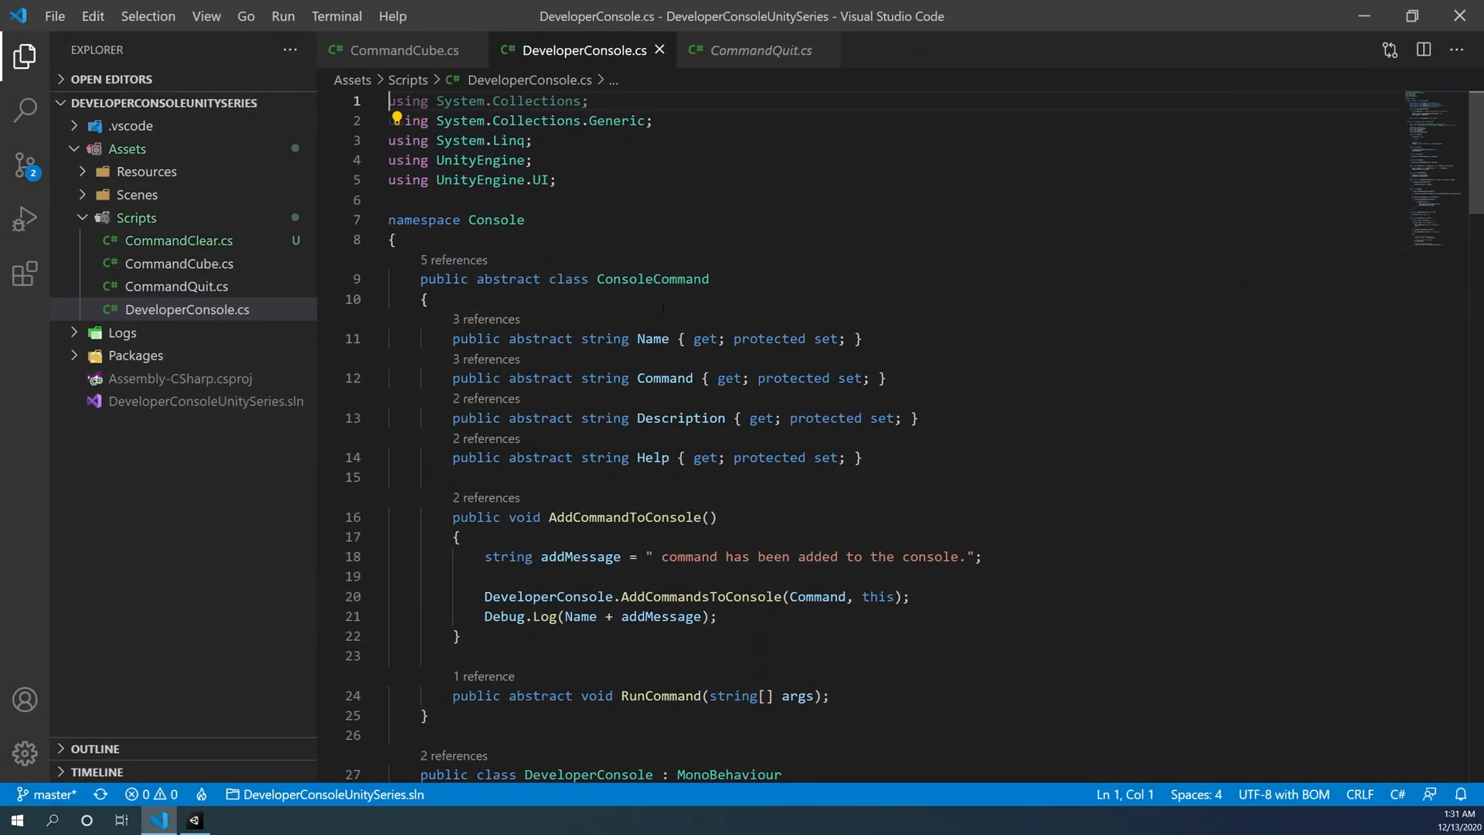
scroll("down", 3)
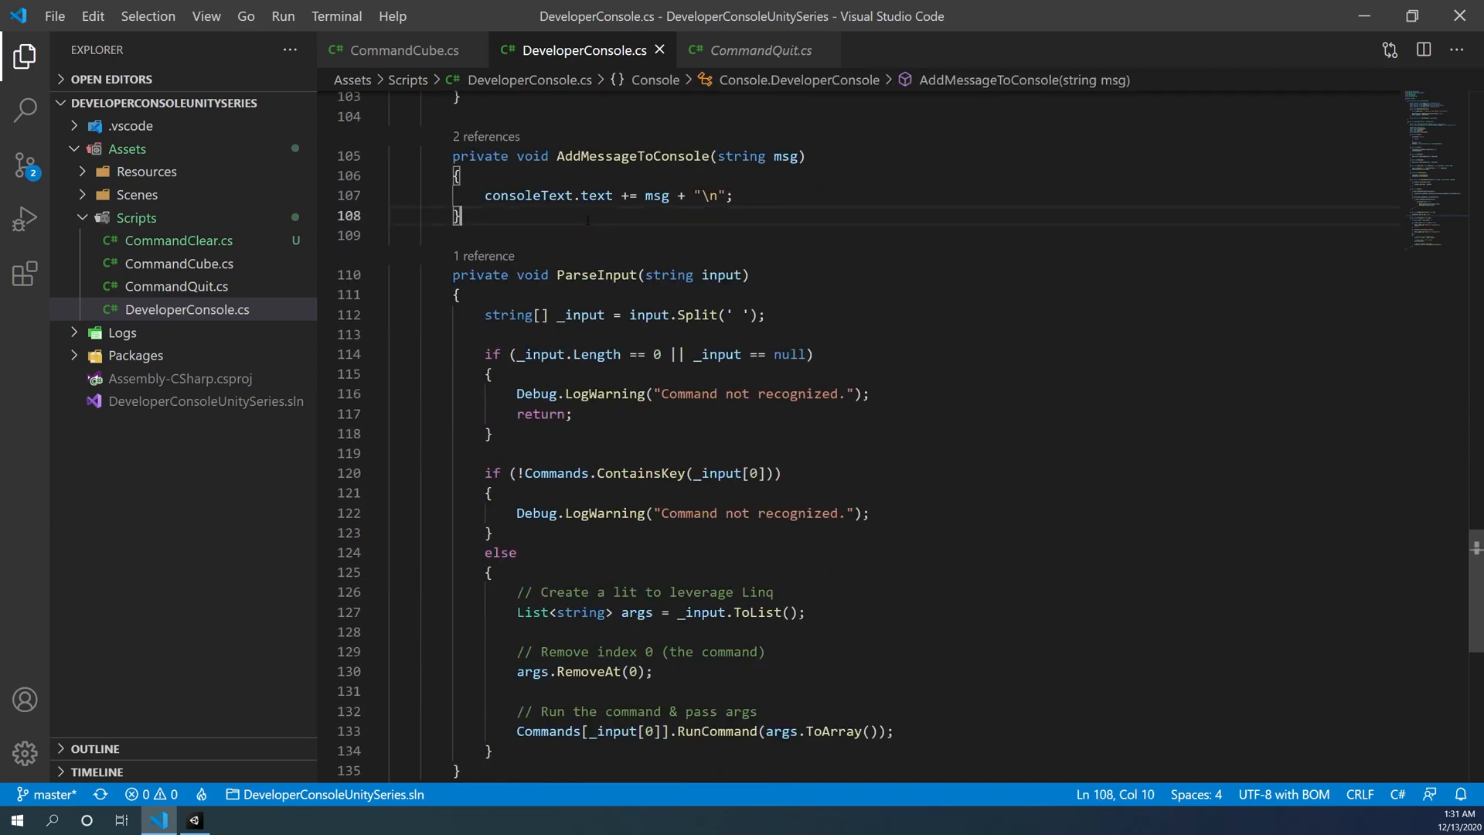
type("public void")
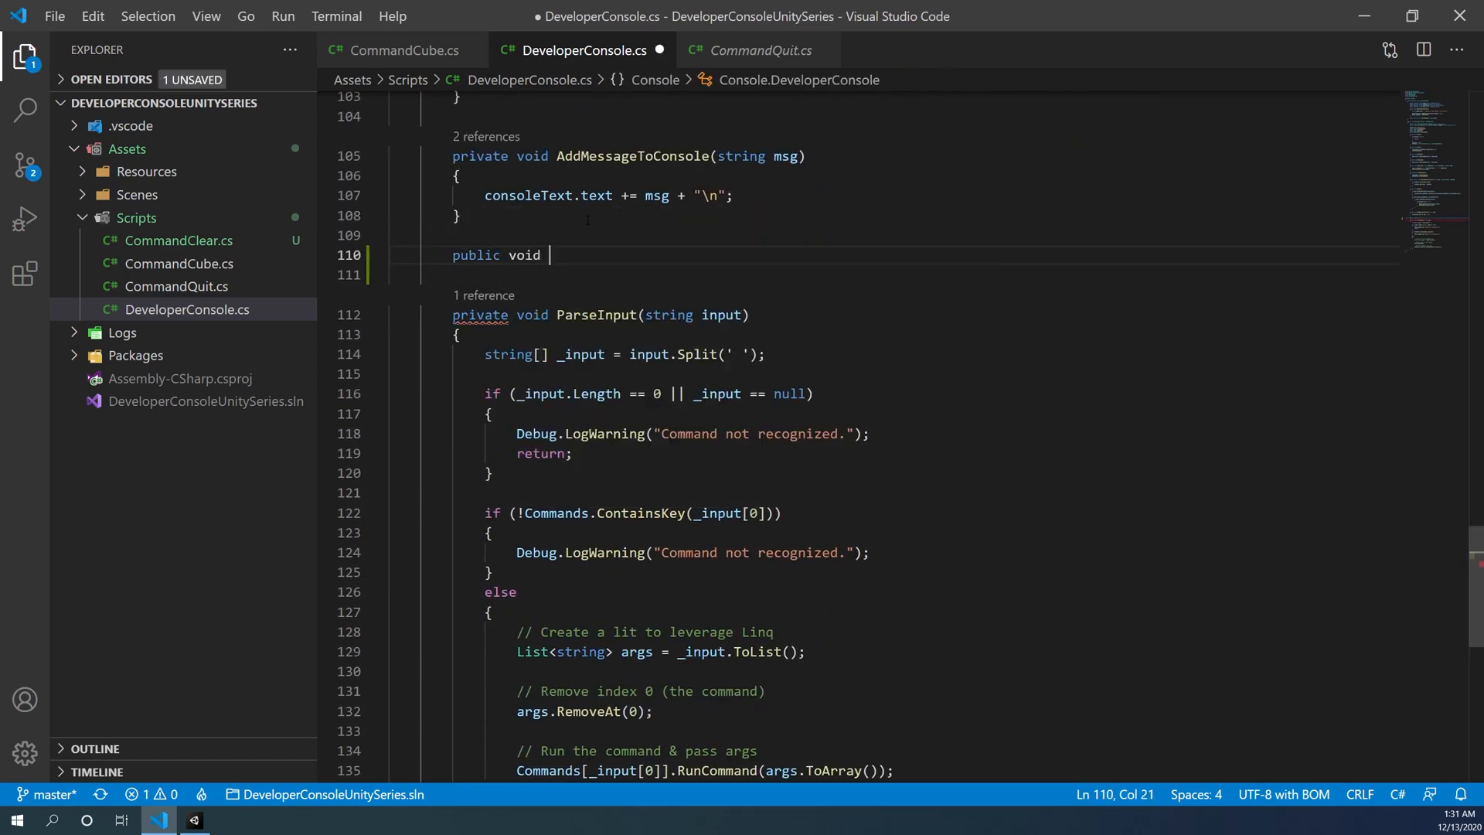
type("ClearConsole(")
type("consoleText")
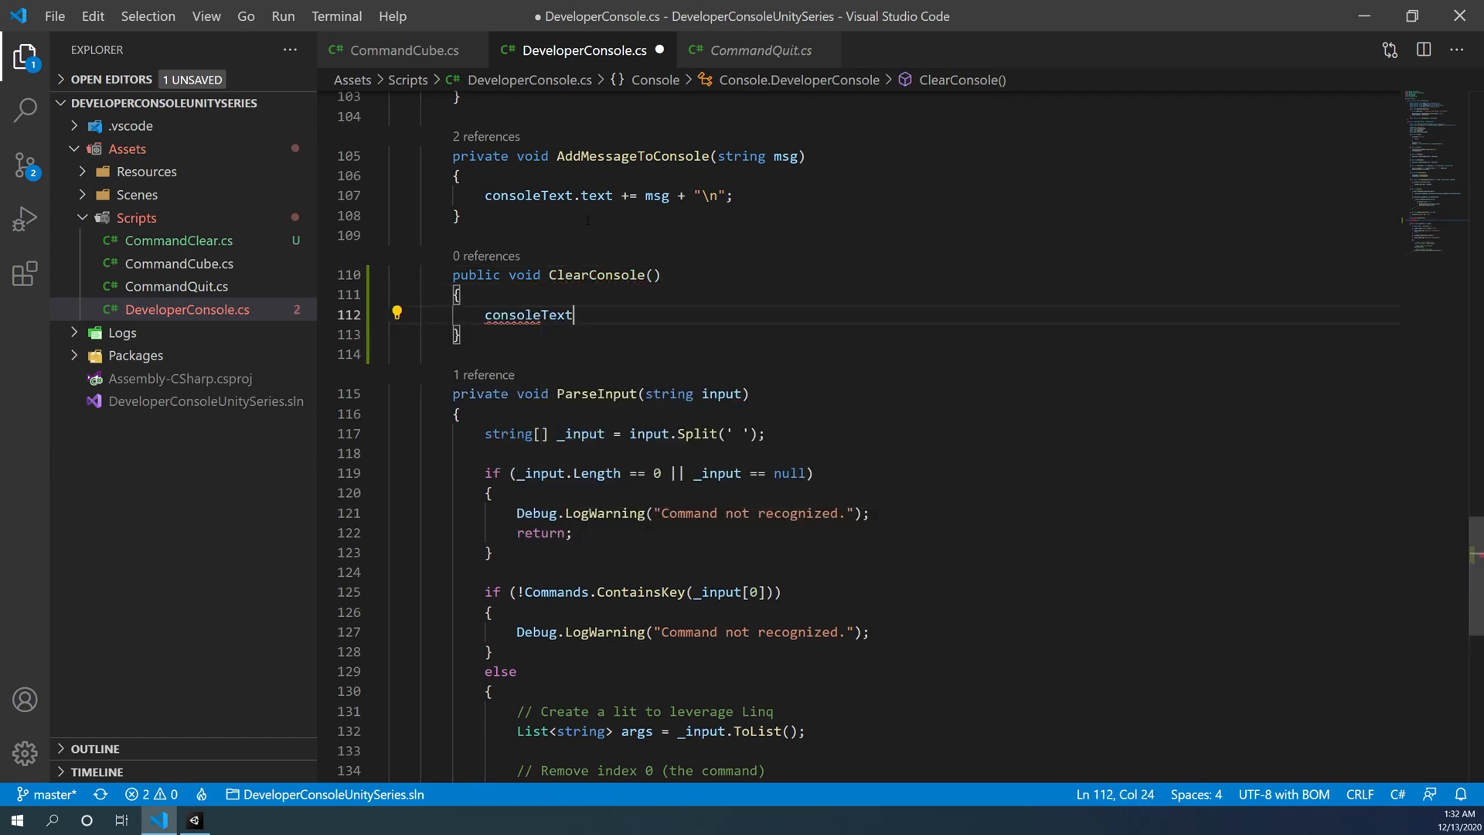
type(".text =")
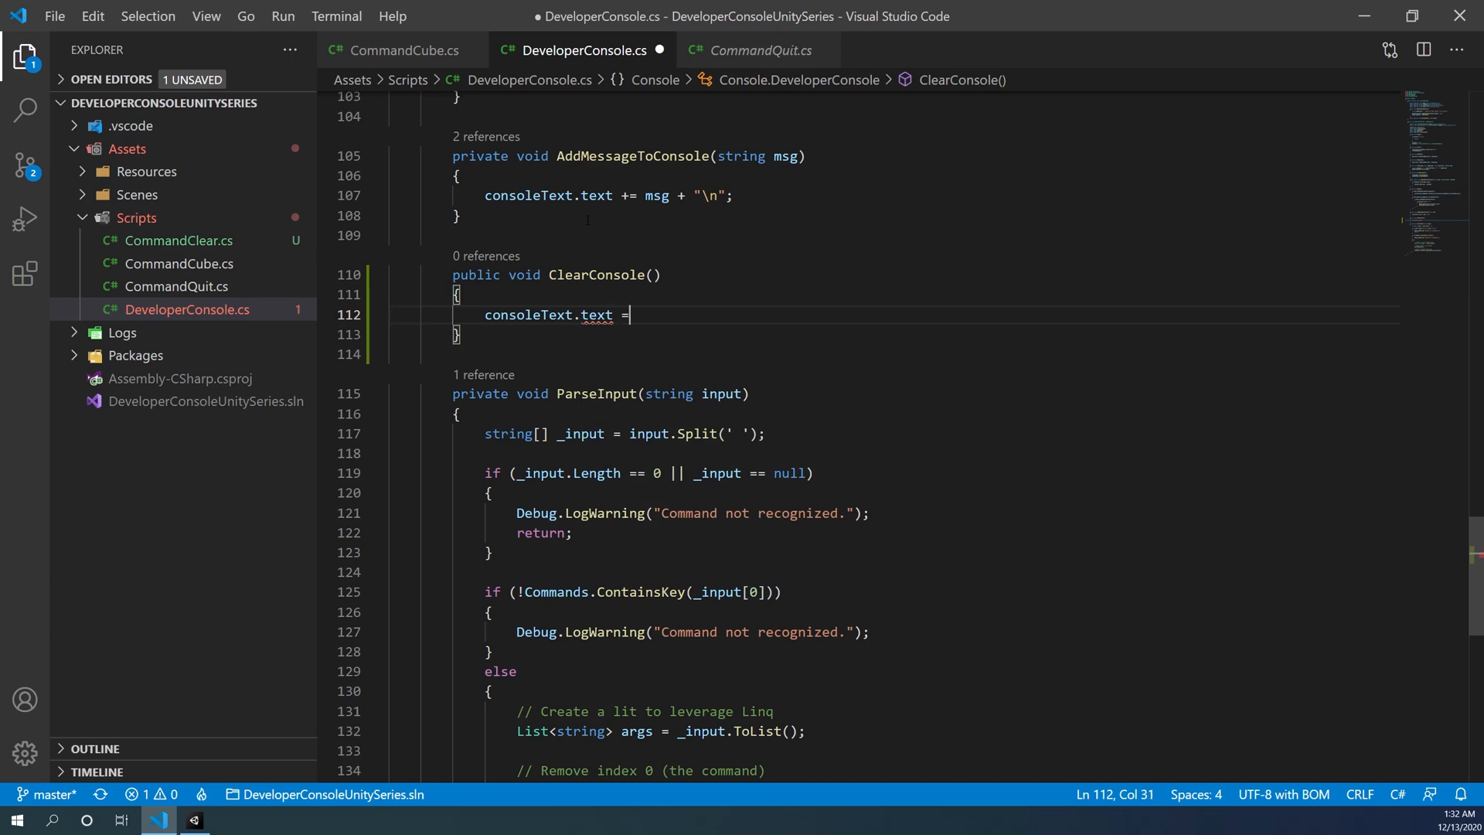
type("\"\";")
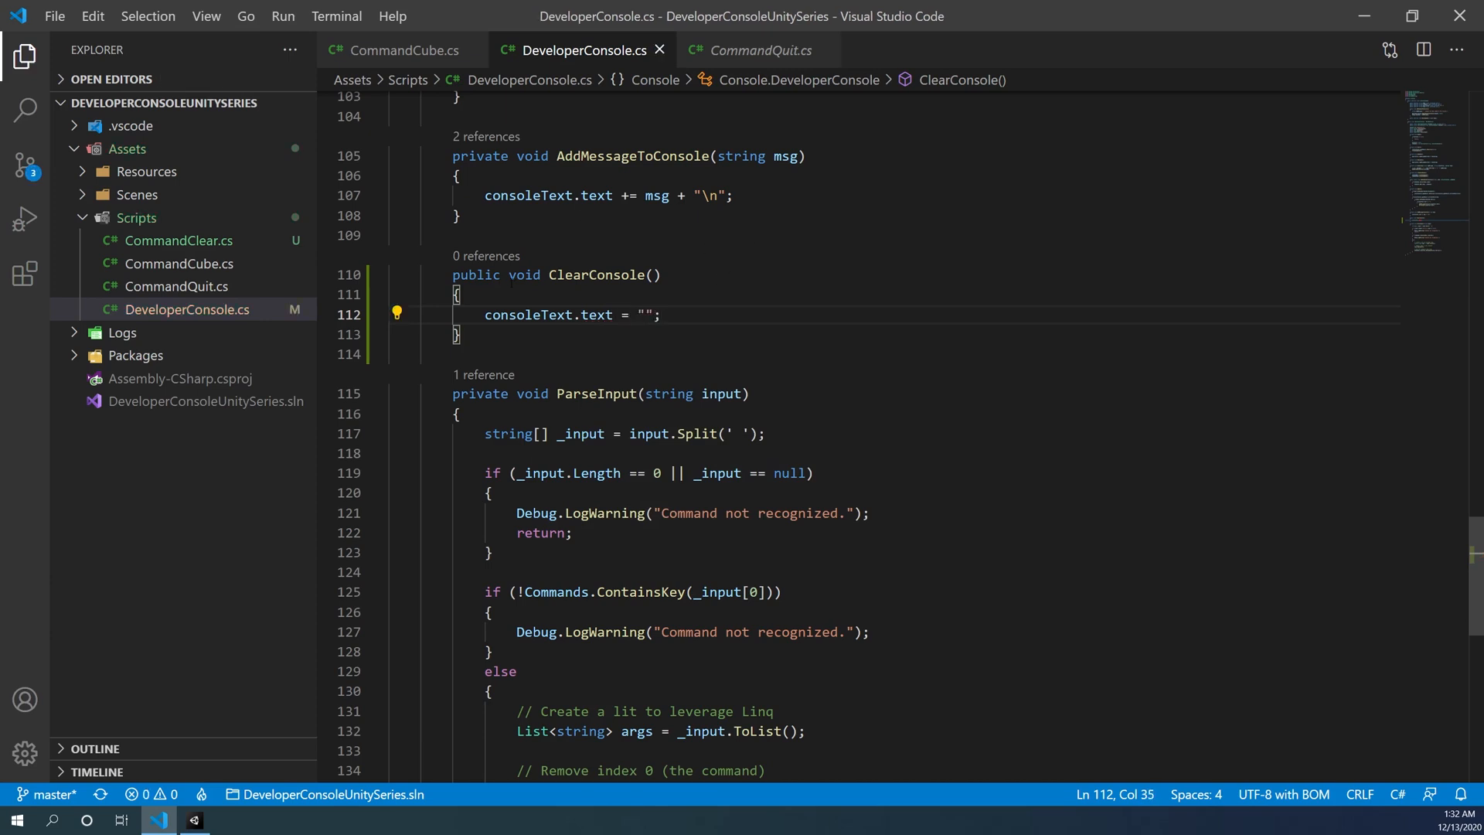
- Copy CommandQuit.cs into CommandClear.cs and replace every CommandQuit with CommandClear
left_click(757, 50)
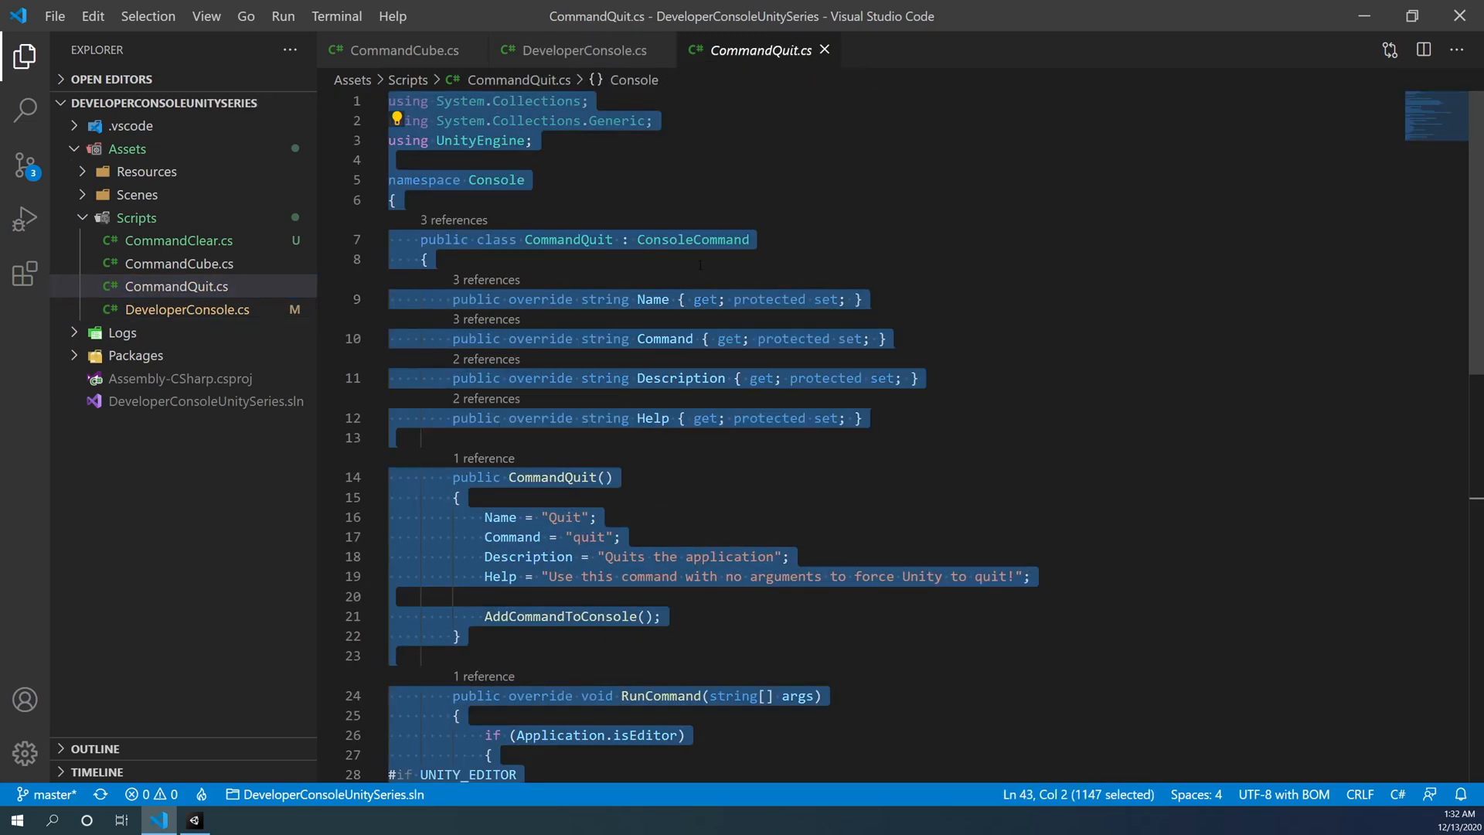
left_click(177, 241)
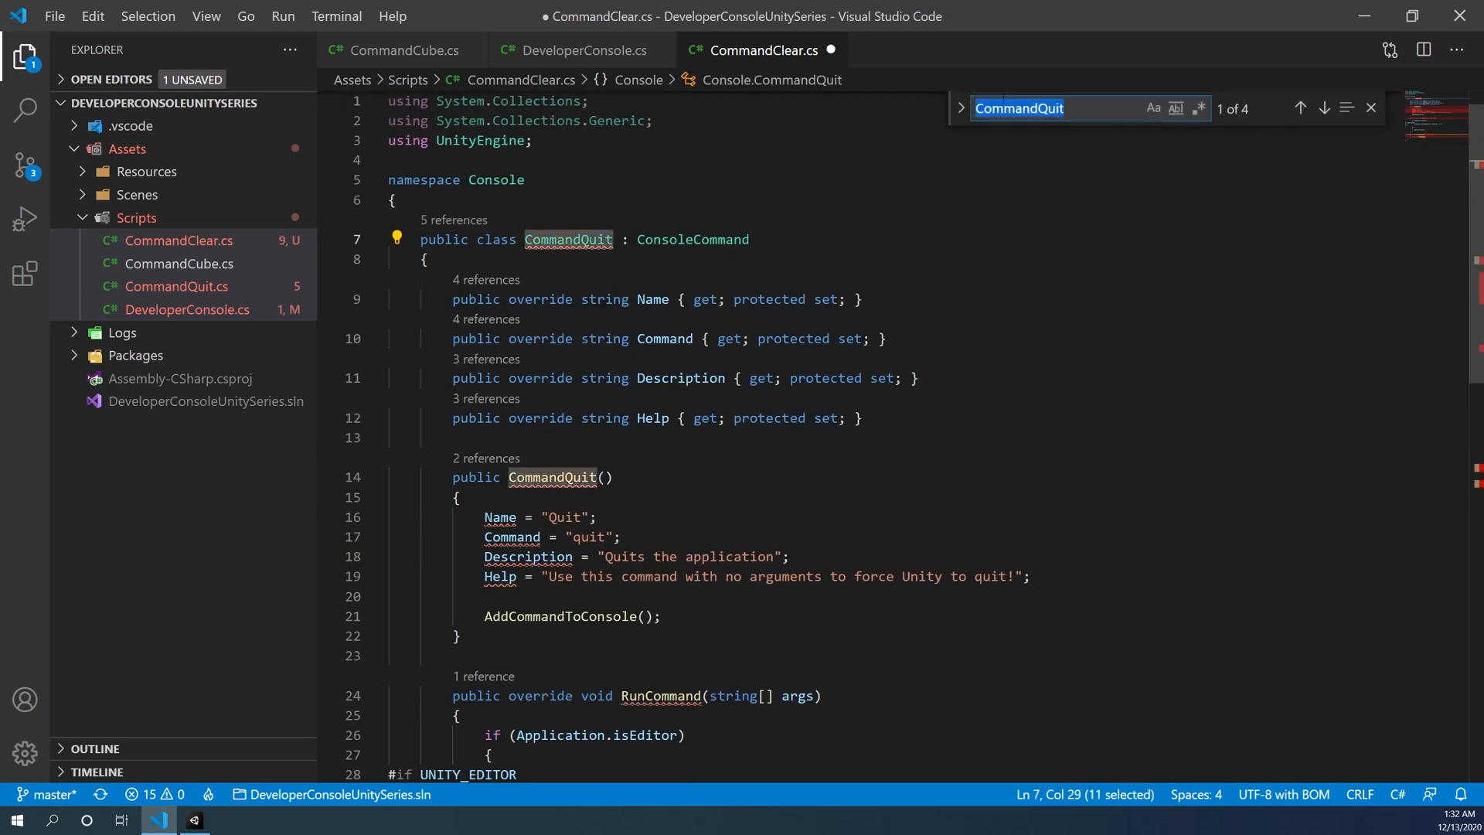
type("Comma")
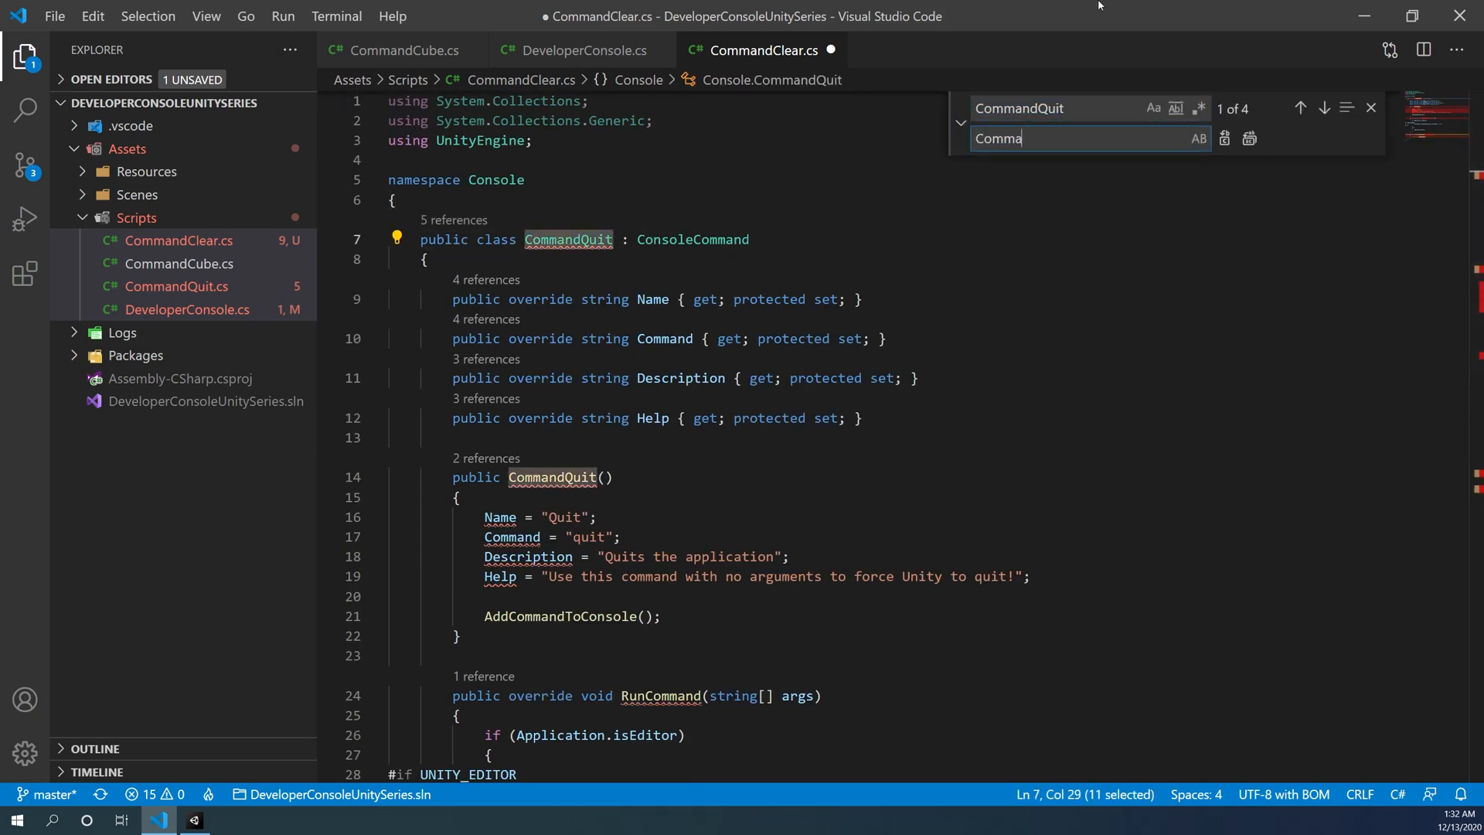
left_click(1249, 137)
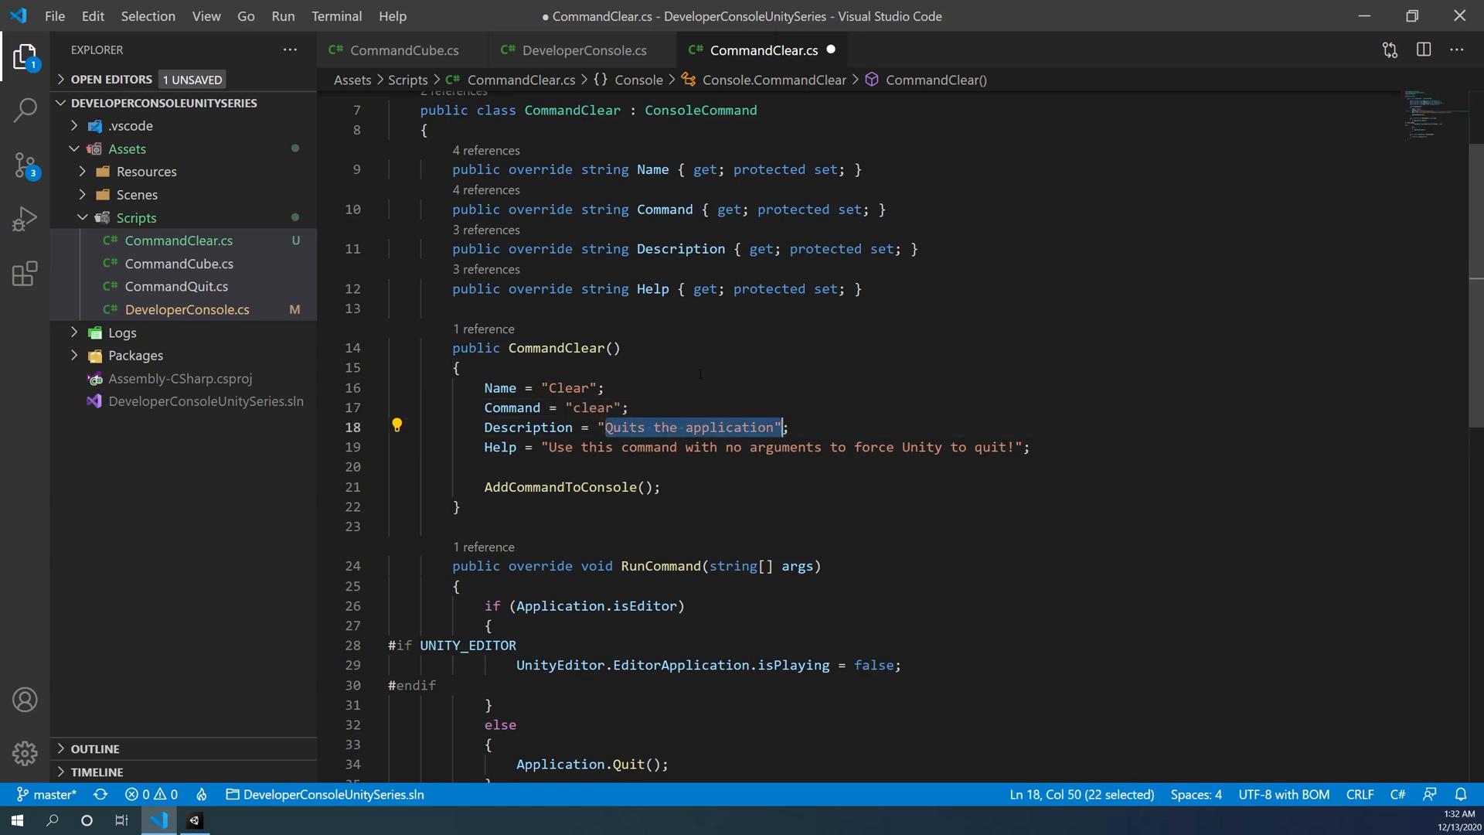
- Rewrite the description as 'Erases the console text.' and the help as a command to start a fresh console
type("Erases the")
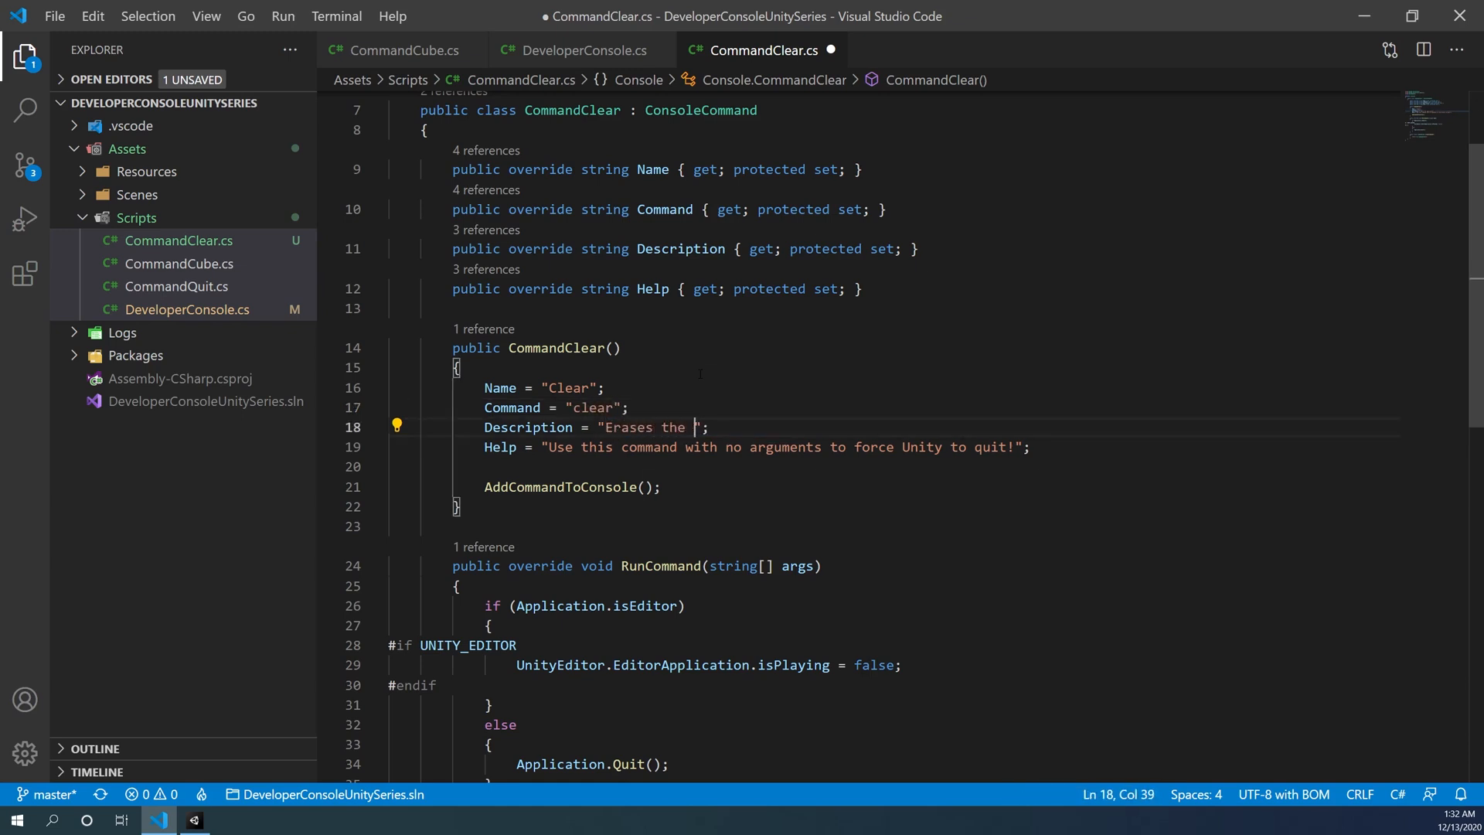
type("console tex")
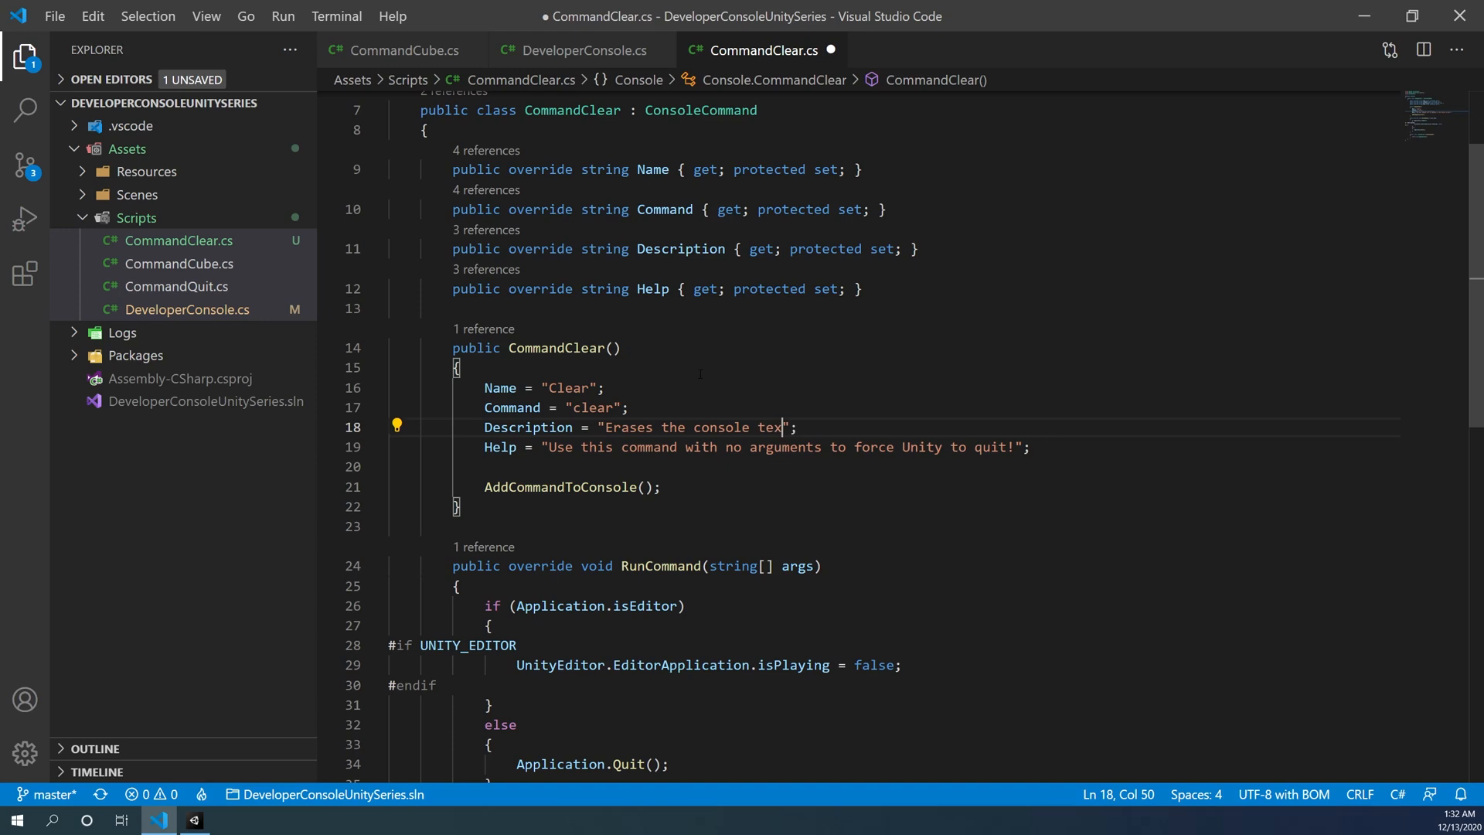
type("t.")
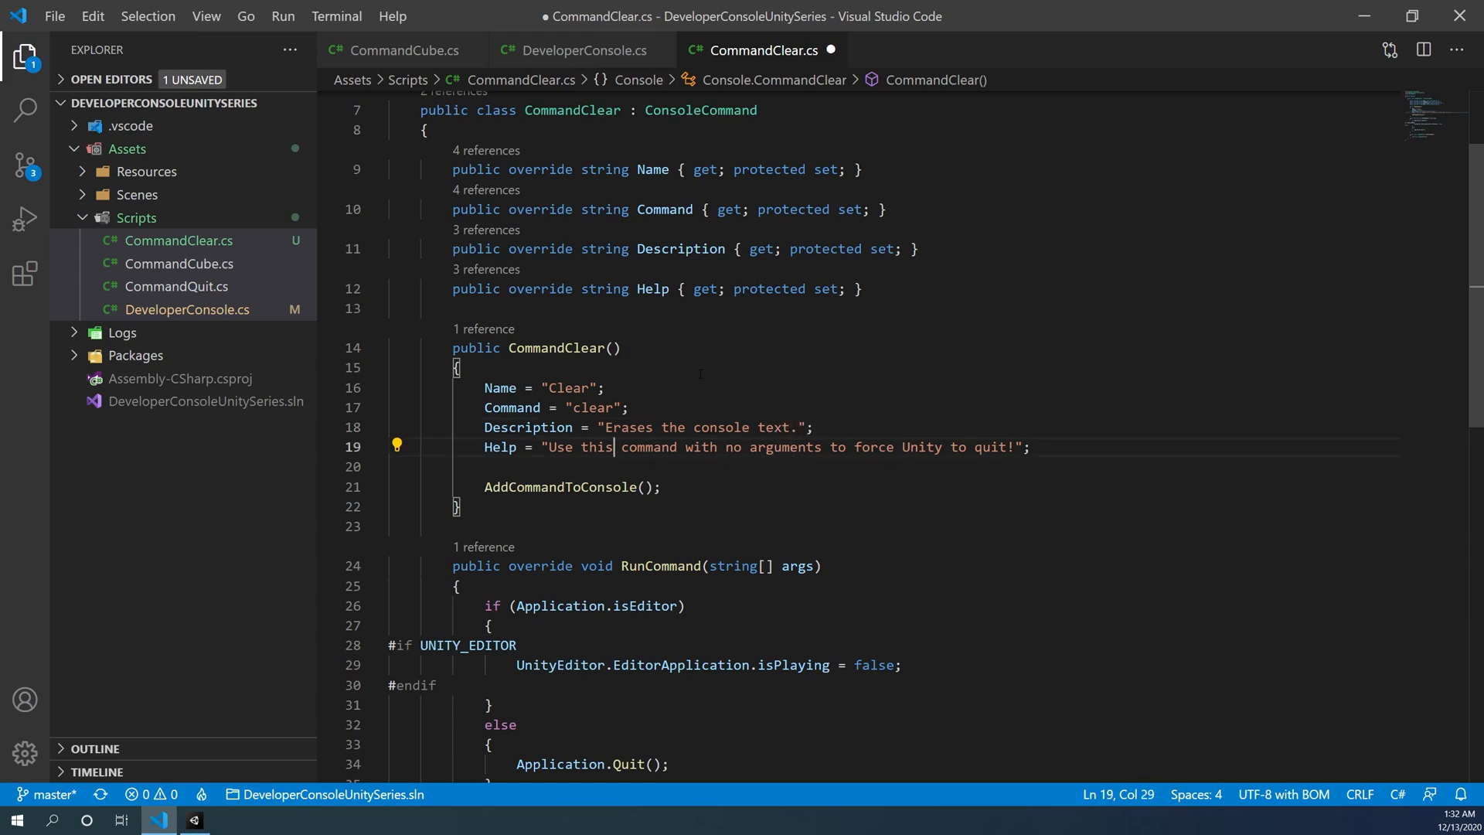
key("Delete")
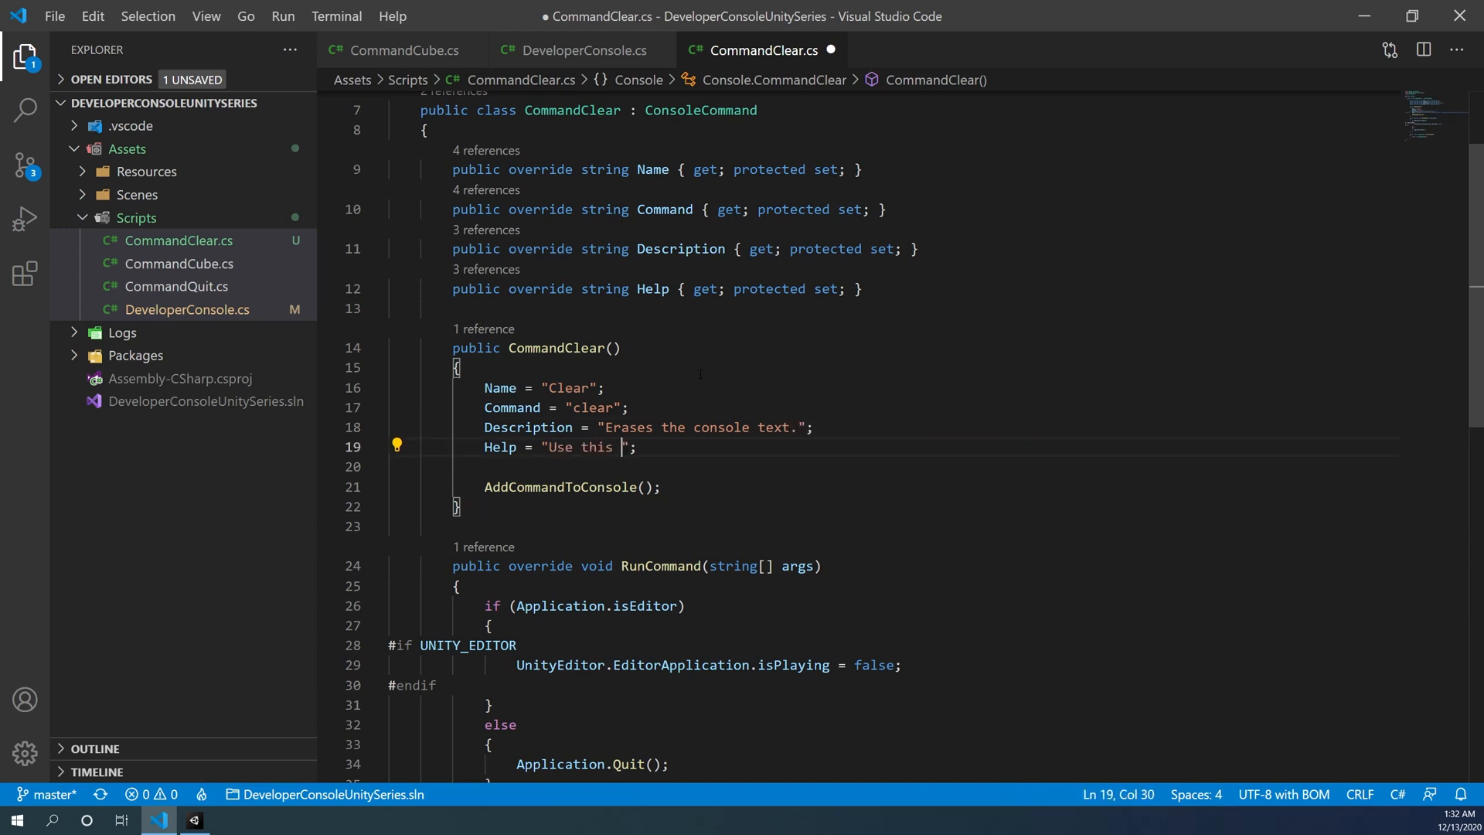
type("command to start")
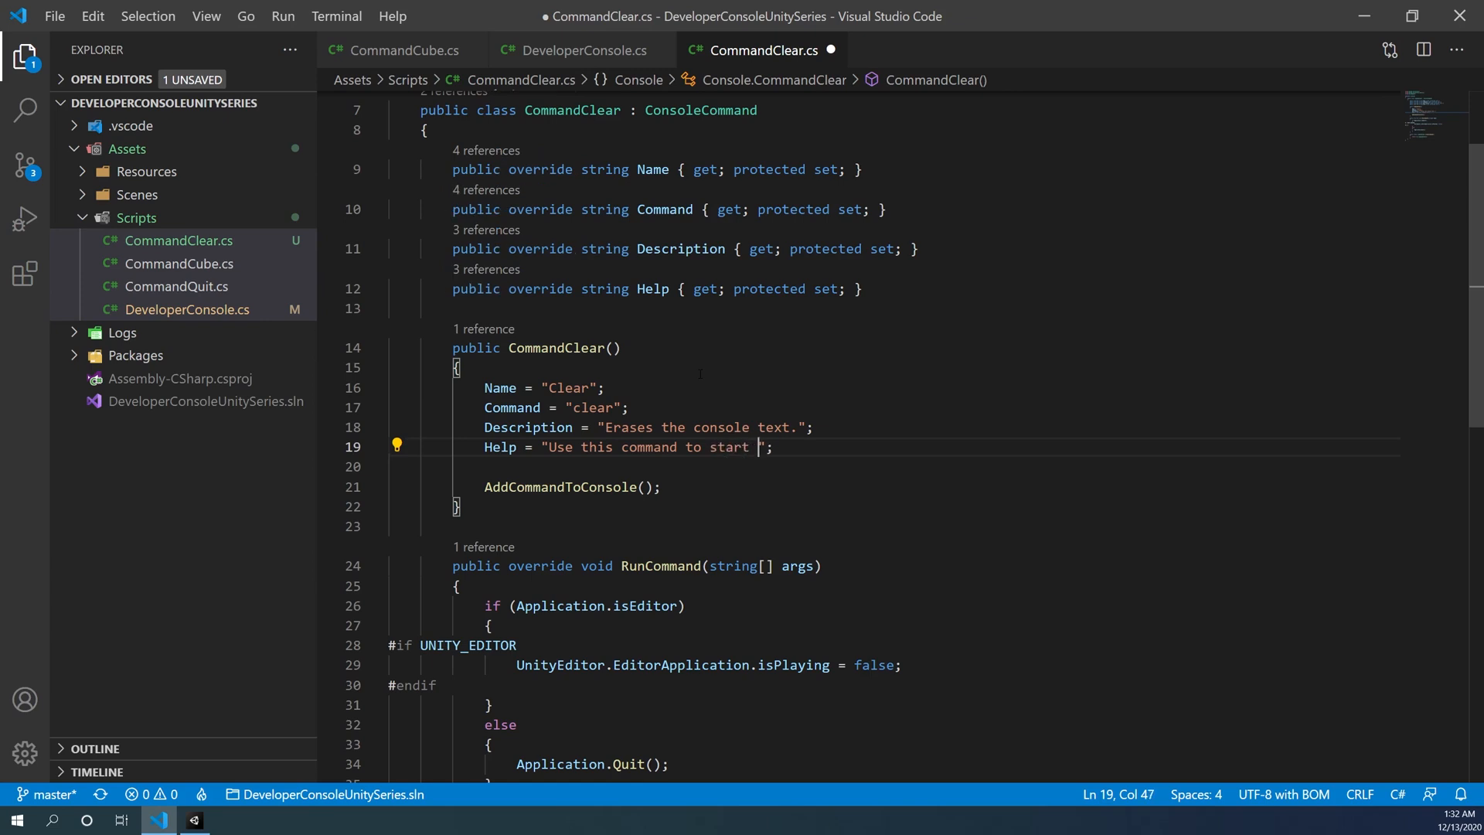
type("a fresh console.")
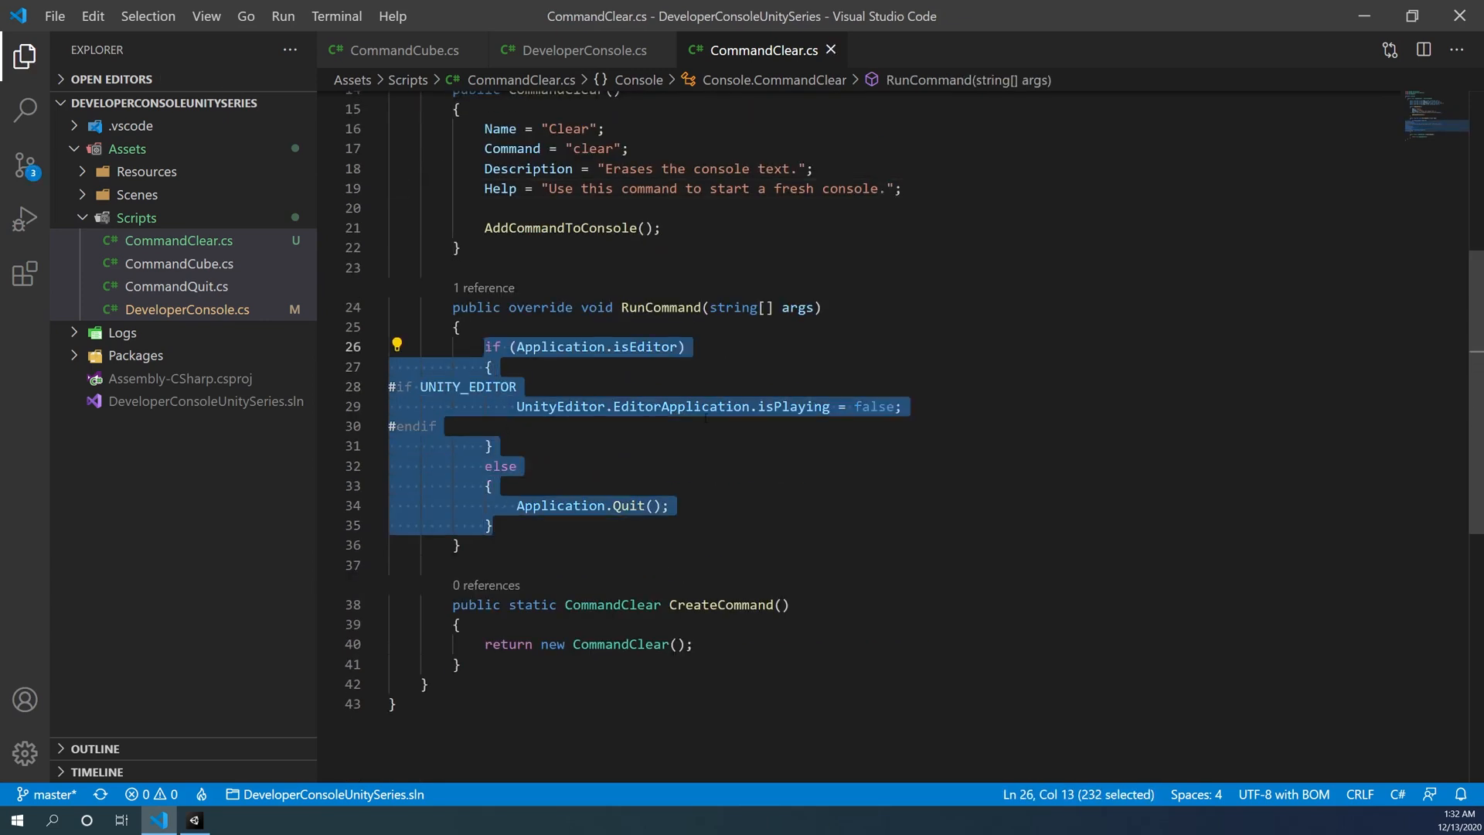
- Make RunCommand call DeveloperConsole.Instance.ClearConsole() and save CommandClear.cs
key("Delete")
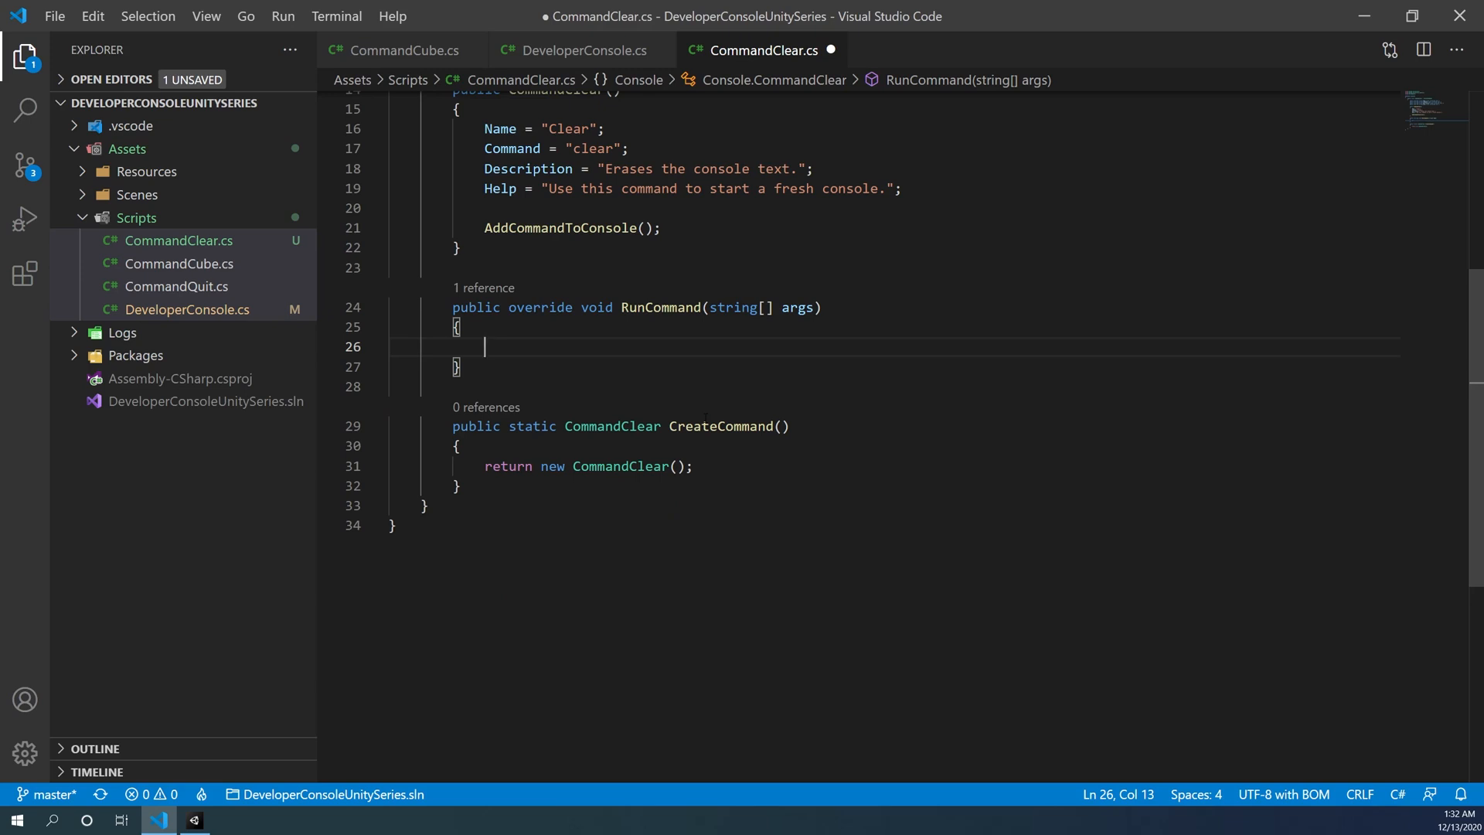
type("DeveloperConsole")
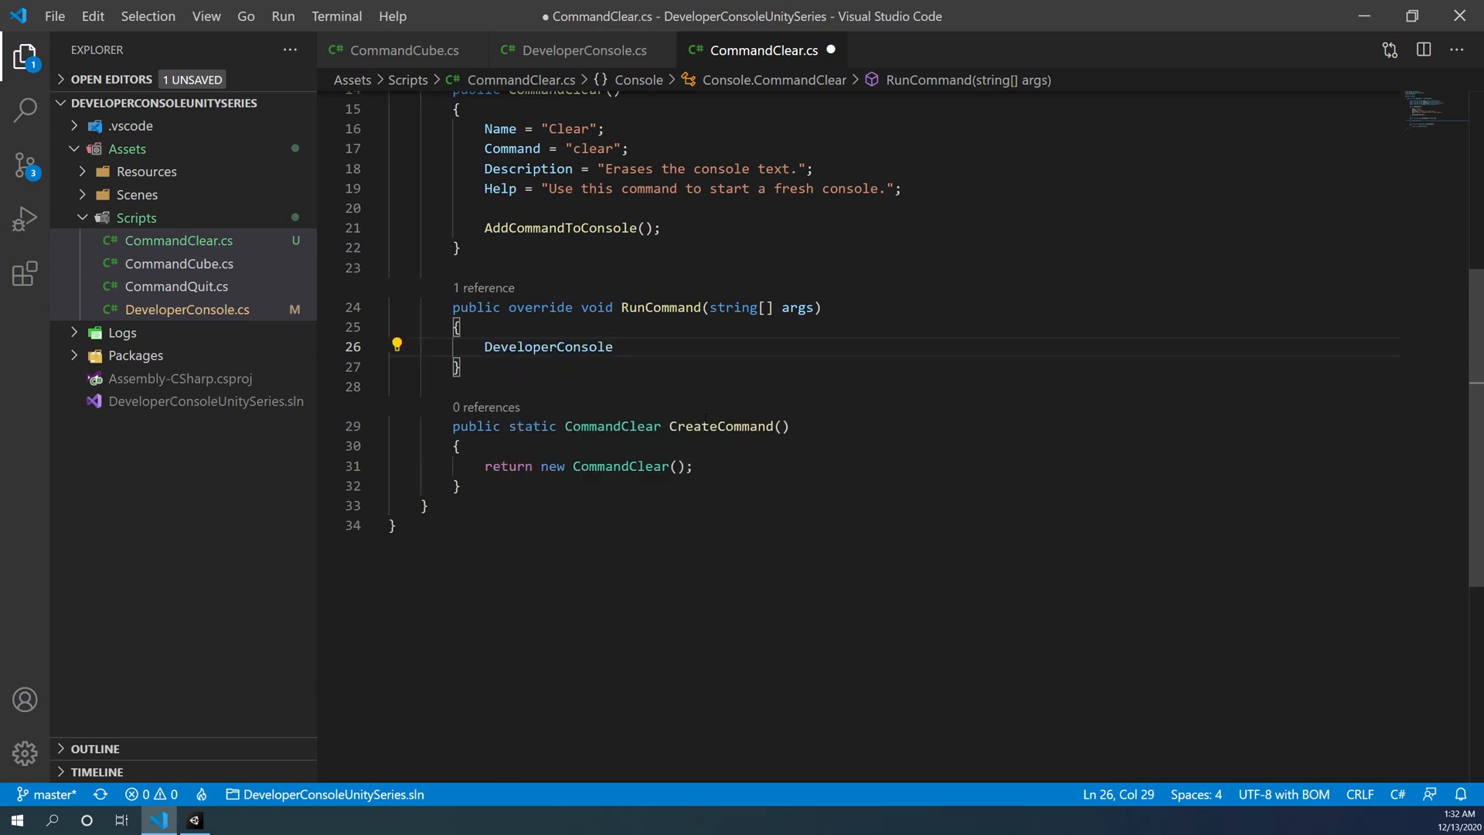
type(".Instance")
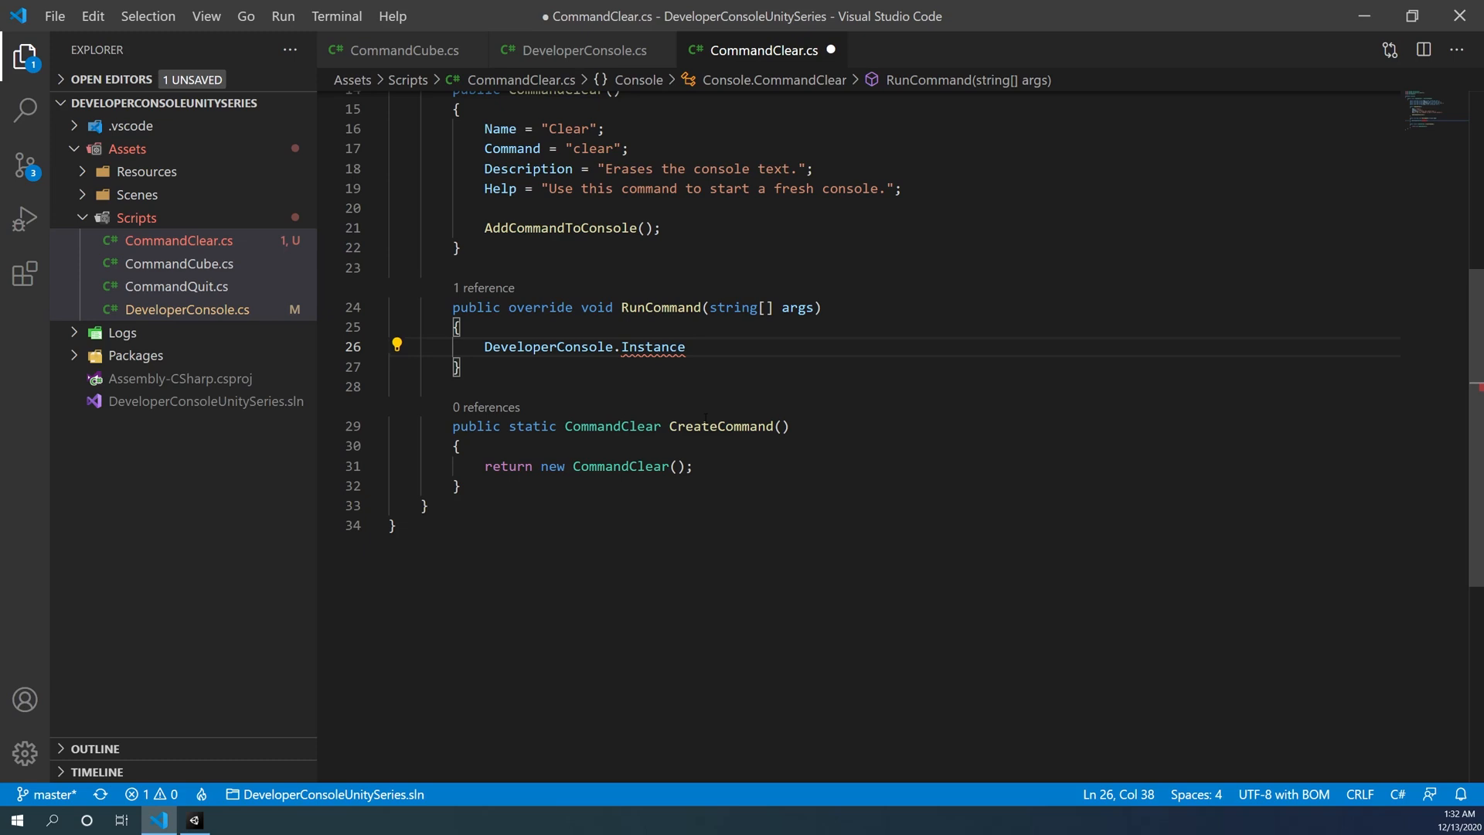
type(".ClearConsole(")
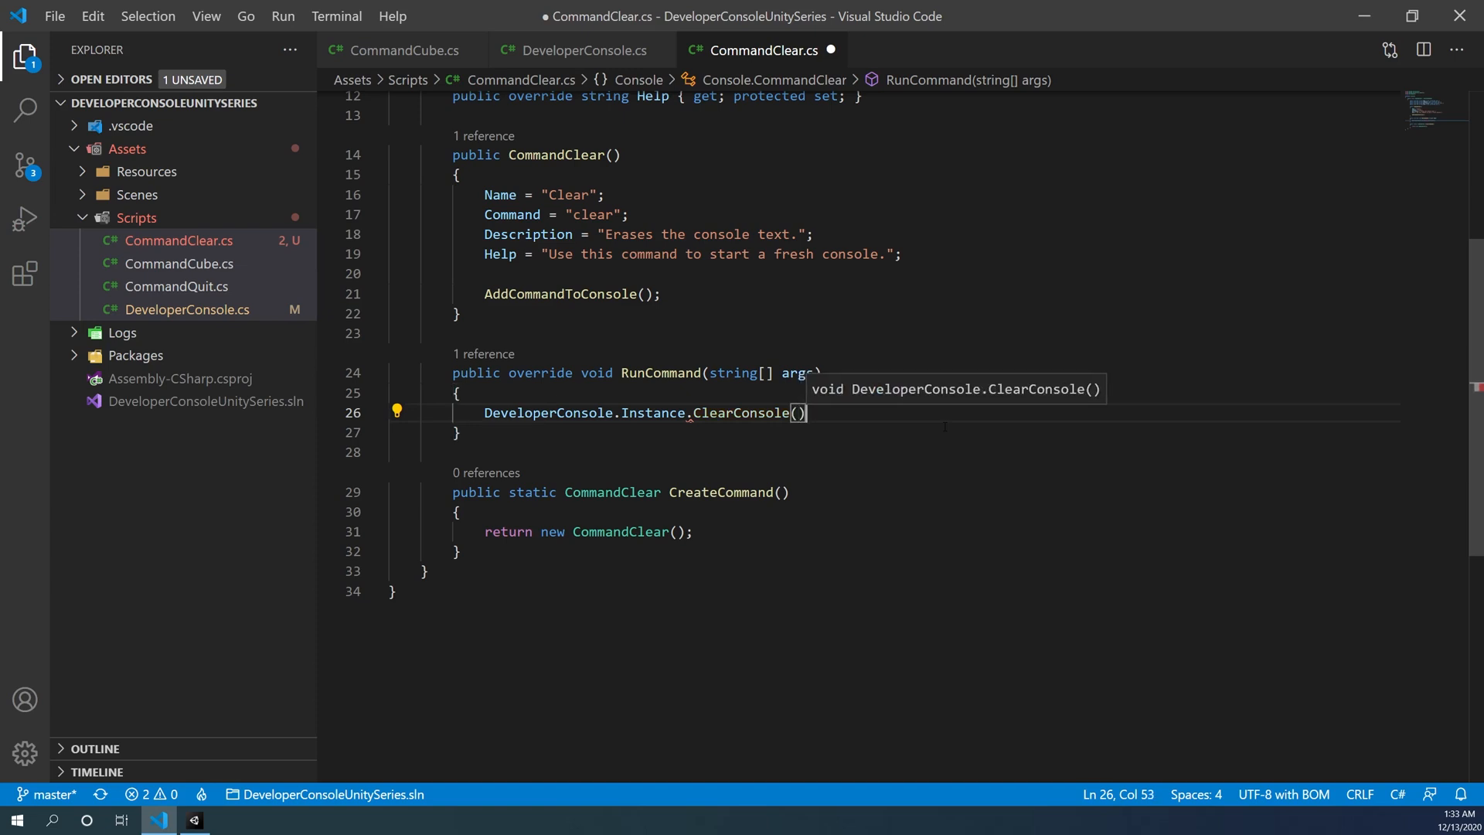
key("ctrl+s")
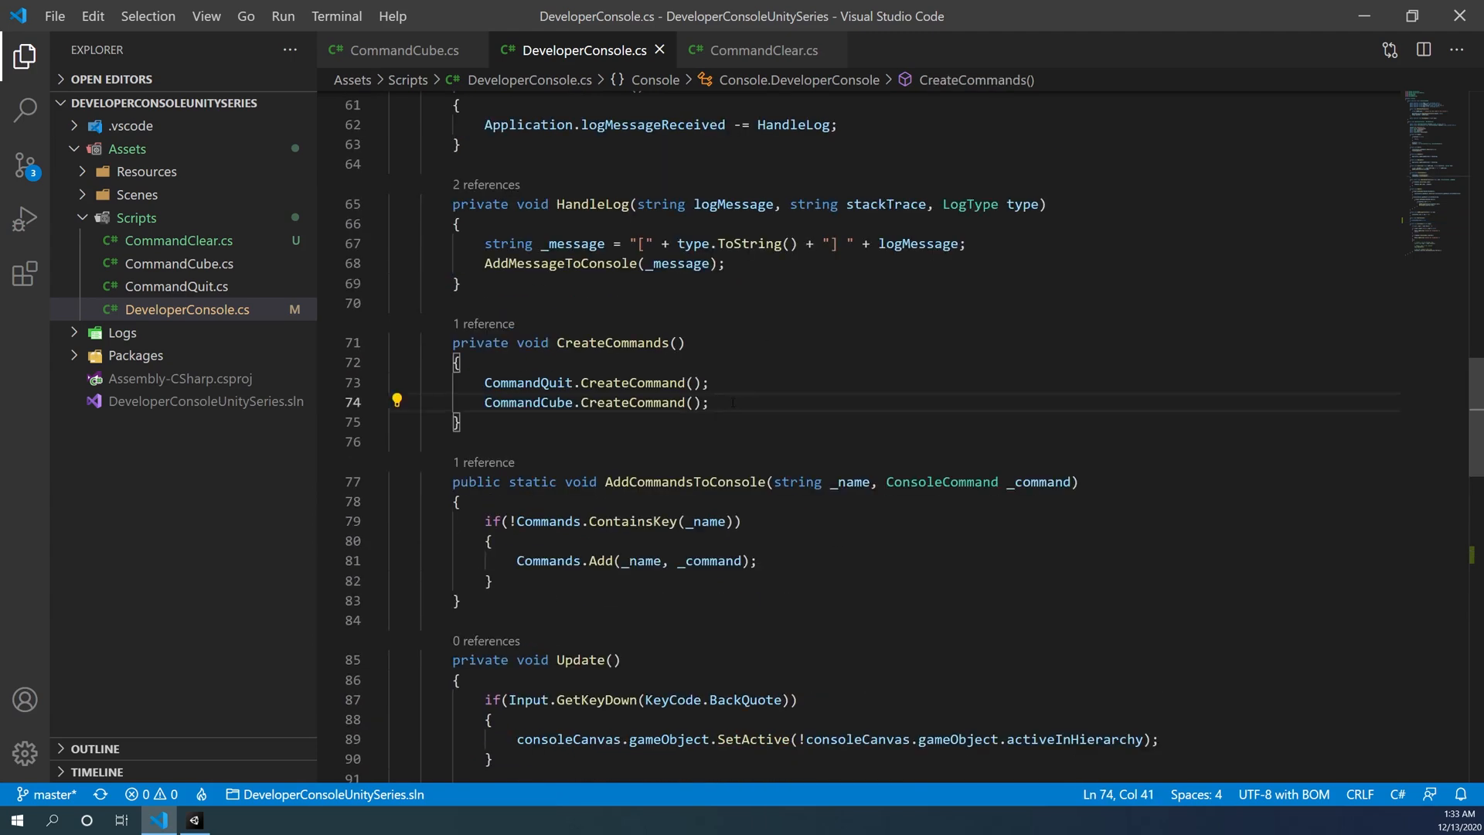
- Register CommandClear.CreateCommand() in CreateCommands and save DeveloperConsole.cs
type("CommandClear.CreateCommand();")
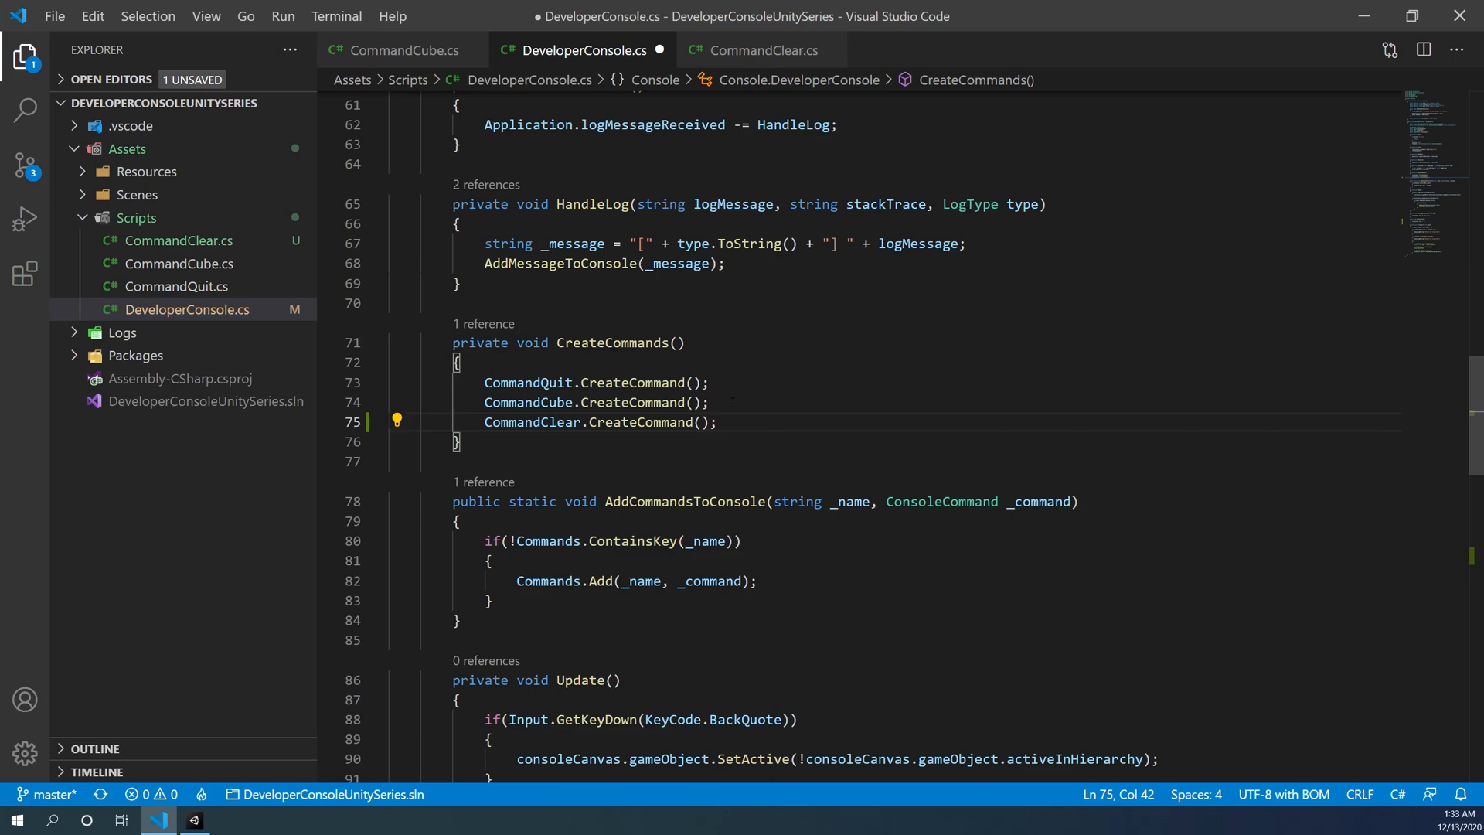
key("ctrl+s")
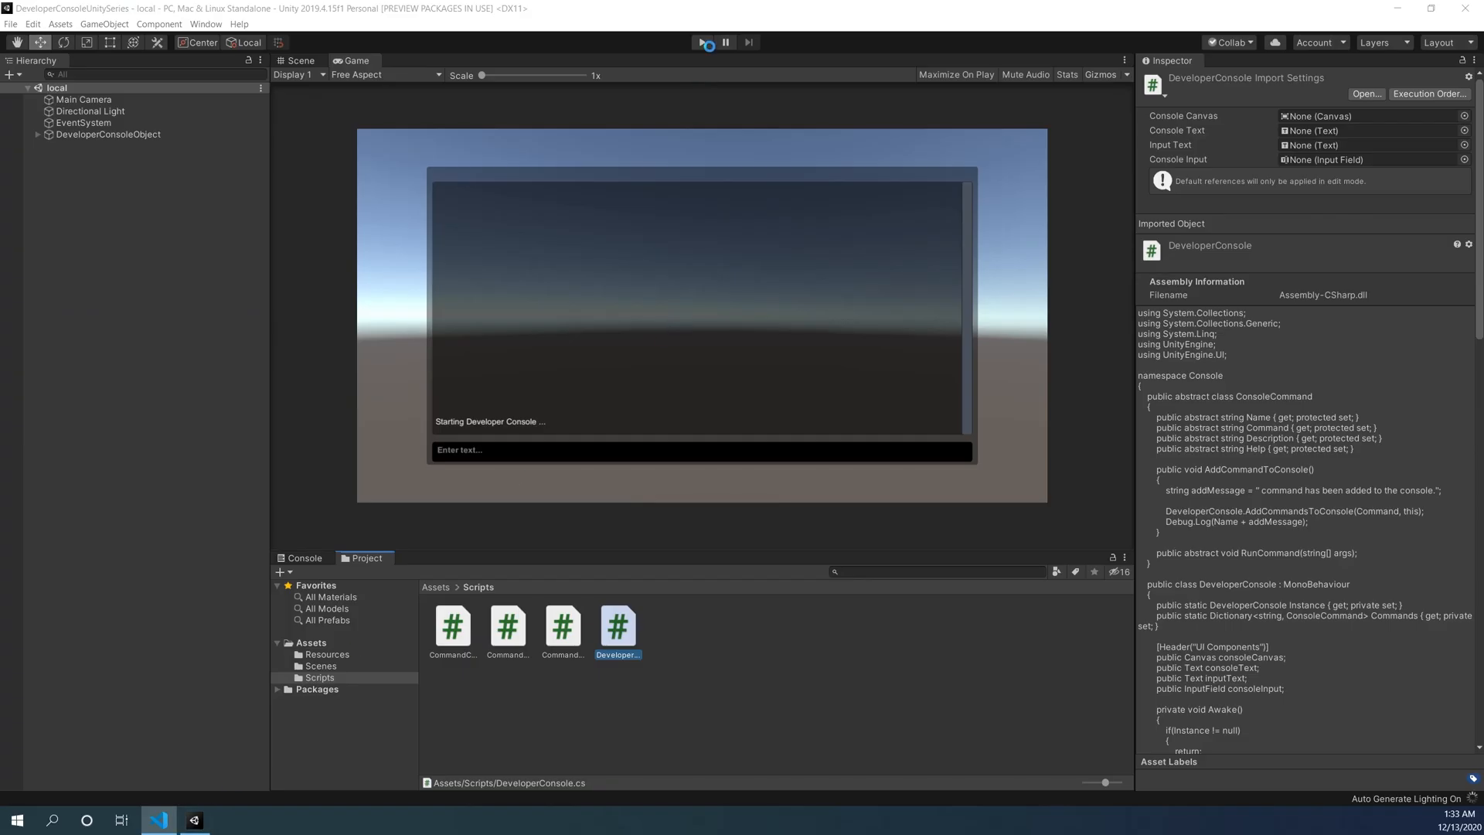
- Test in play mode with 'cube', 'cube -x=2' and 'clear' to wipe the console log, then return to the editor
left_click(702, 42)
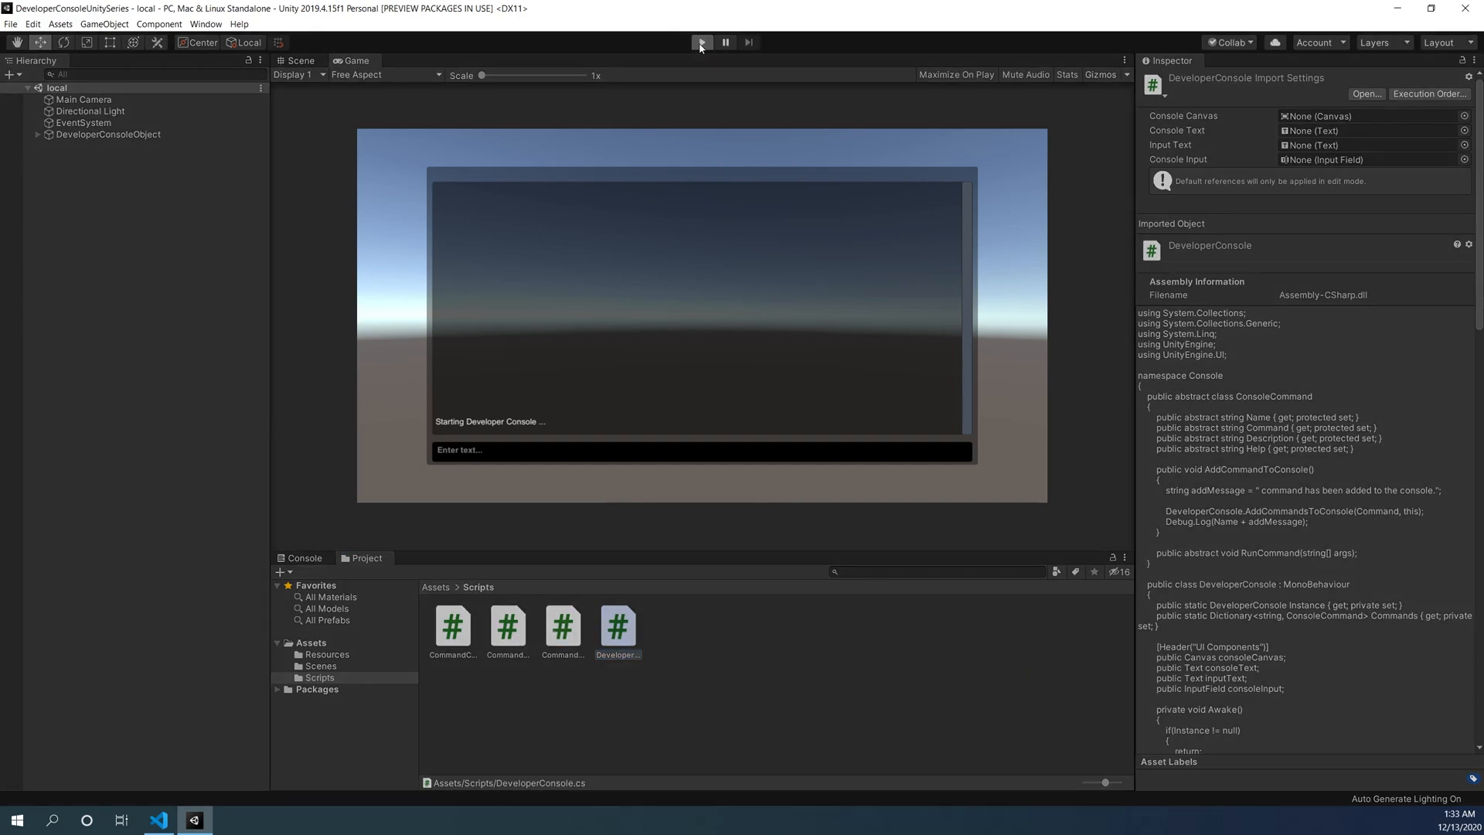
left_click(700, 42)
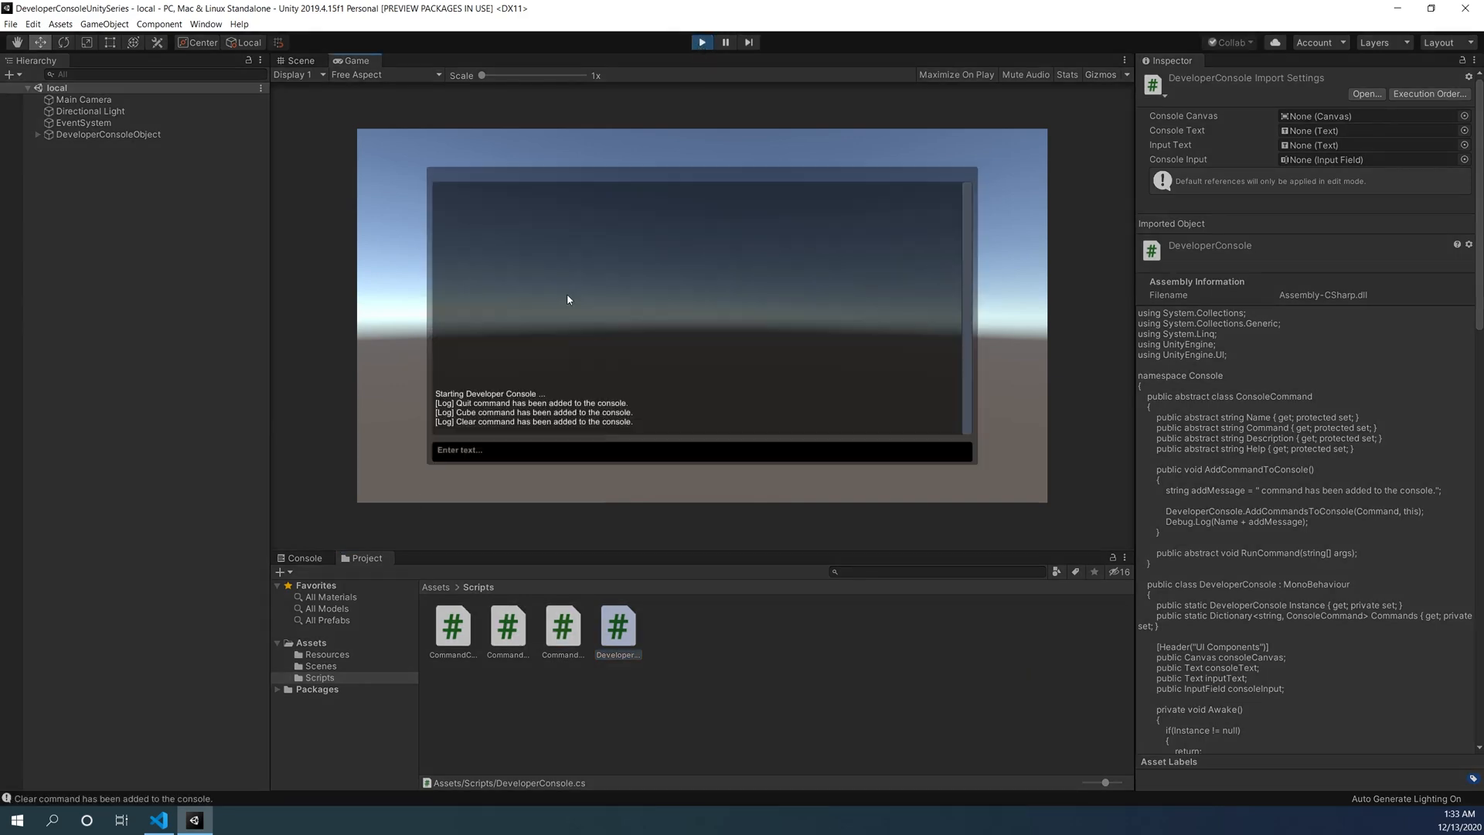
type("cube")
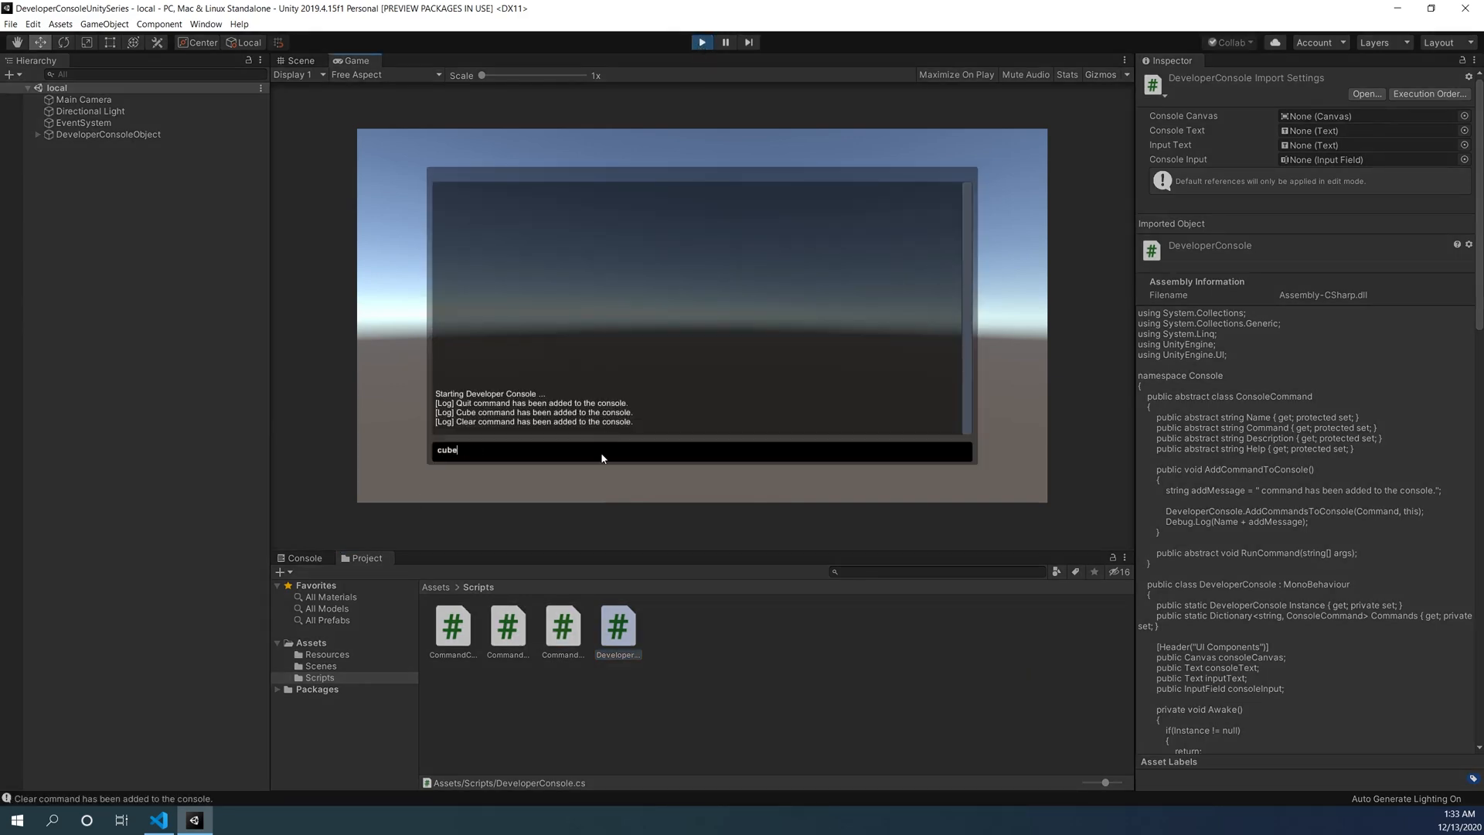
key("enter")
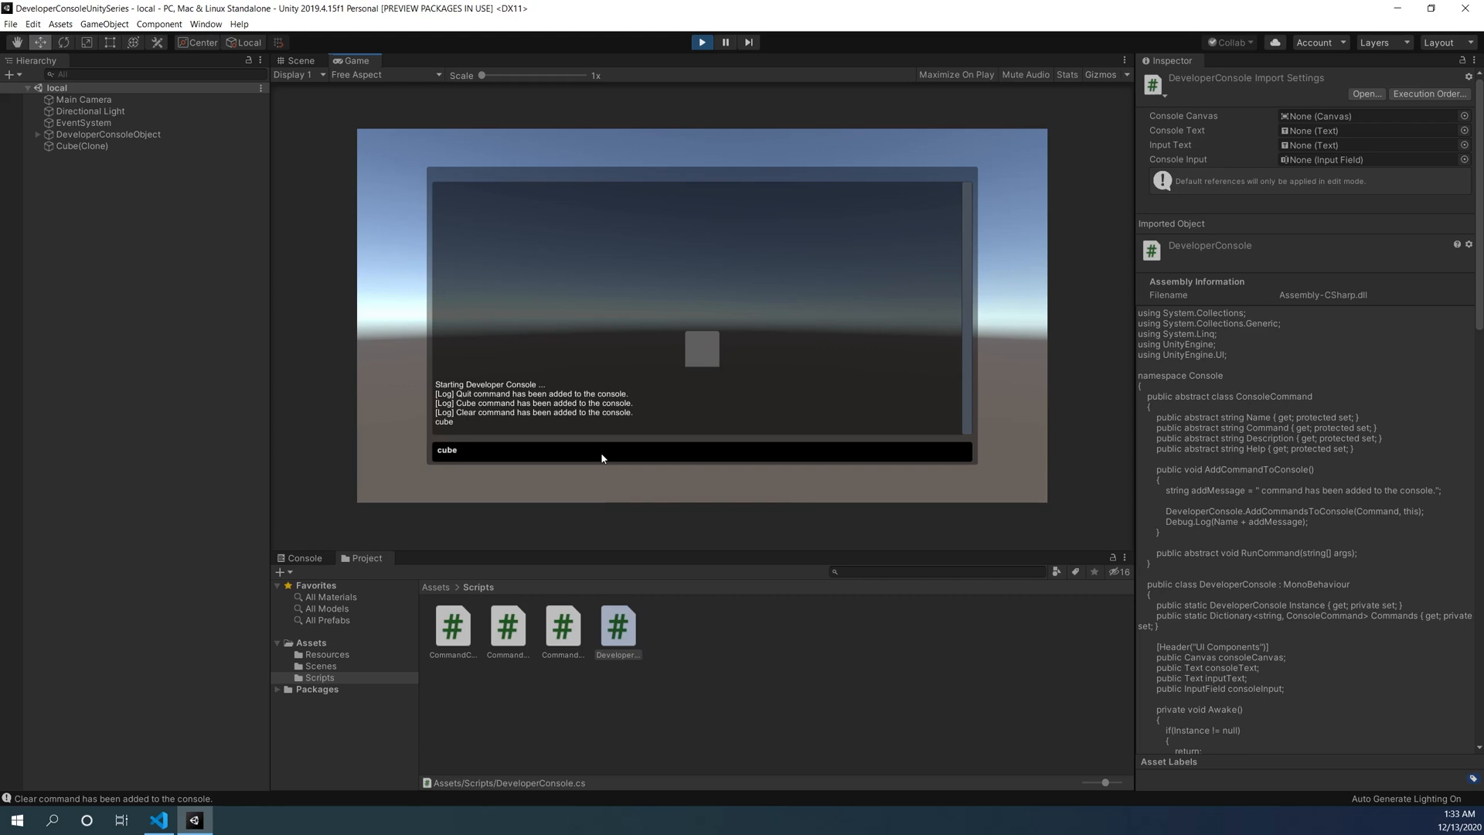
type("-x")
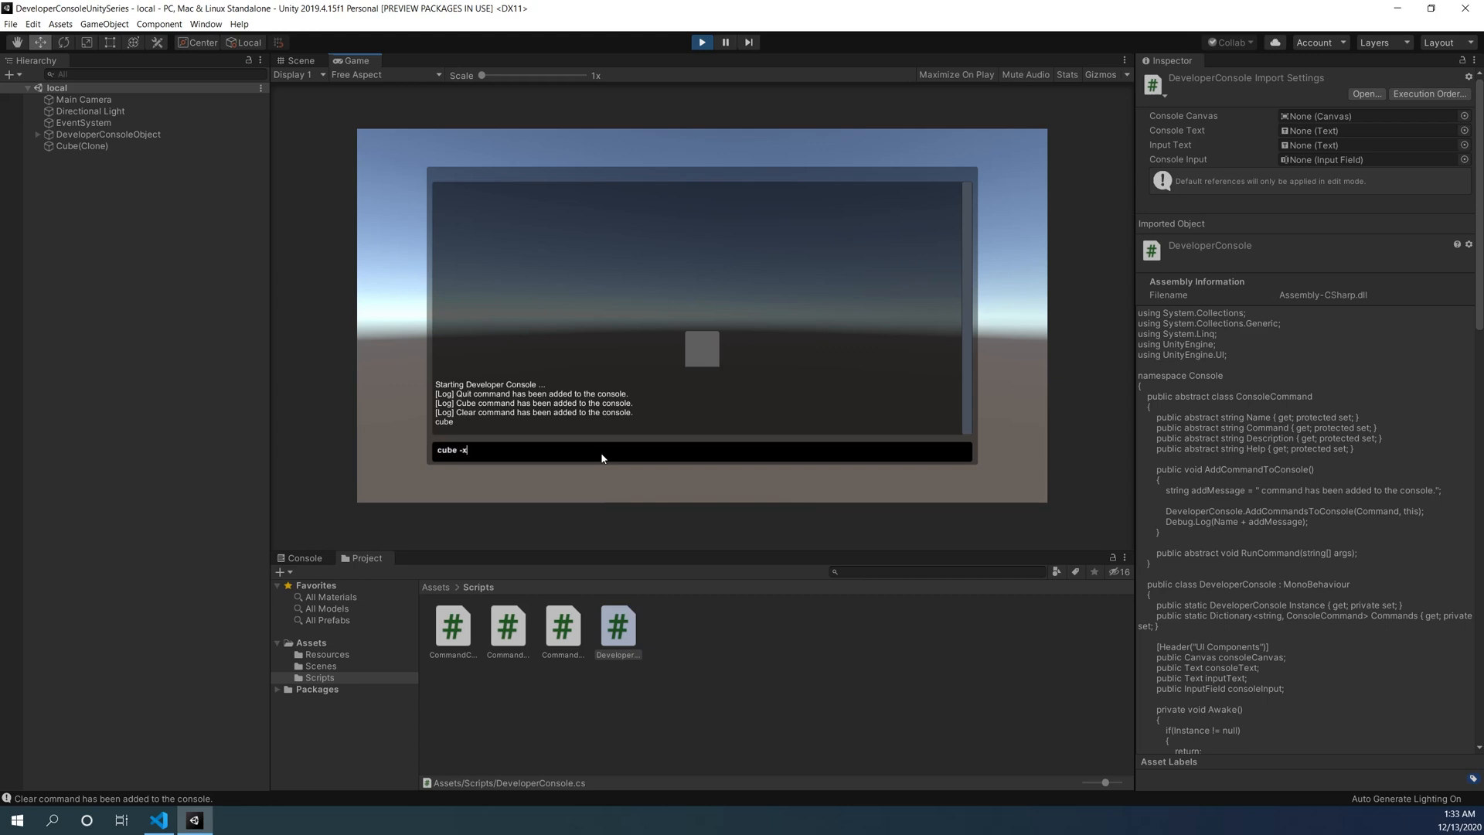
type("=2")
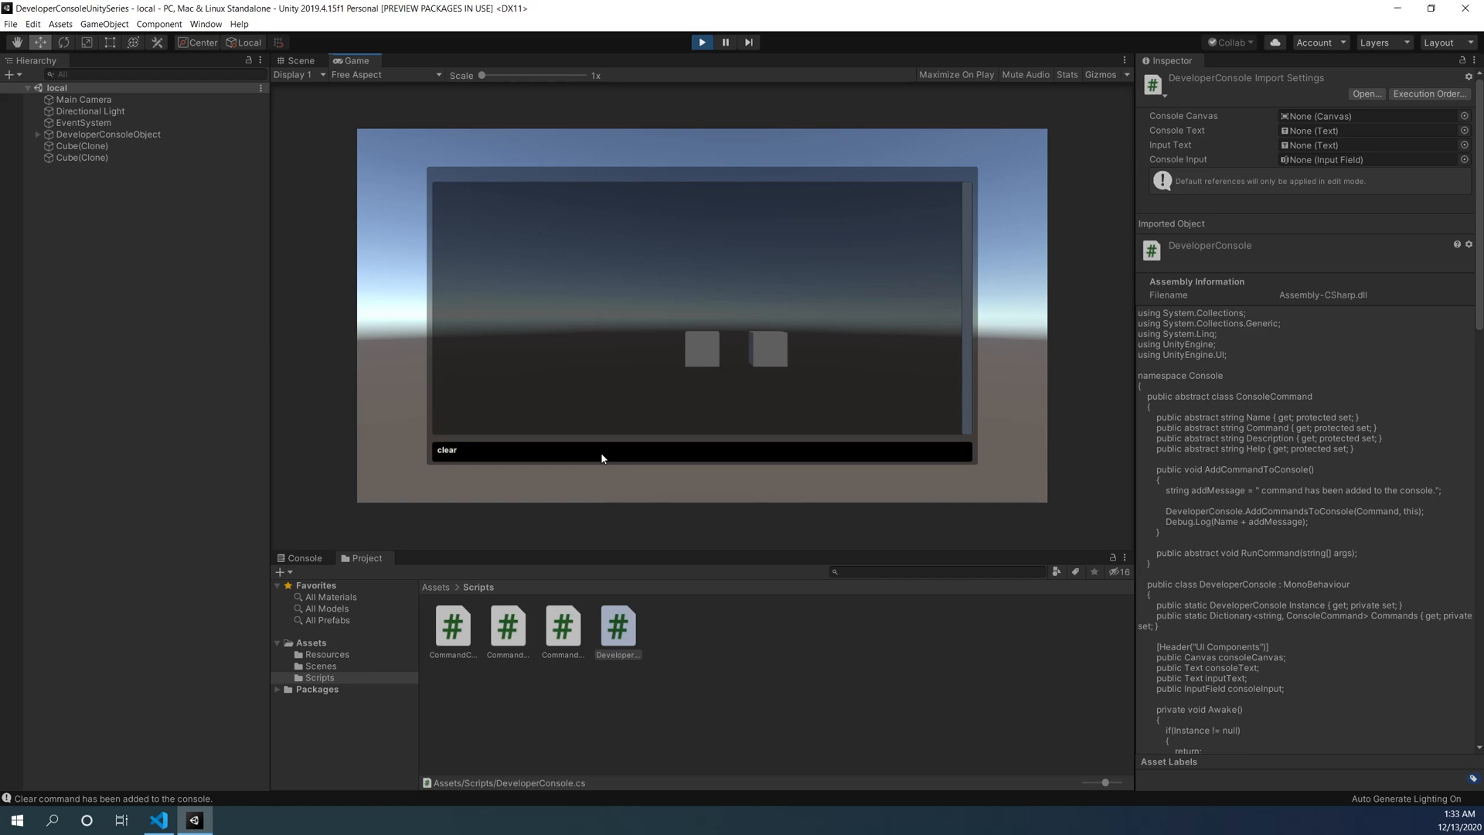
type("cube -")
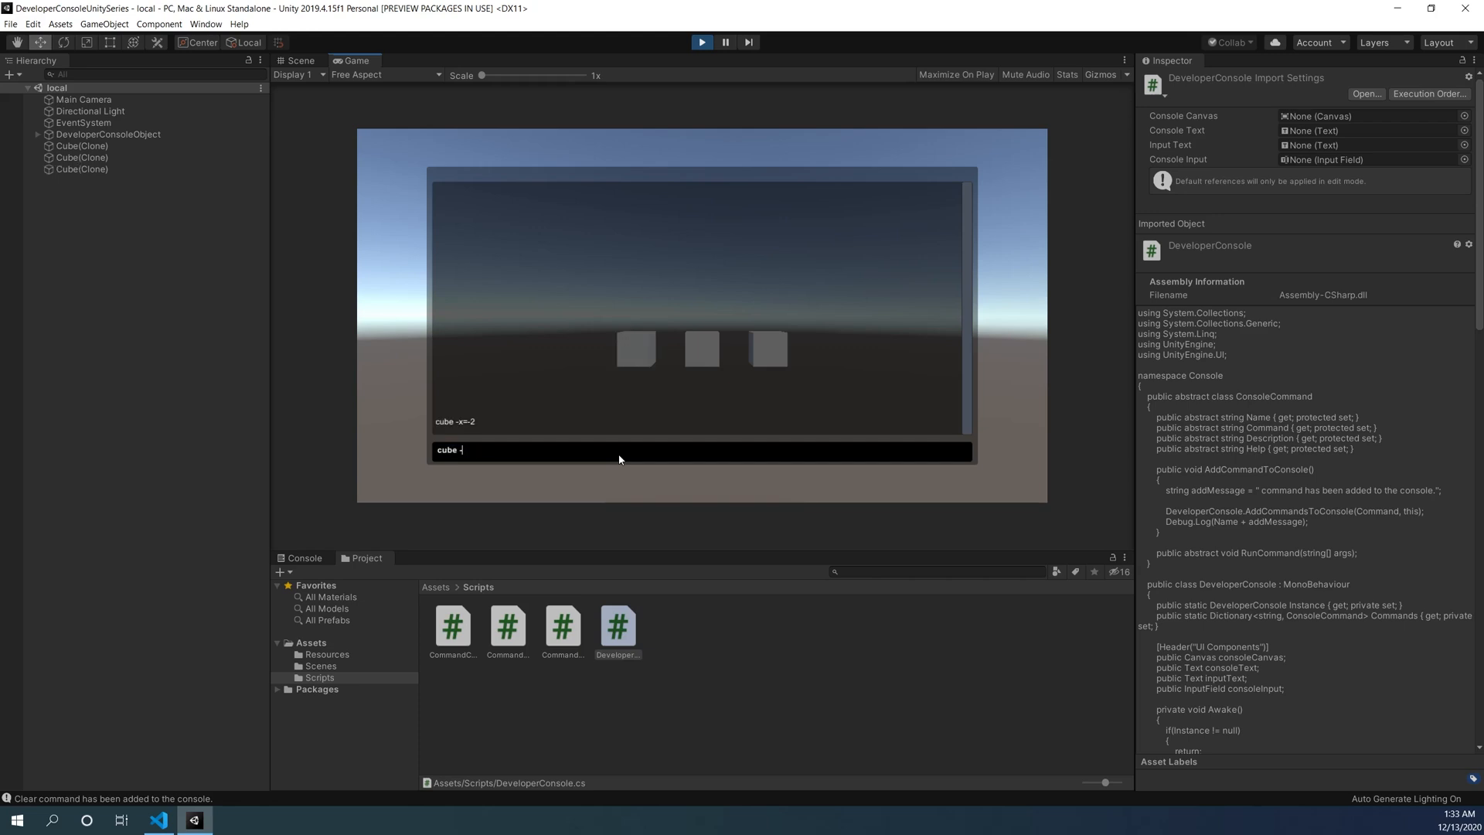
type("clear")
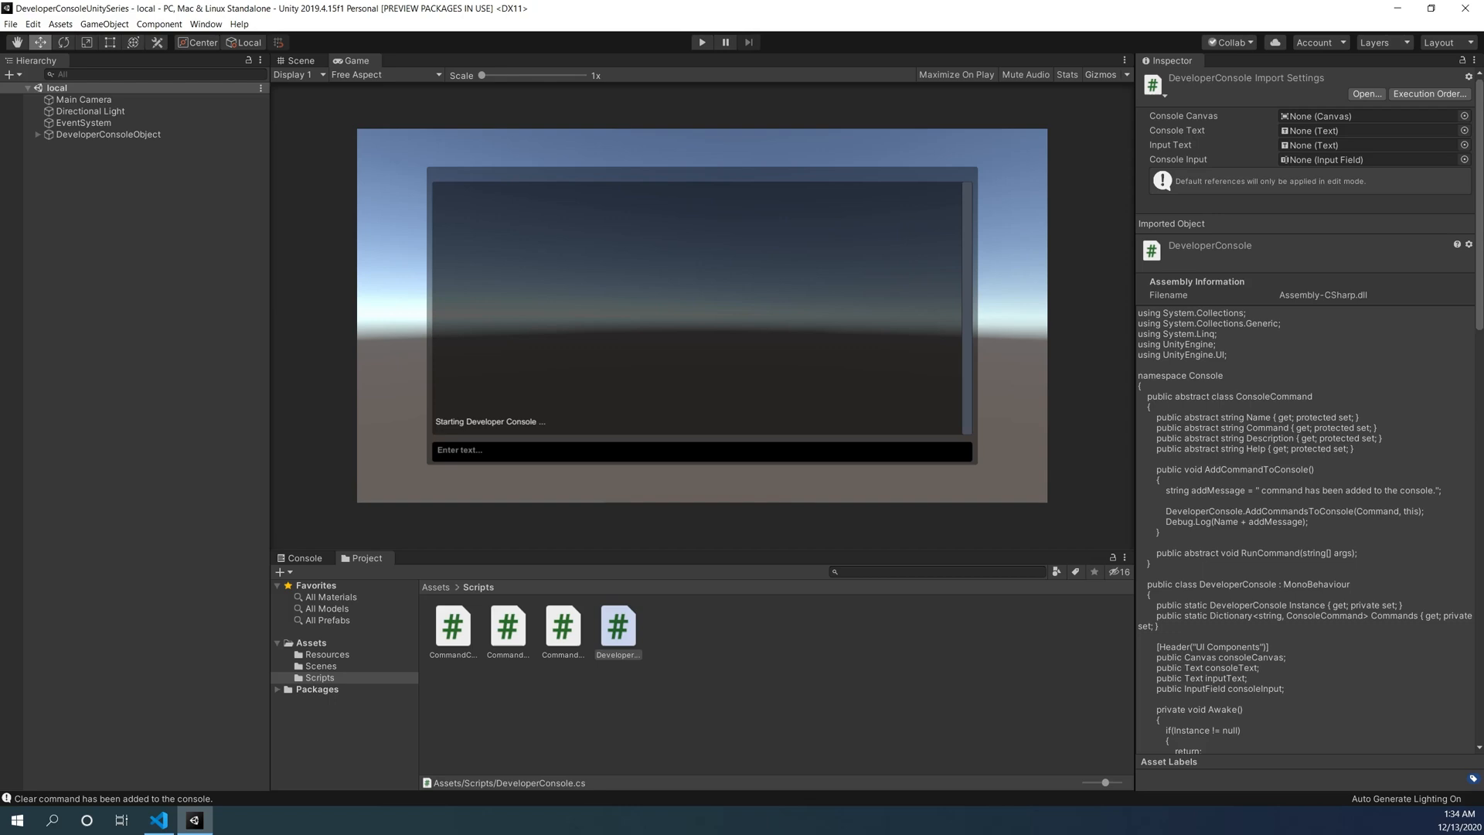
left_click(617, 626)
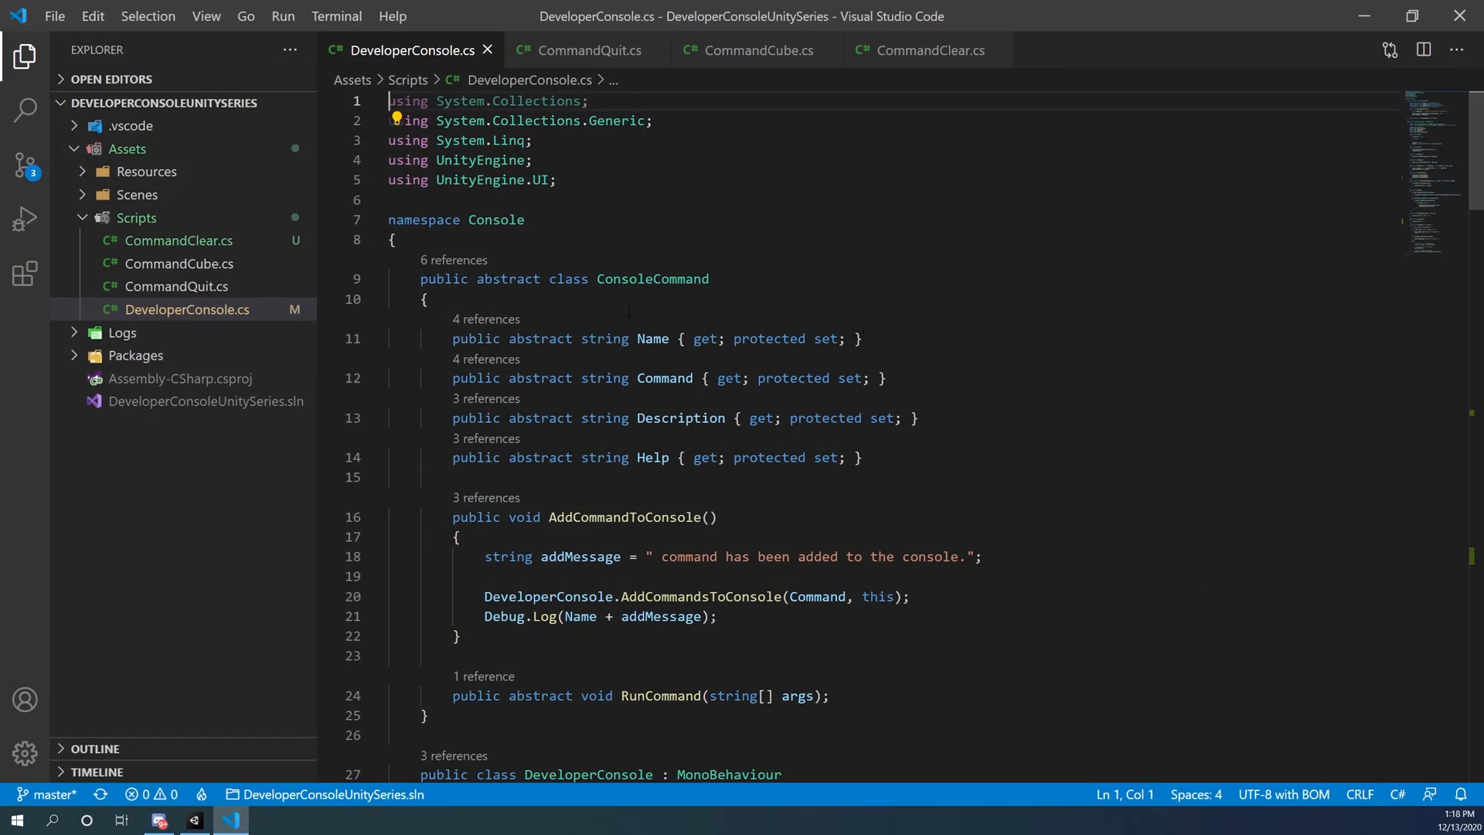
- Add a // Check if '-help' was passed comment in ParseInput and fix the 'lit' typo
scroll("down", 3)
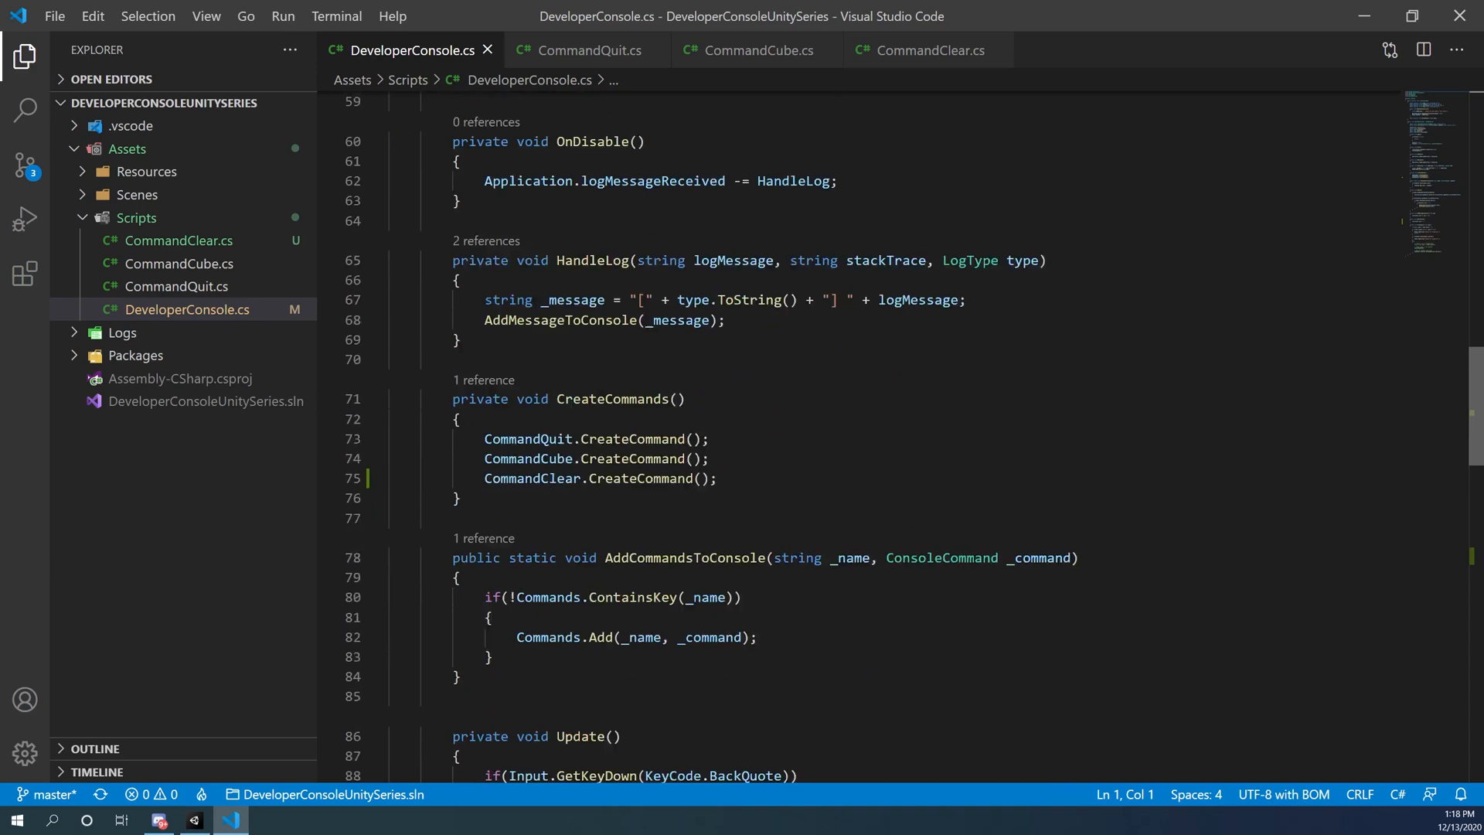
scroll("down", 3)
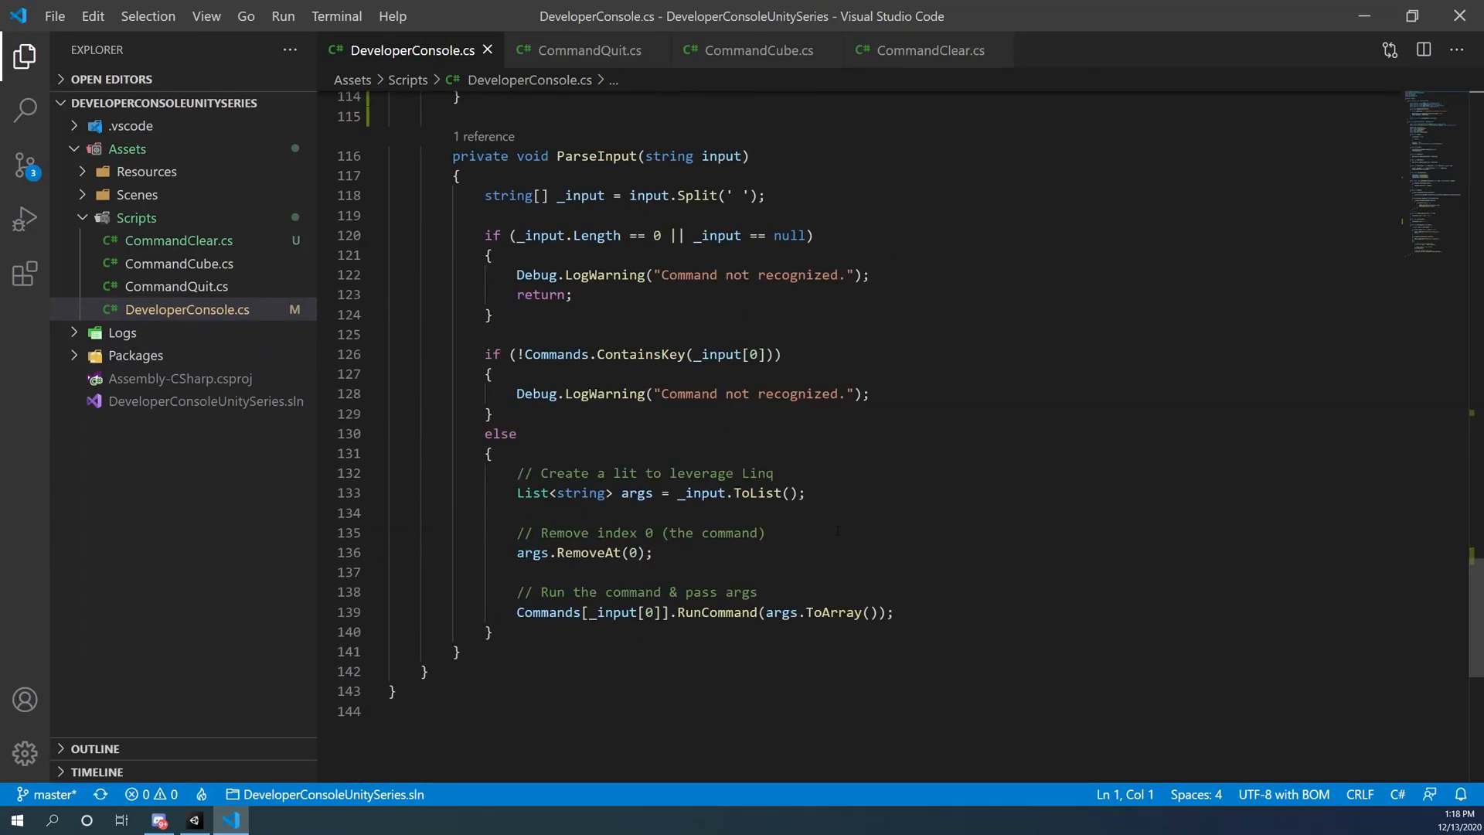
scroll("down", 3)
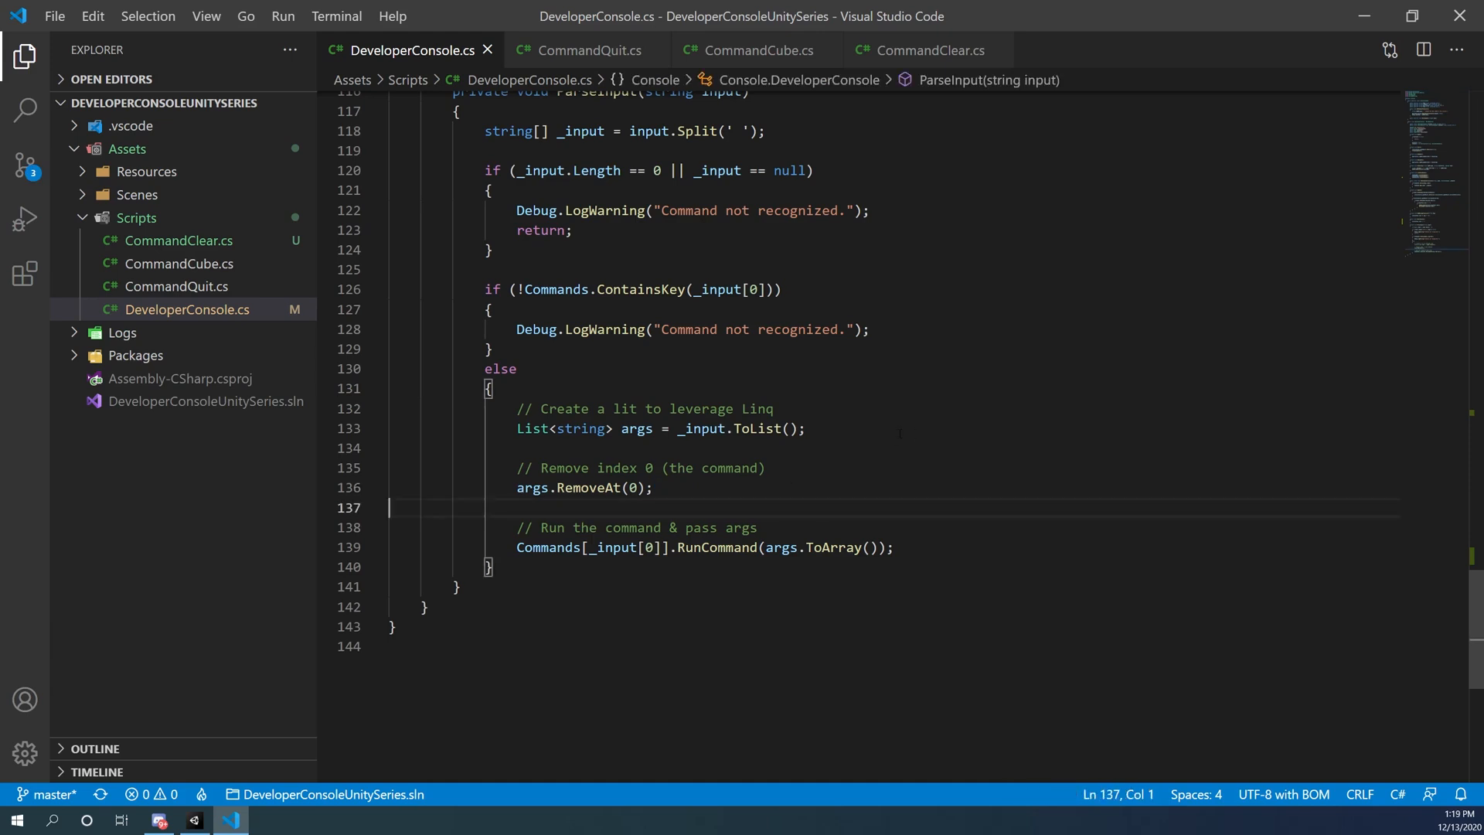
type("// Check if")
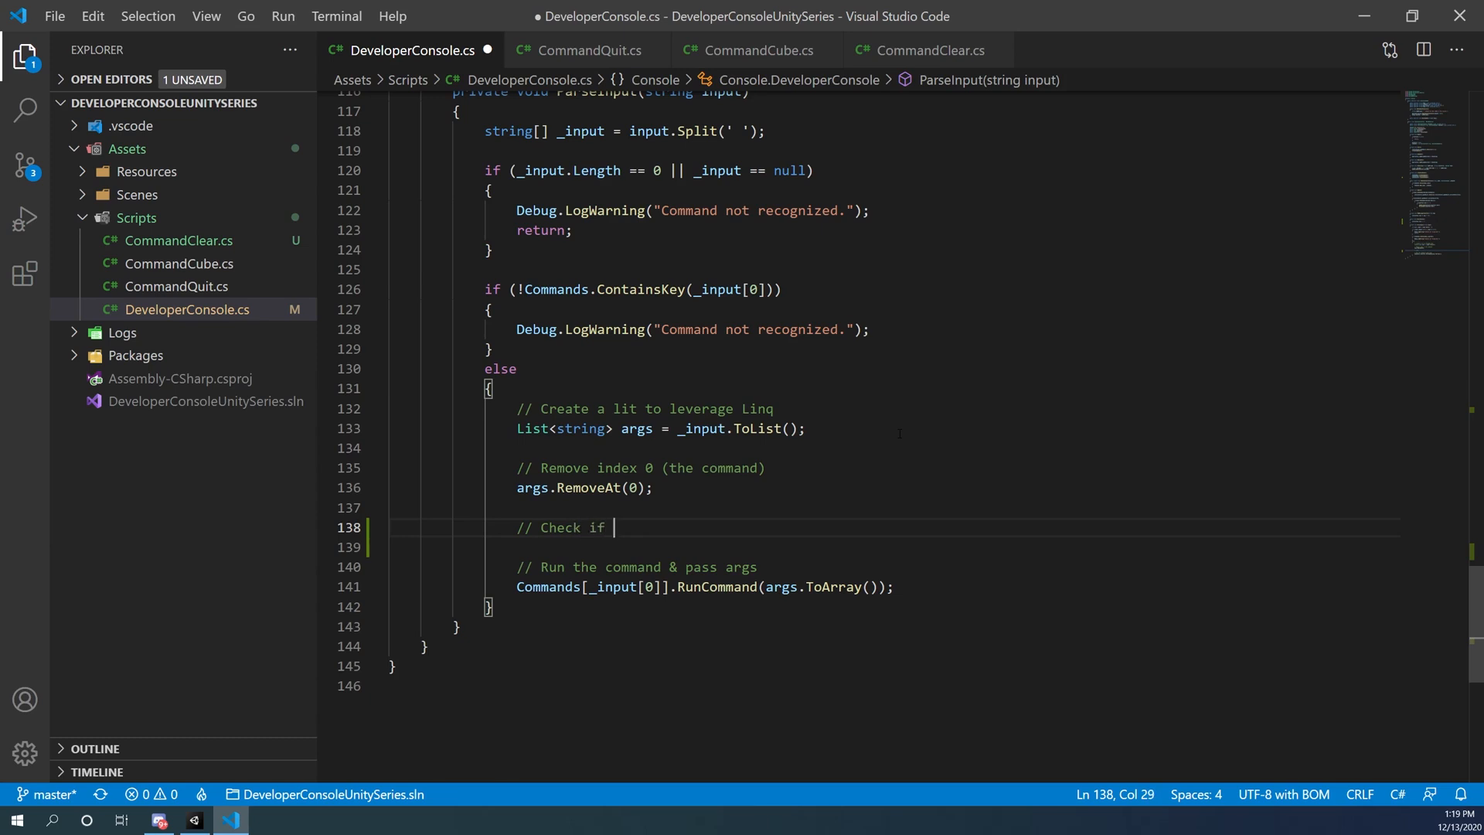
type("'help' was pa")
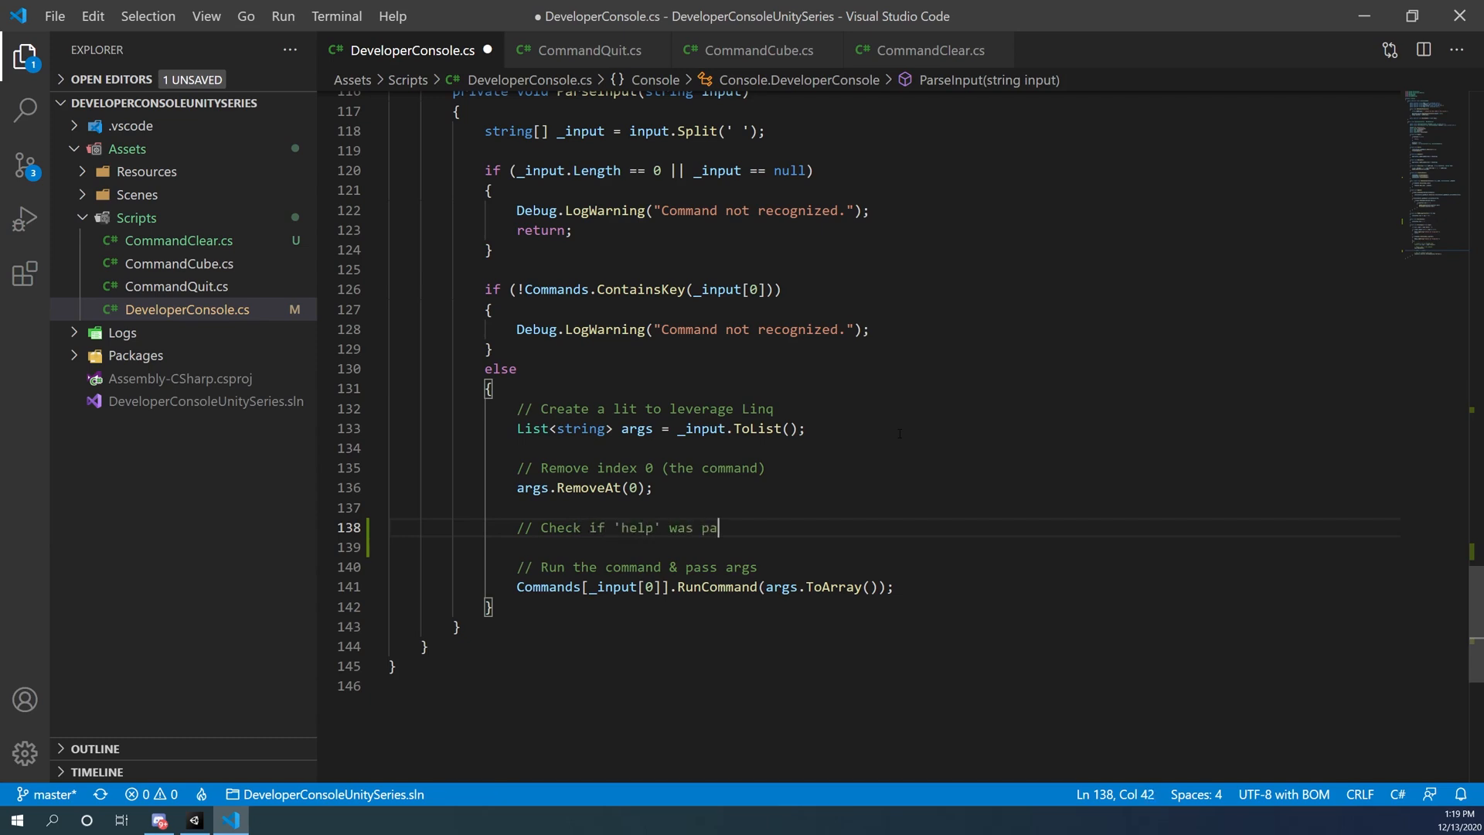
type("ssed")
type("if (")
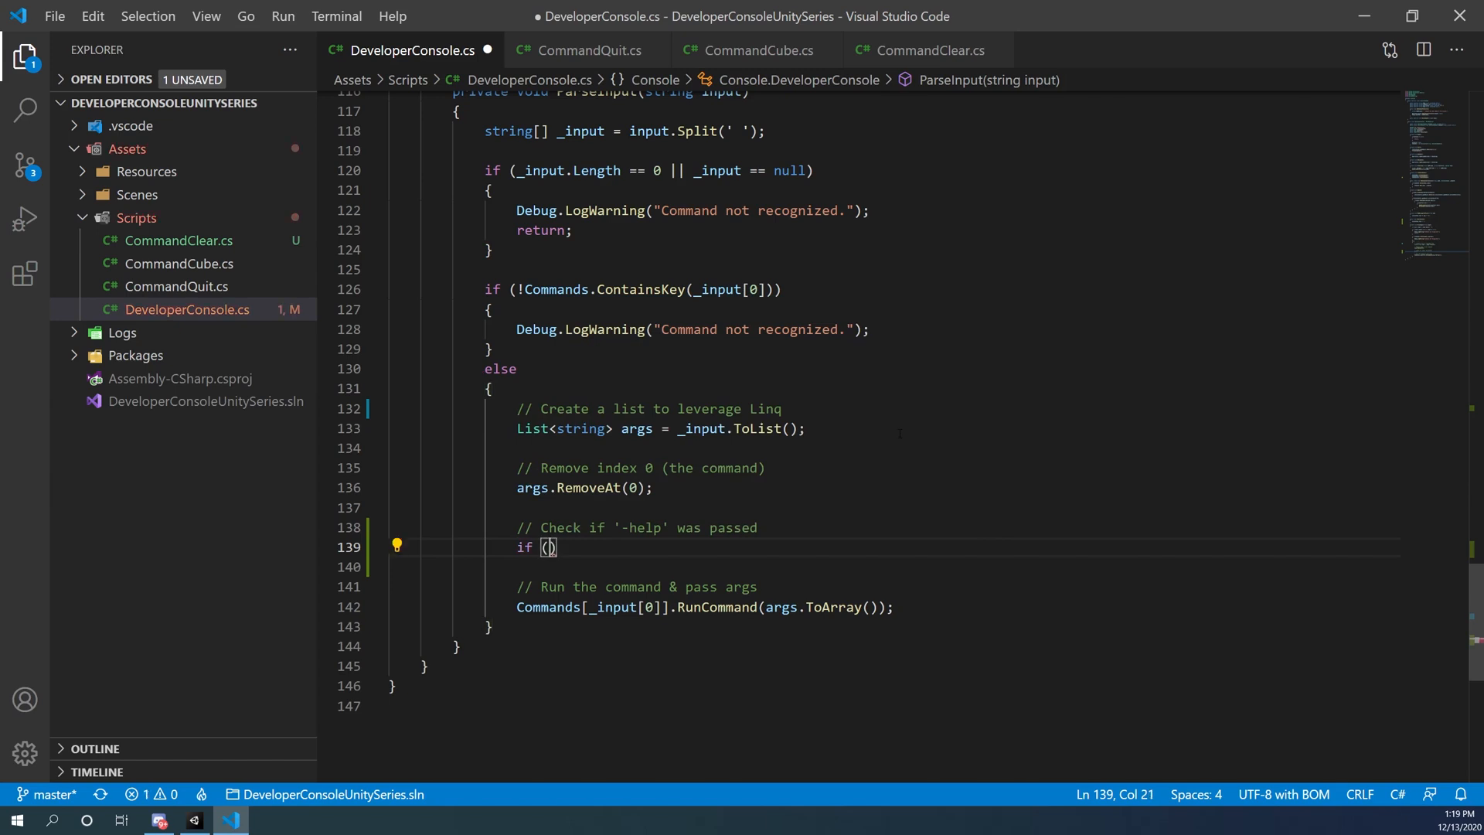
- Write if (args.Contains("-help")) with an AddMessageToConsole separator line of equals signs
type("args.con")
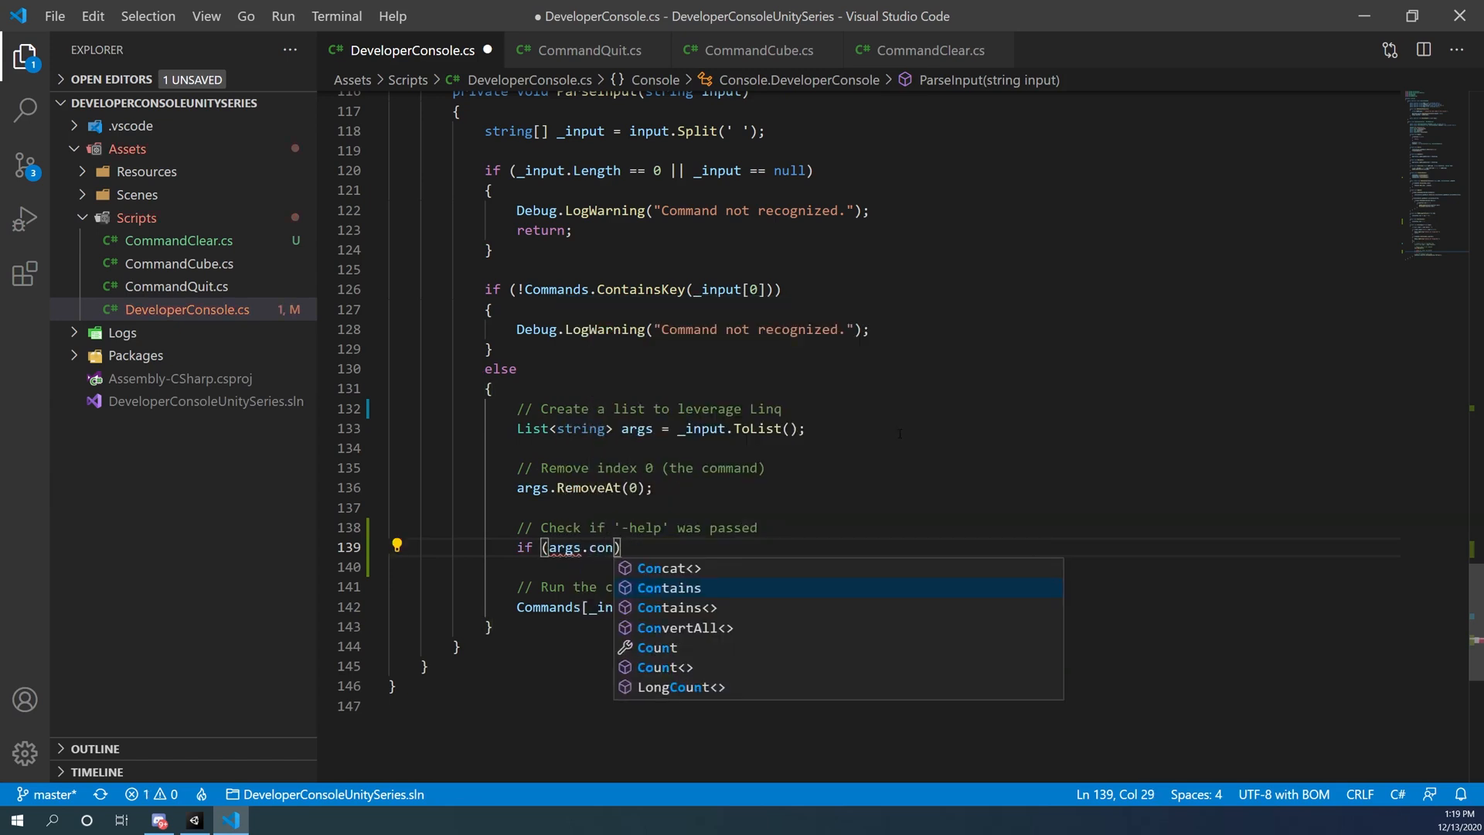
type("Contains(\"-help\"")
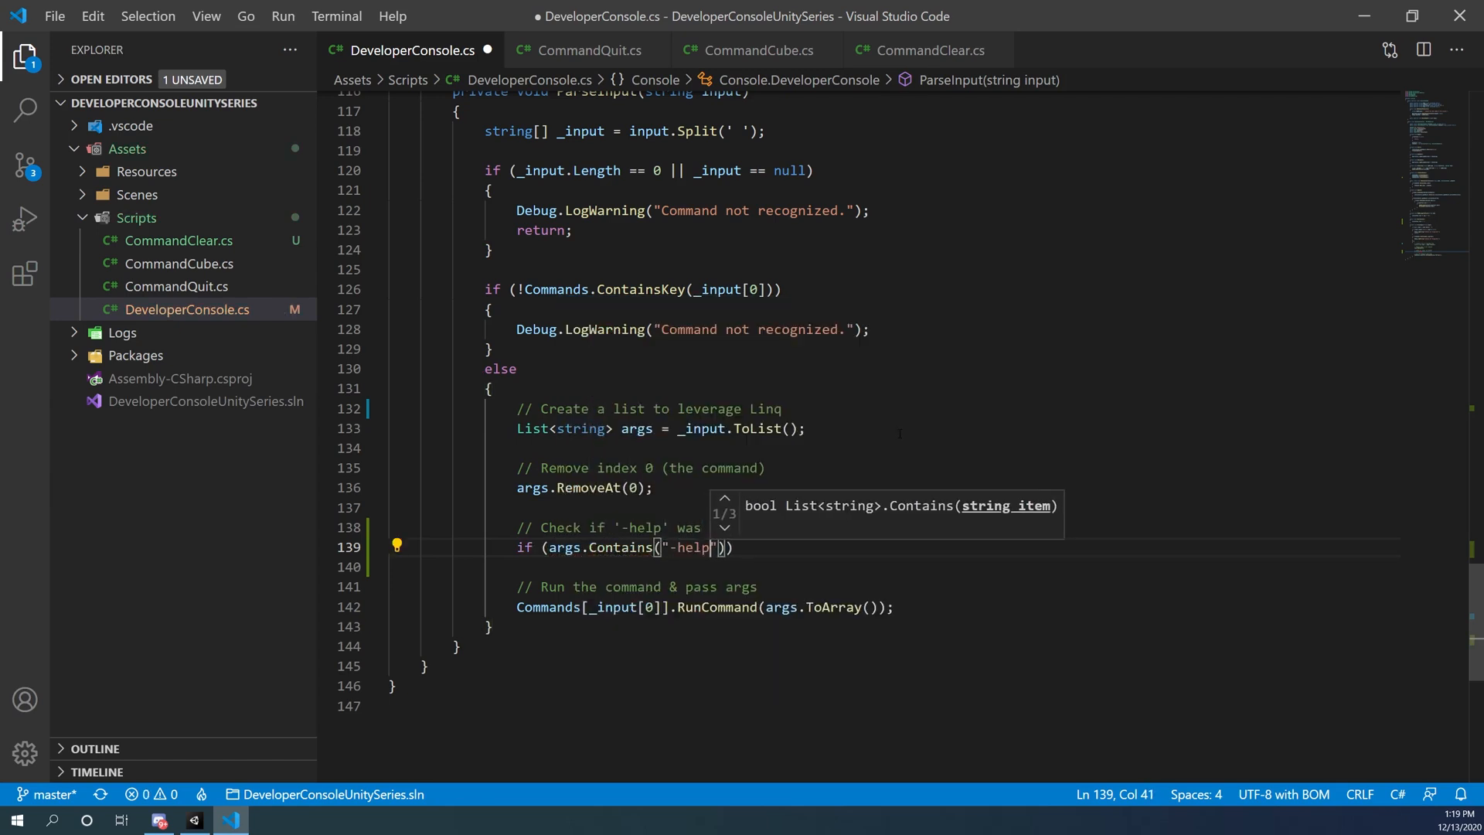
type("A")
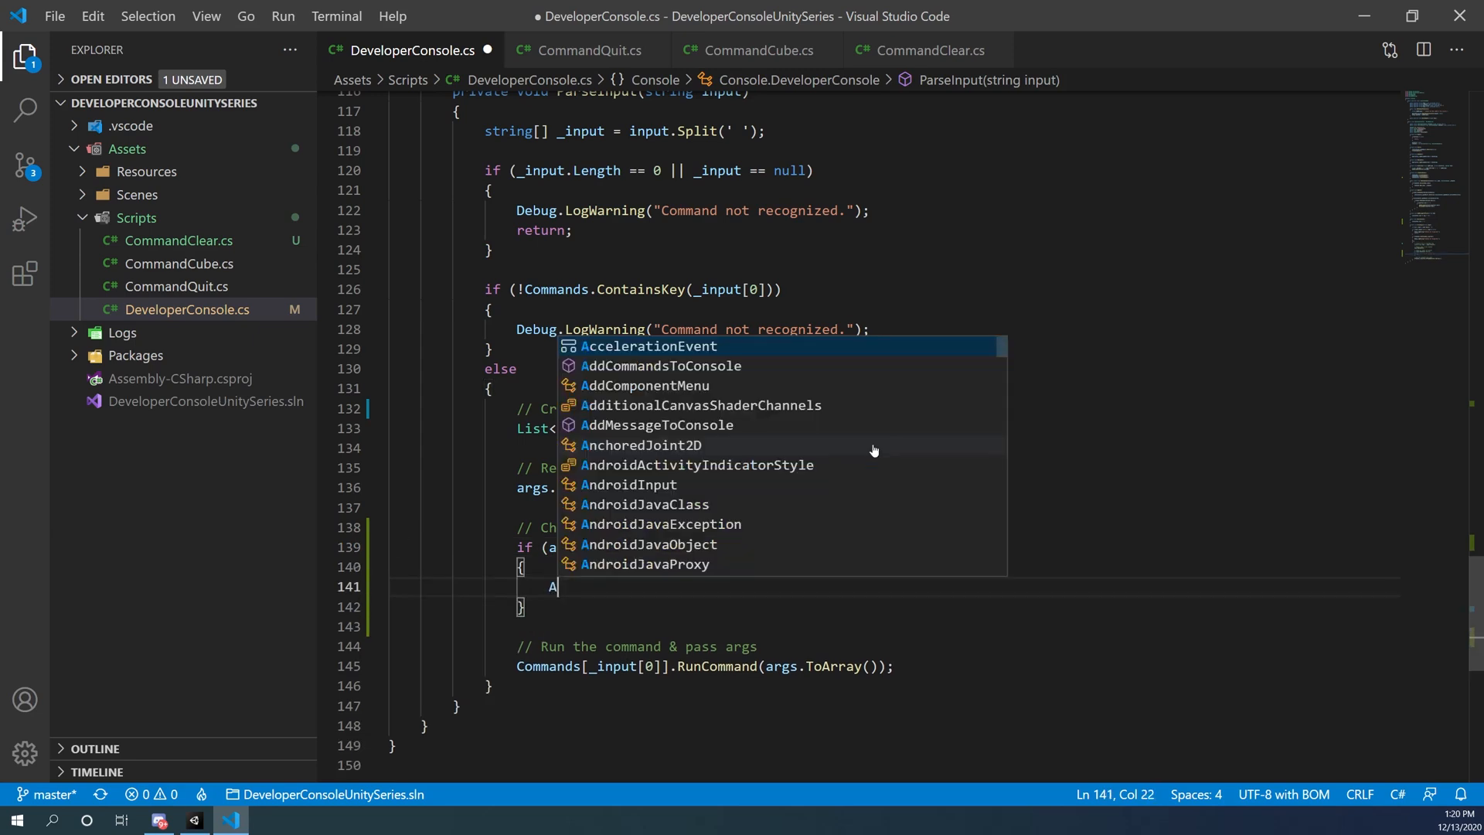
type("ddMessageToConsole(\"\";")
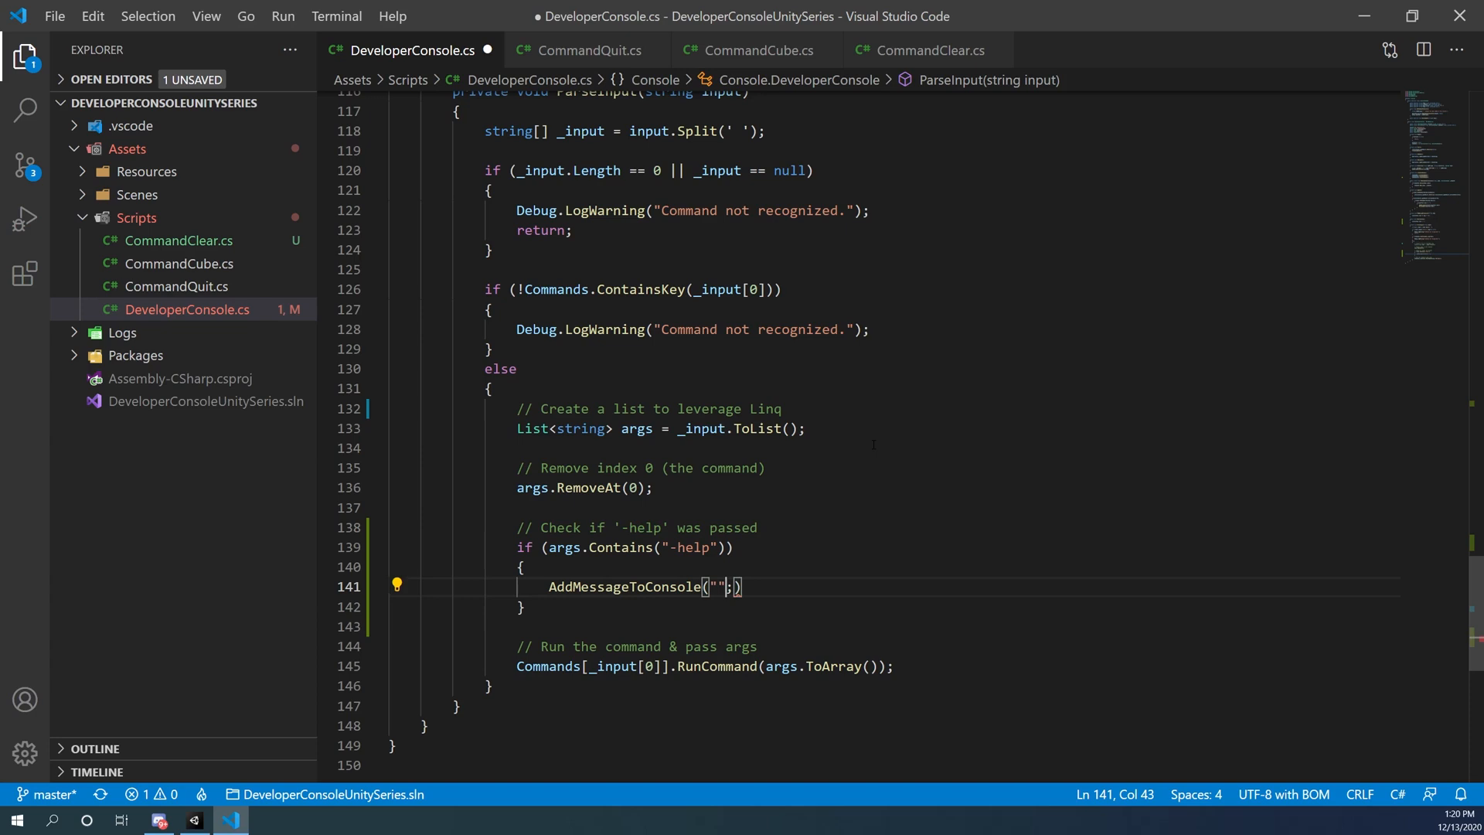
type("=")
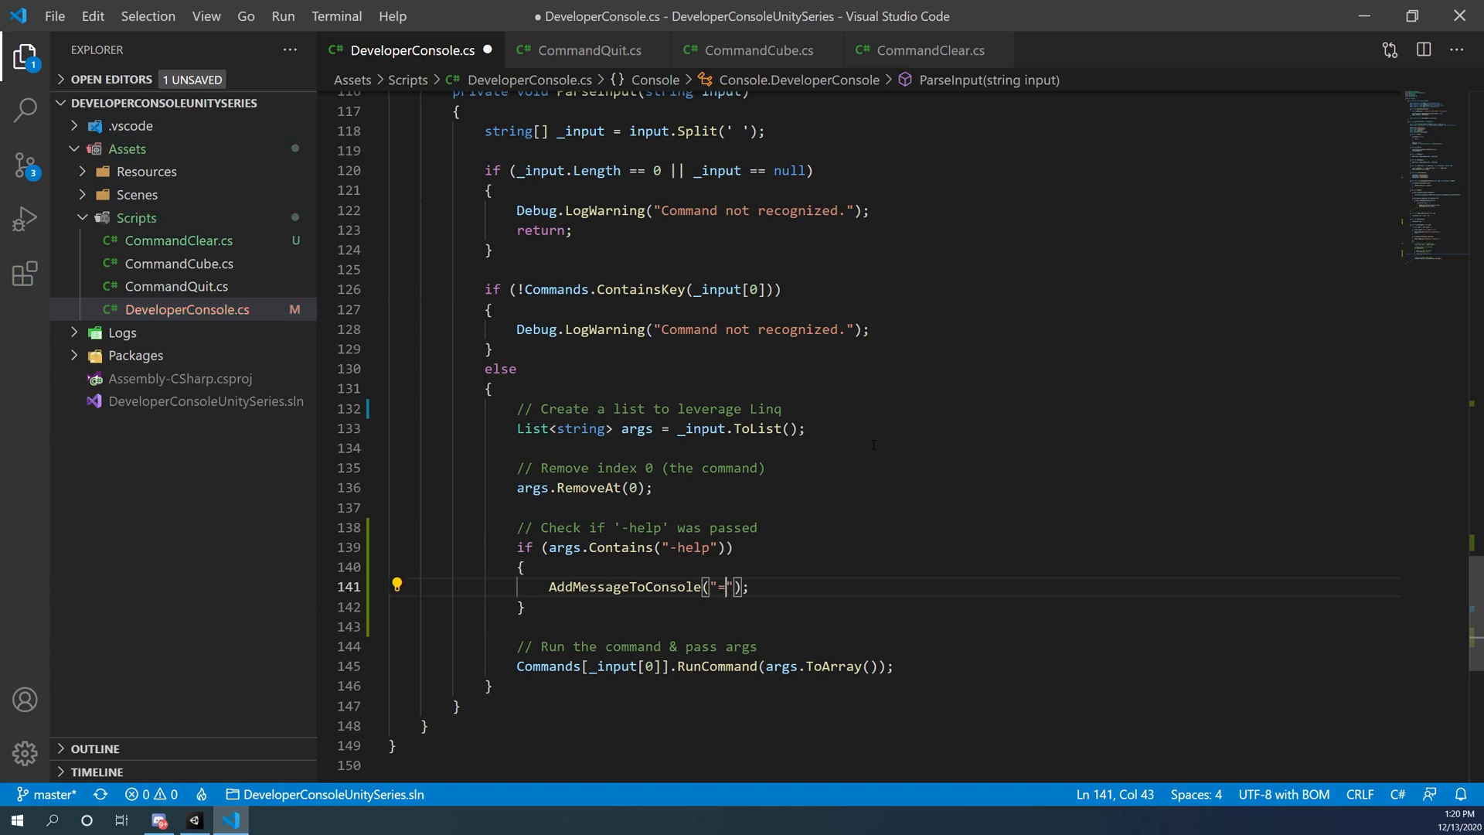
type("=============================")
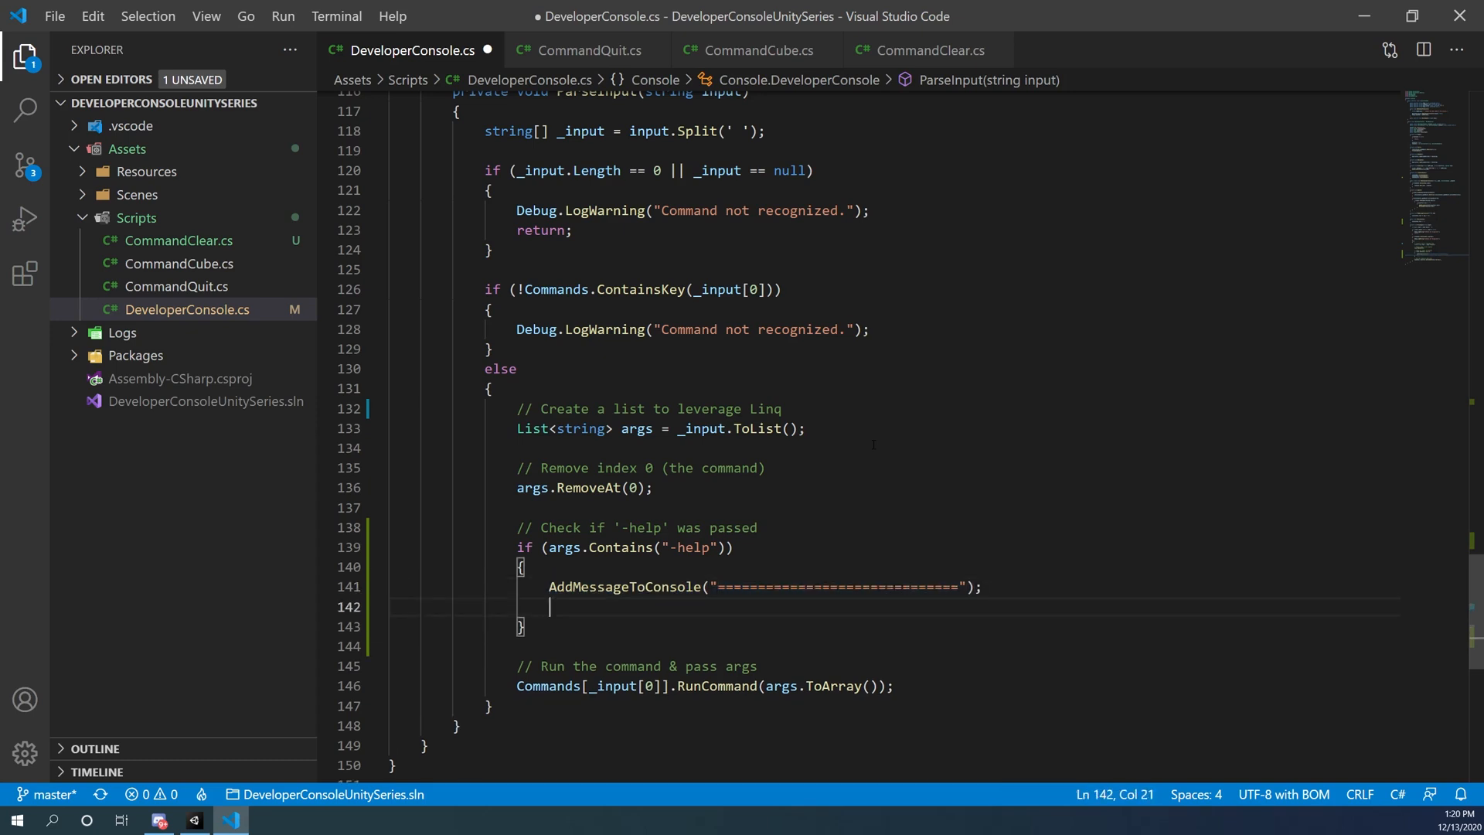
type("Adm")
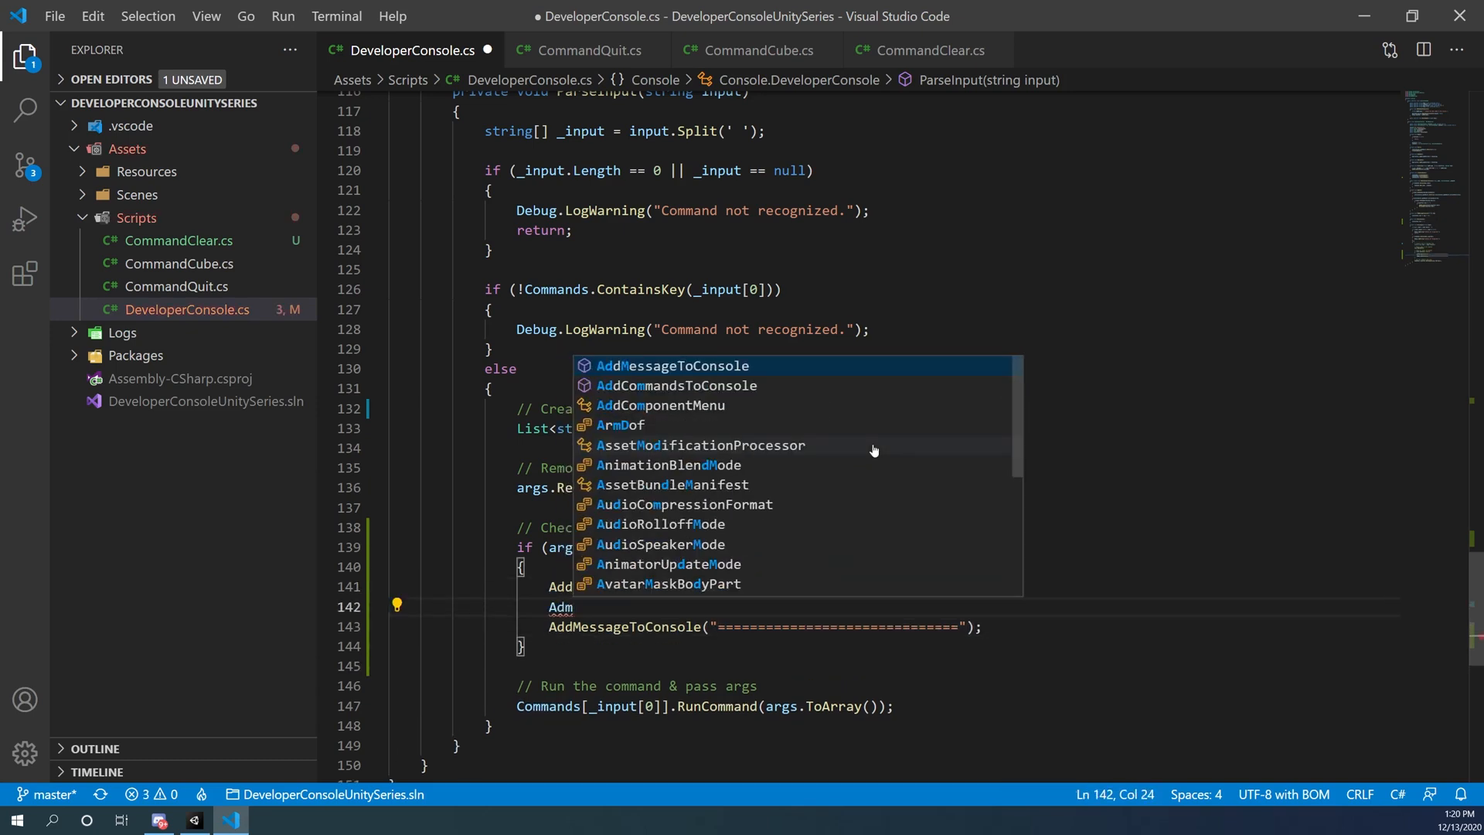
key("Tab")
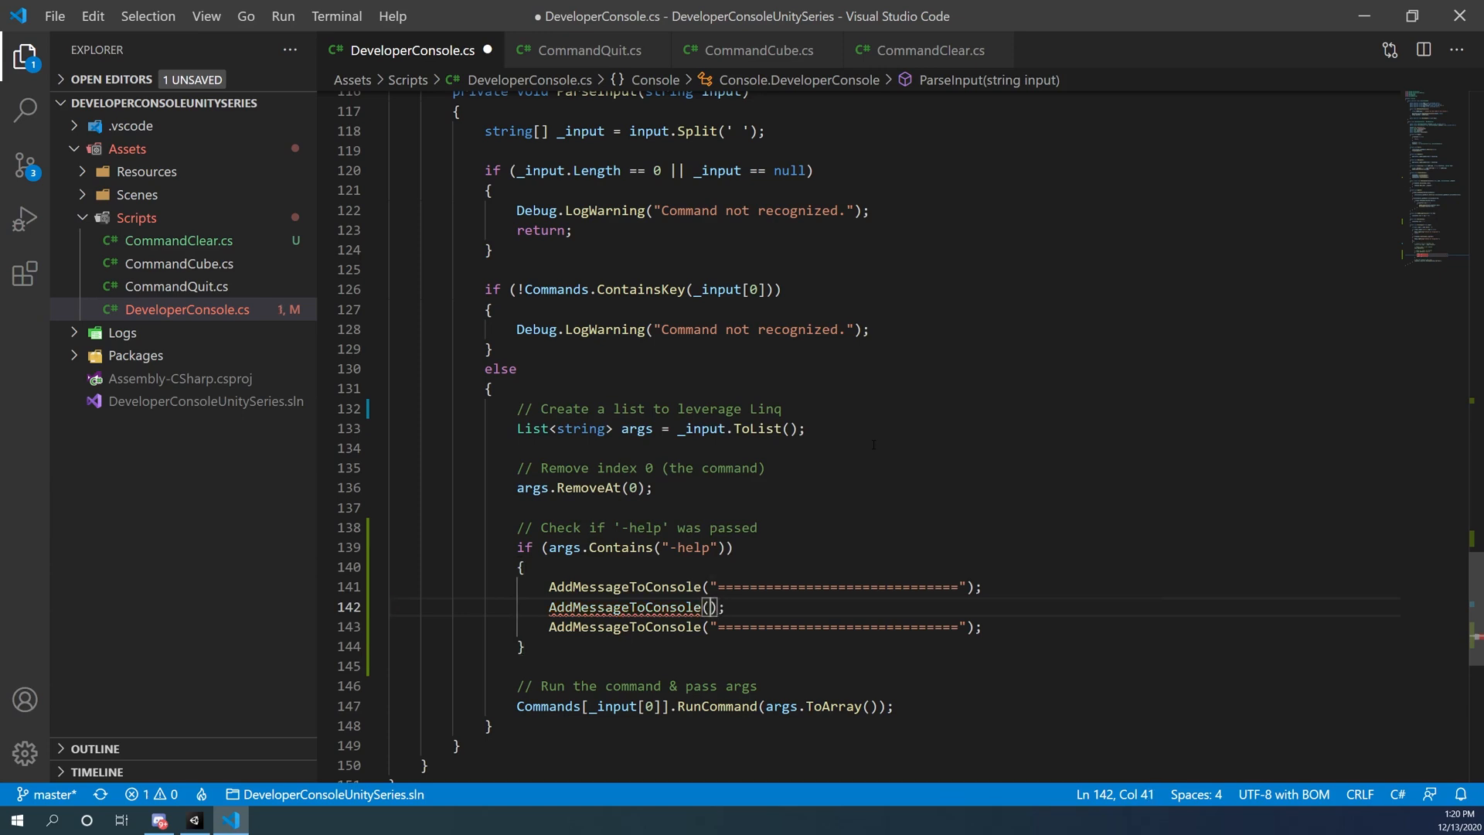
- Print the command's Description and Help between separator lines in the branch and save
type("Commands")
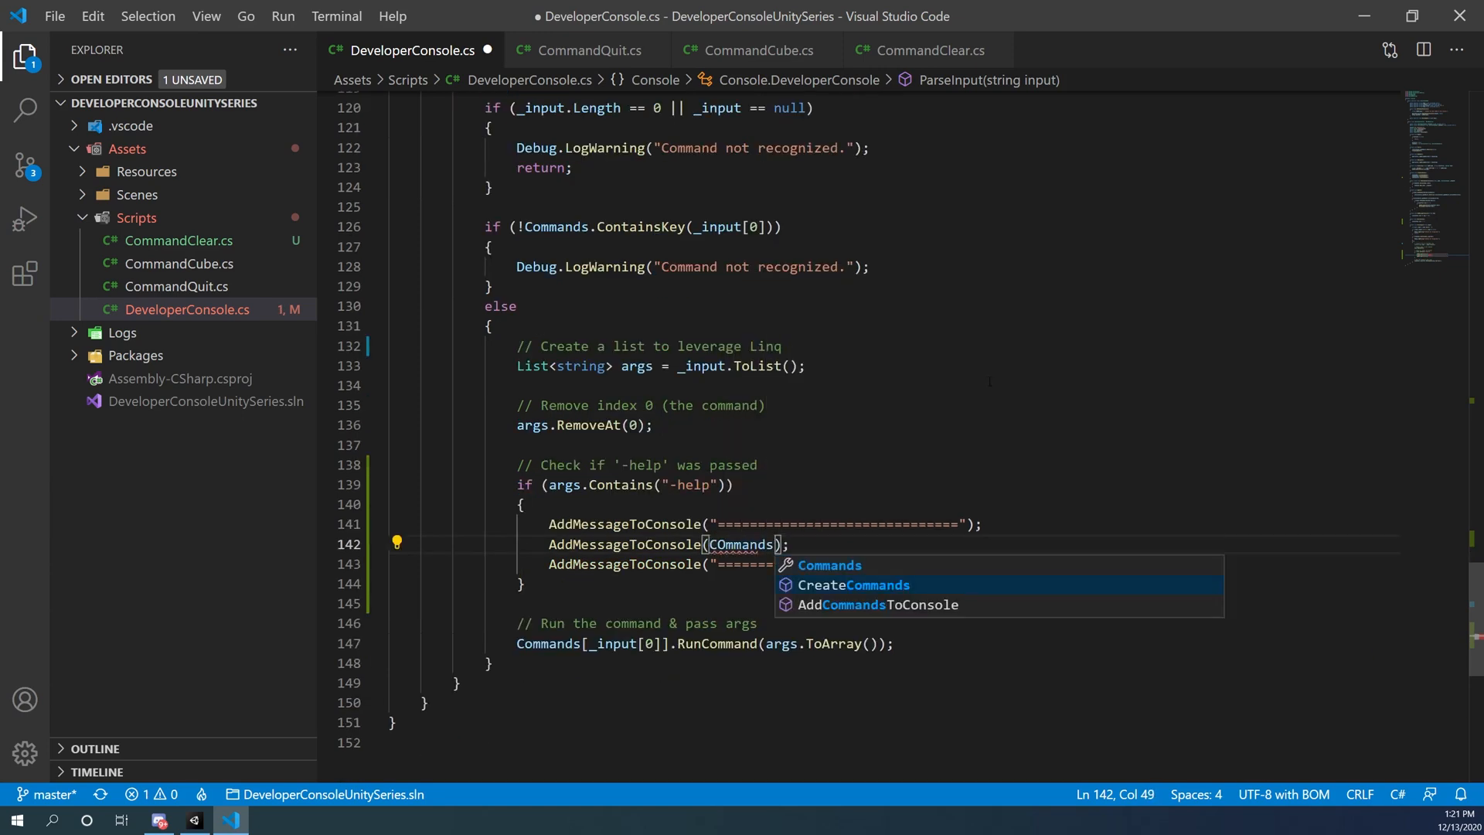
type("[_input[0")
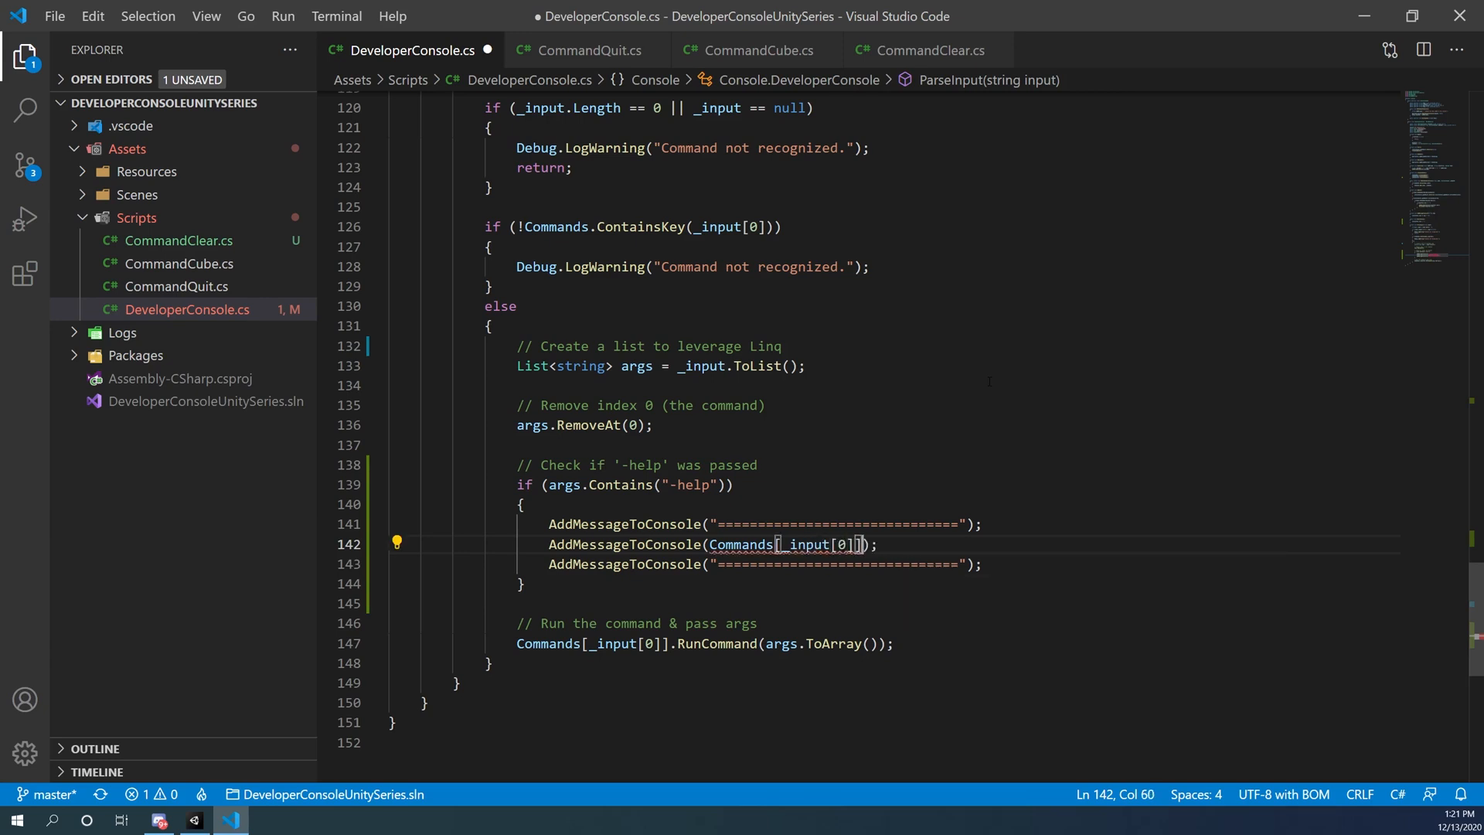
type(".Description")
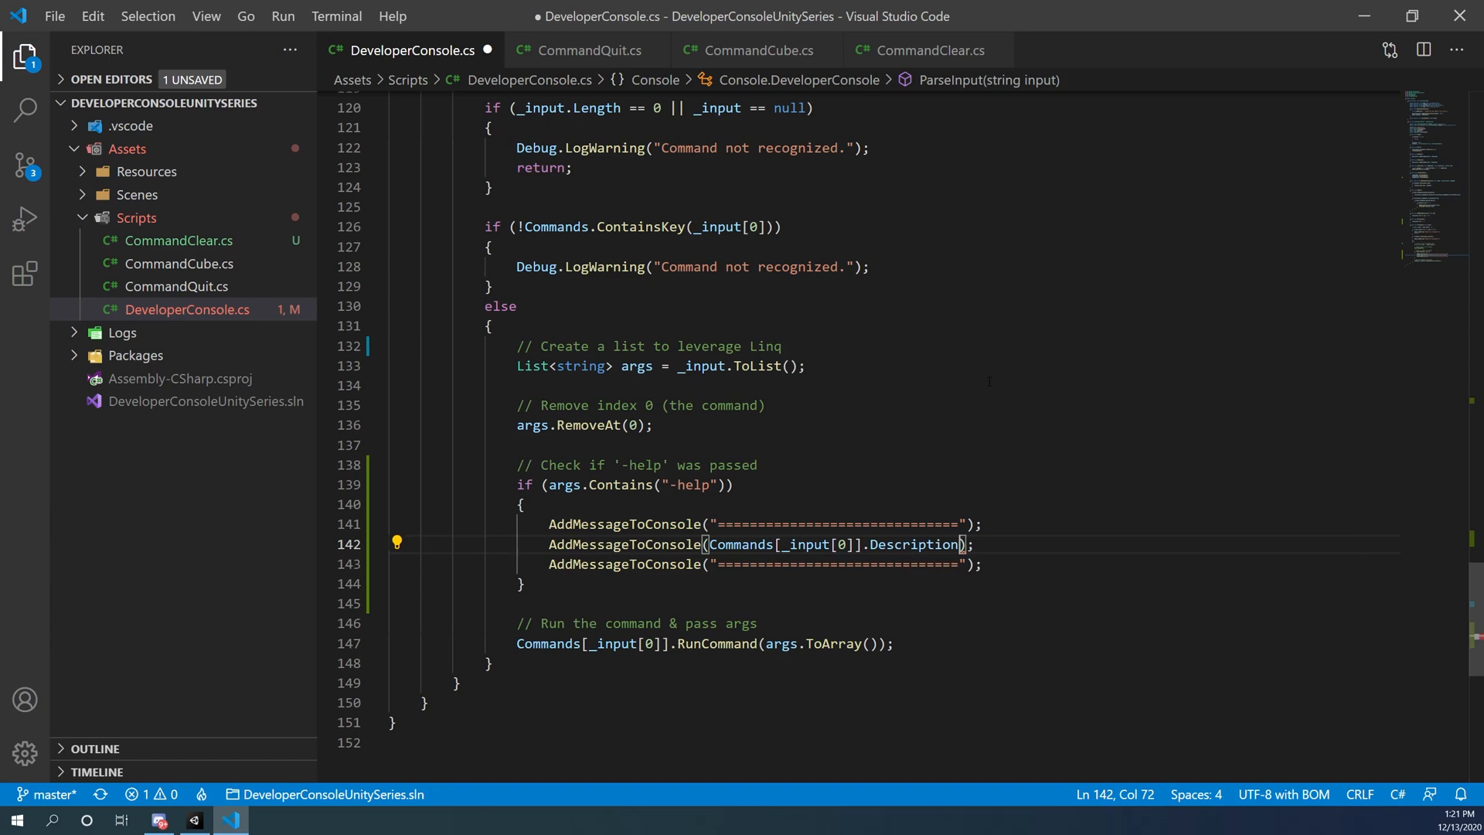
key("Enter")
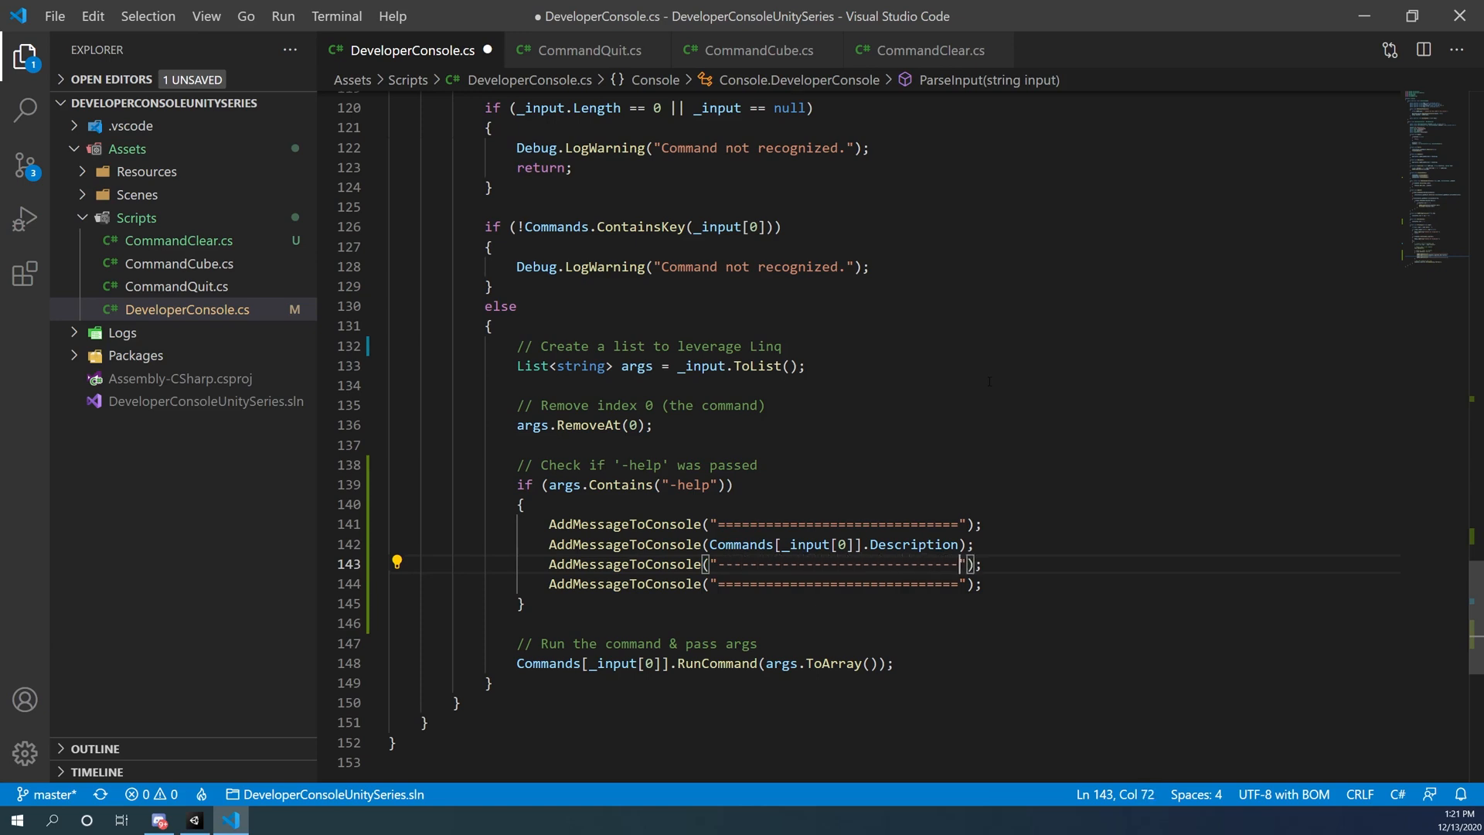
type("Add")
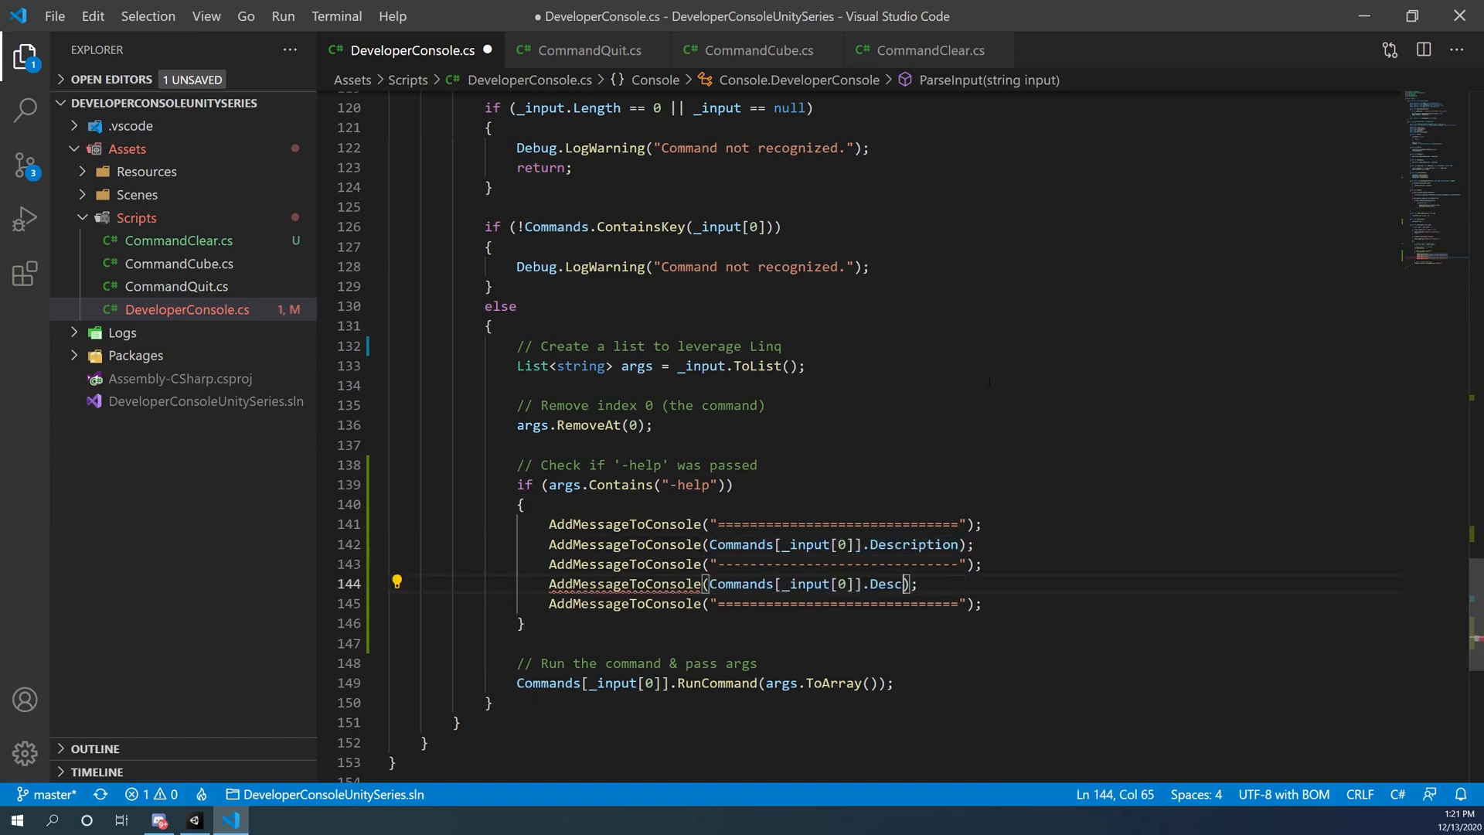
type("Help")
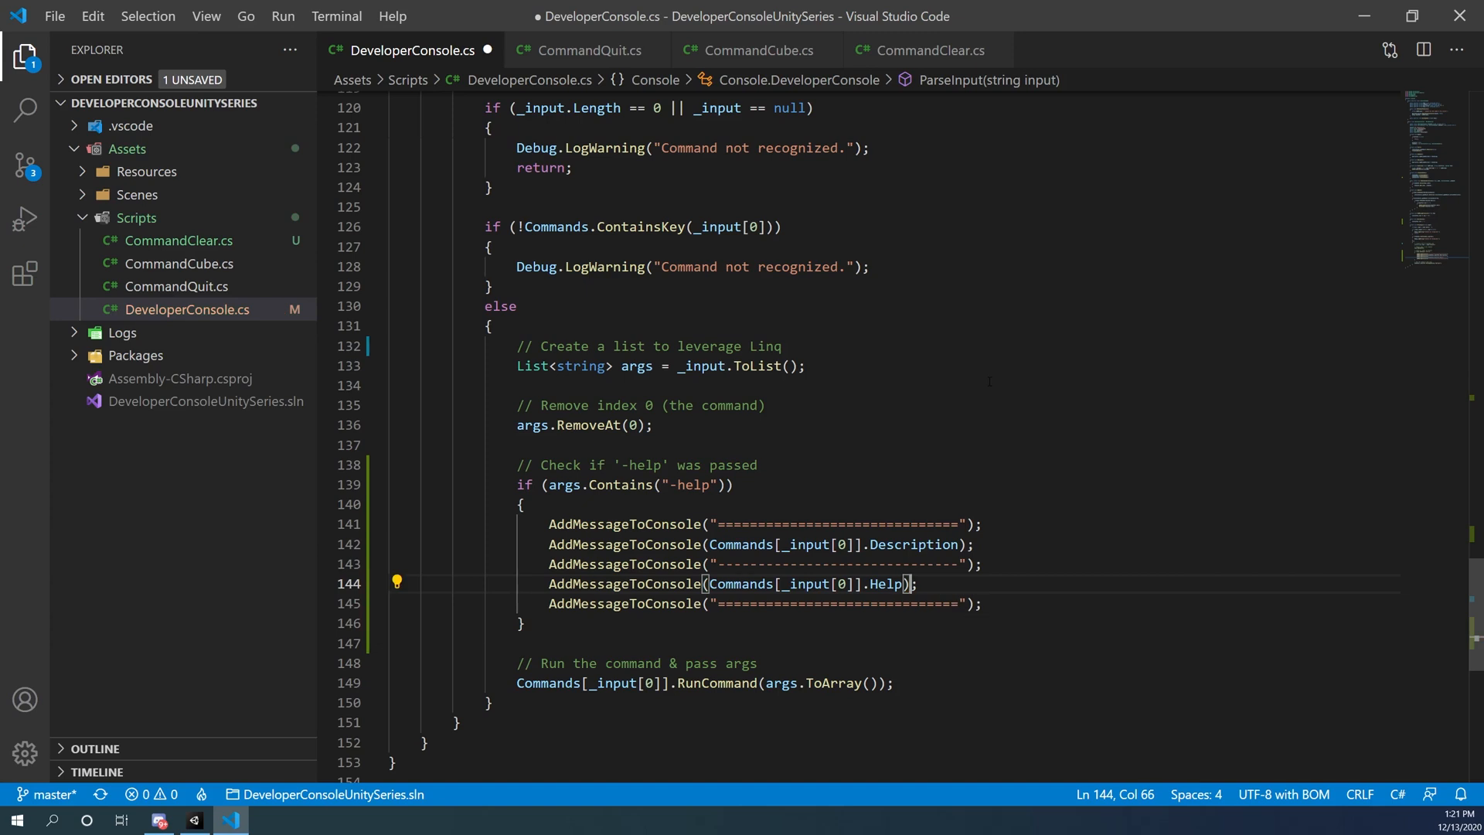
key("ctrl+s")
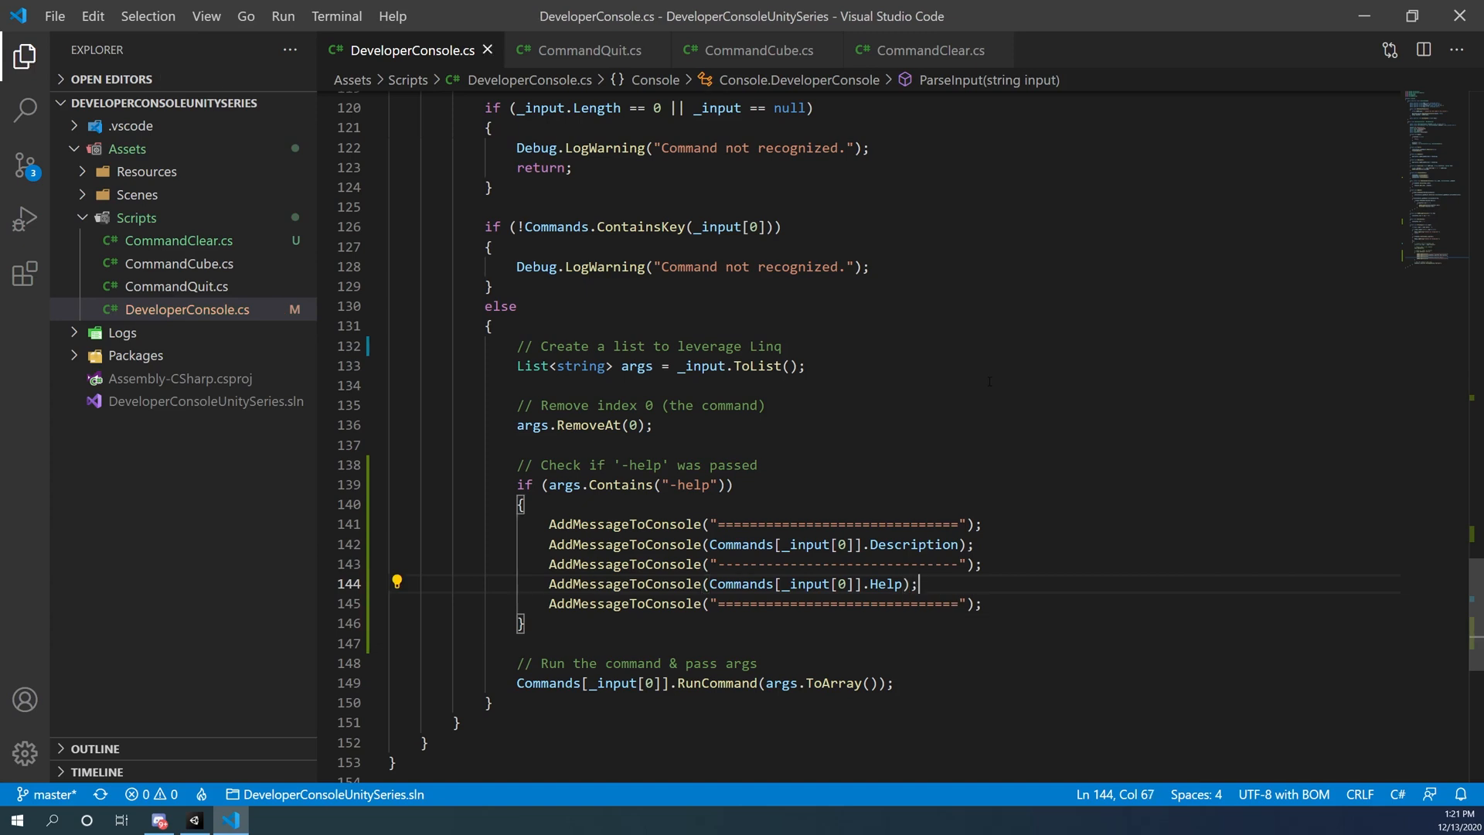
- End the '-help' branch with return; and save the script
type("return;")
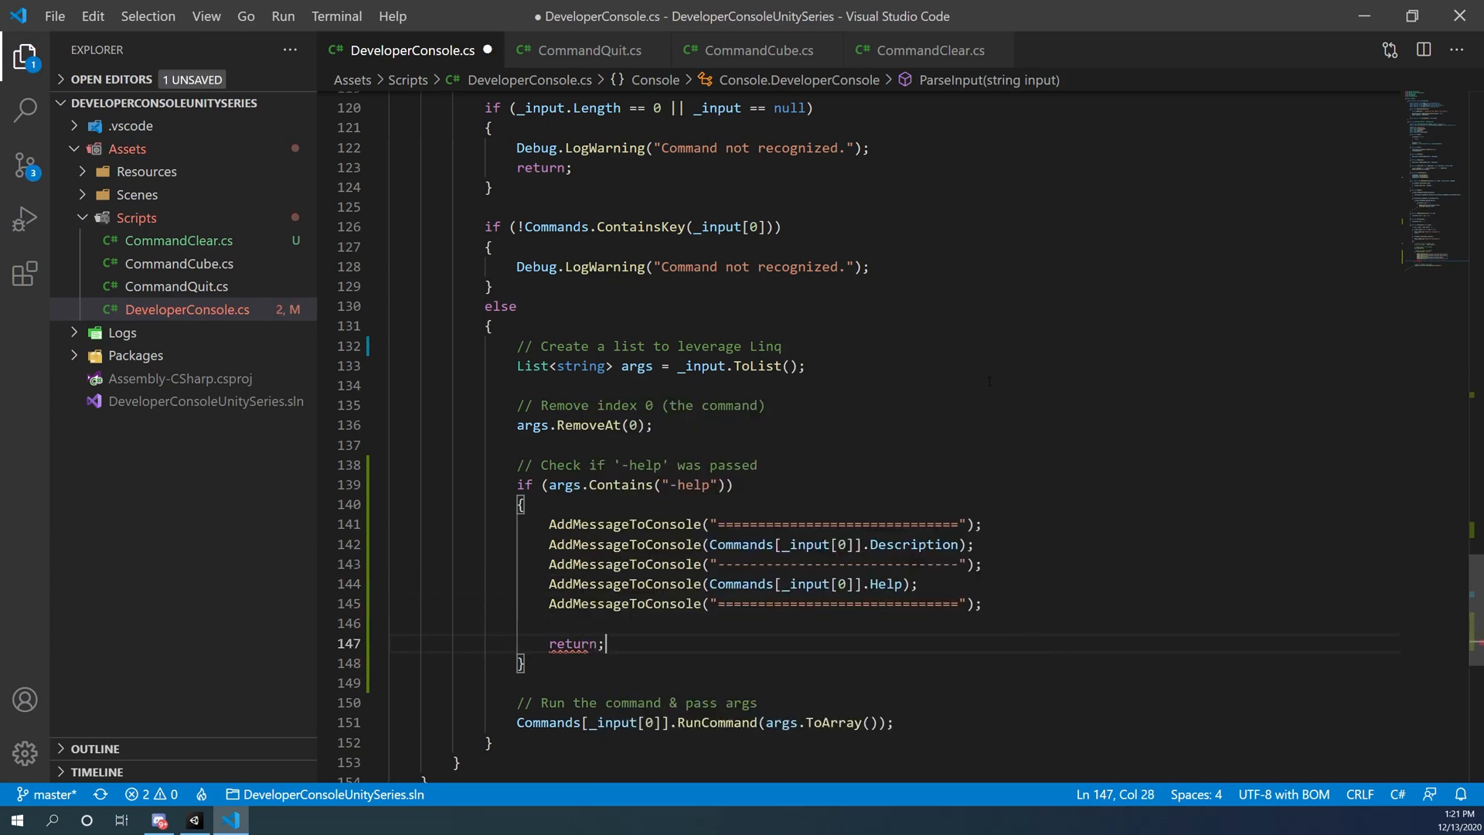
key("ctrl+s")
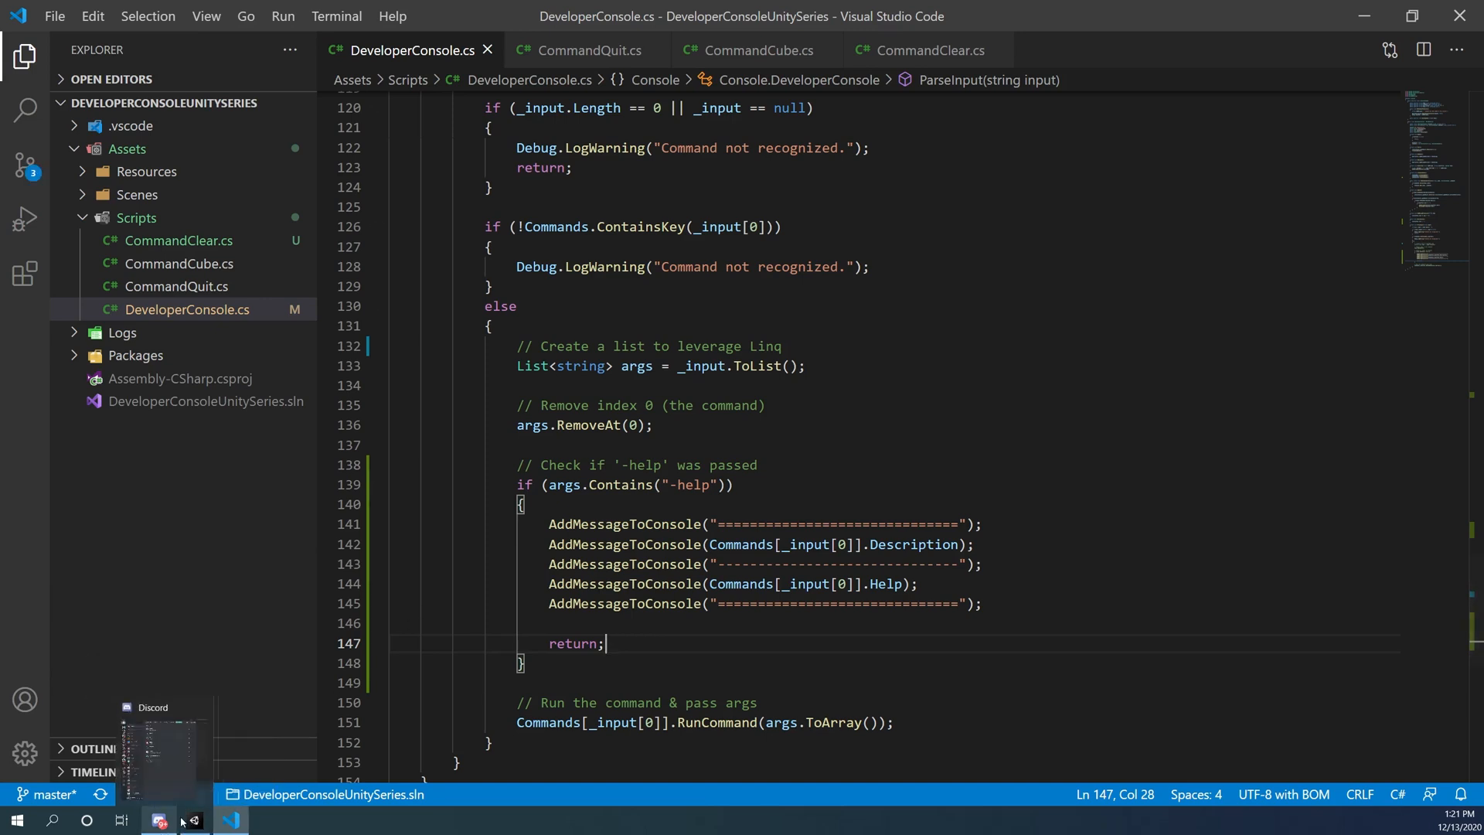
- Run play mode and enter 'cube -help' and 'quit -help' to print their help, then start 'clear -h'
left_click(193, 820)
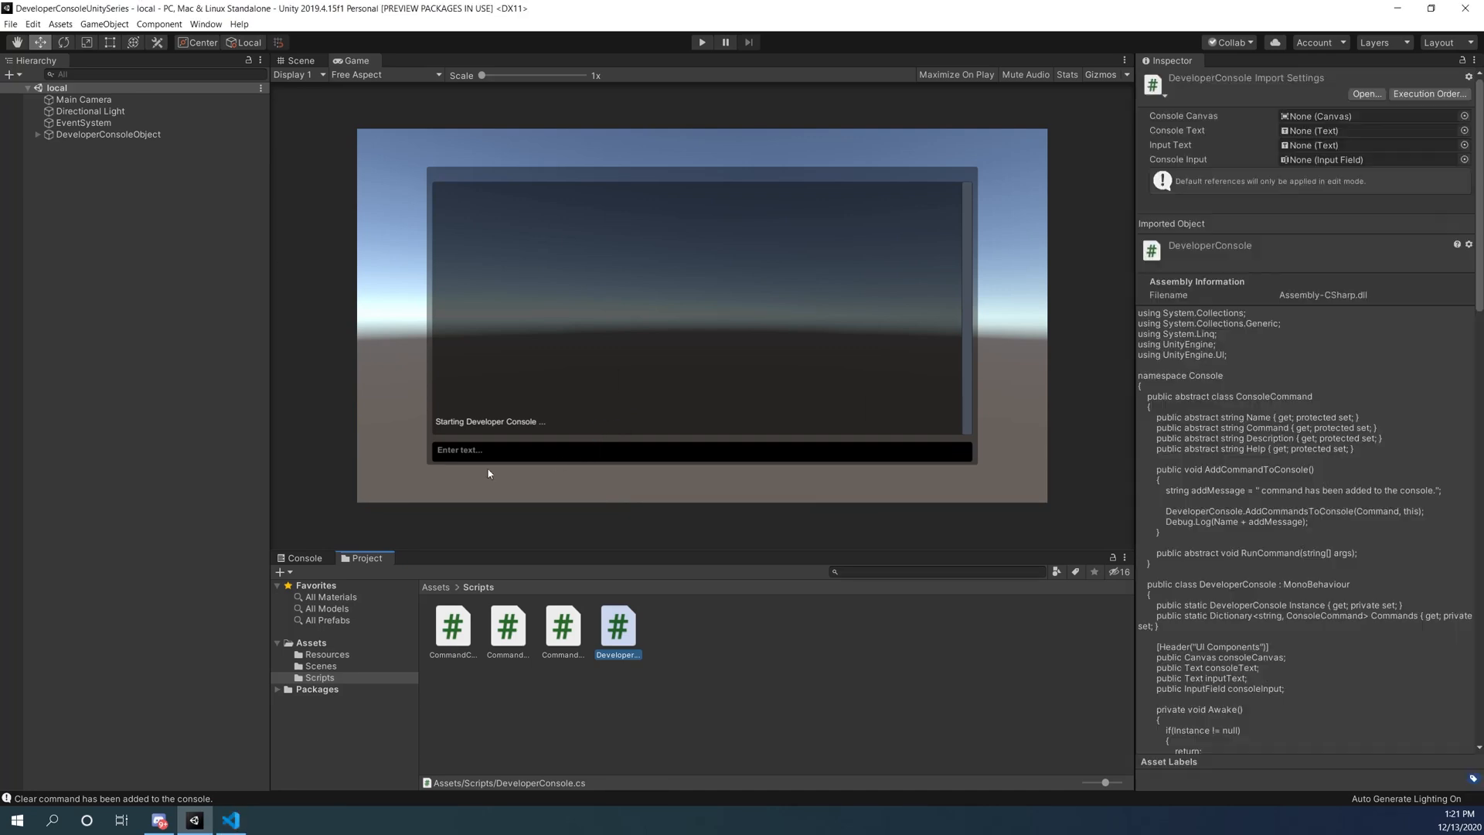
left_click(702, 41)
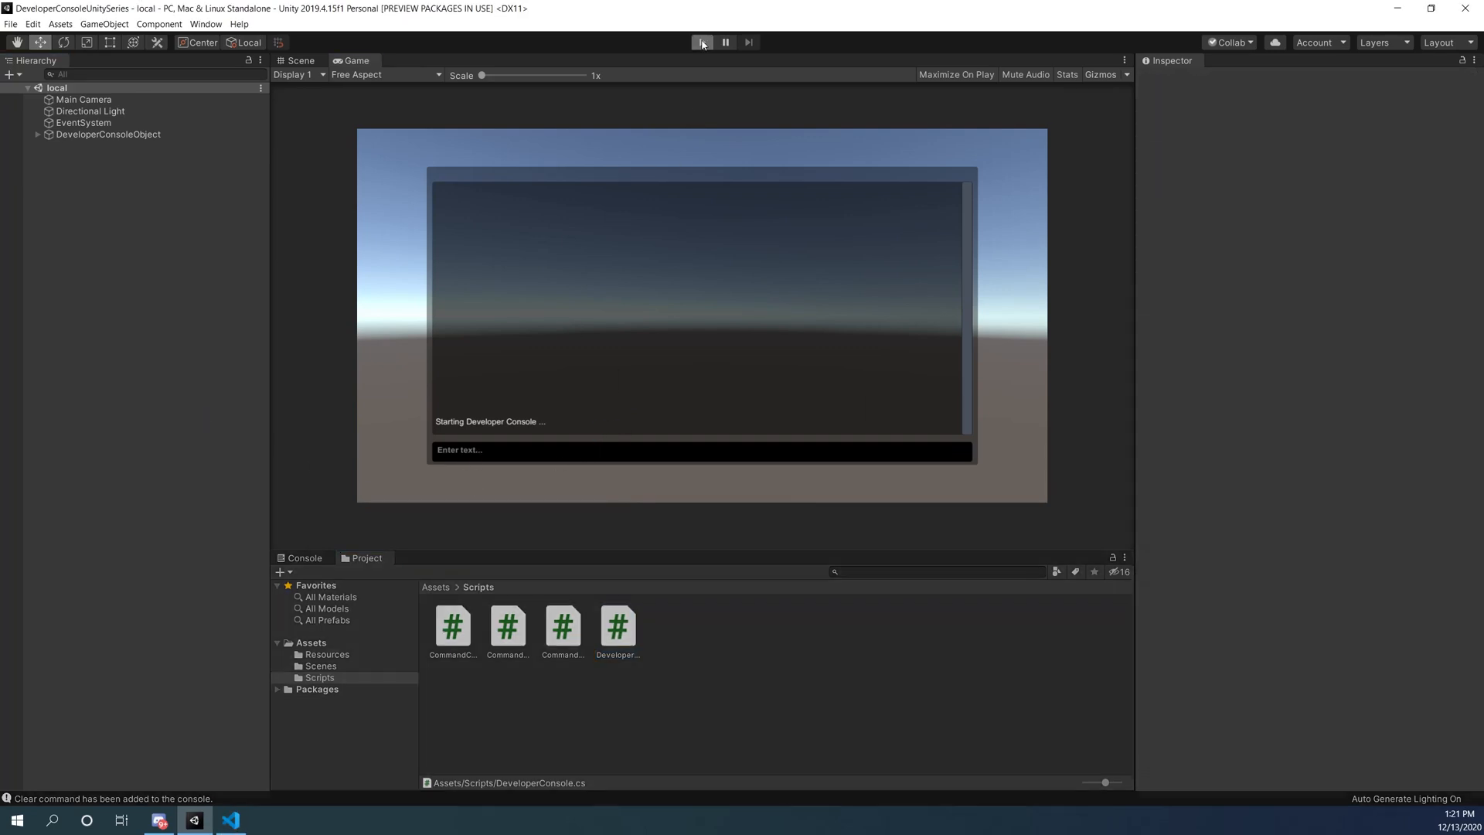
left_click(701, 42)
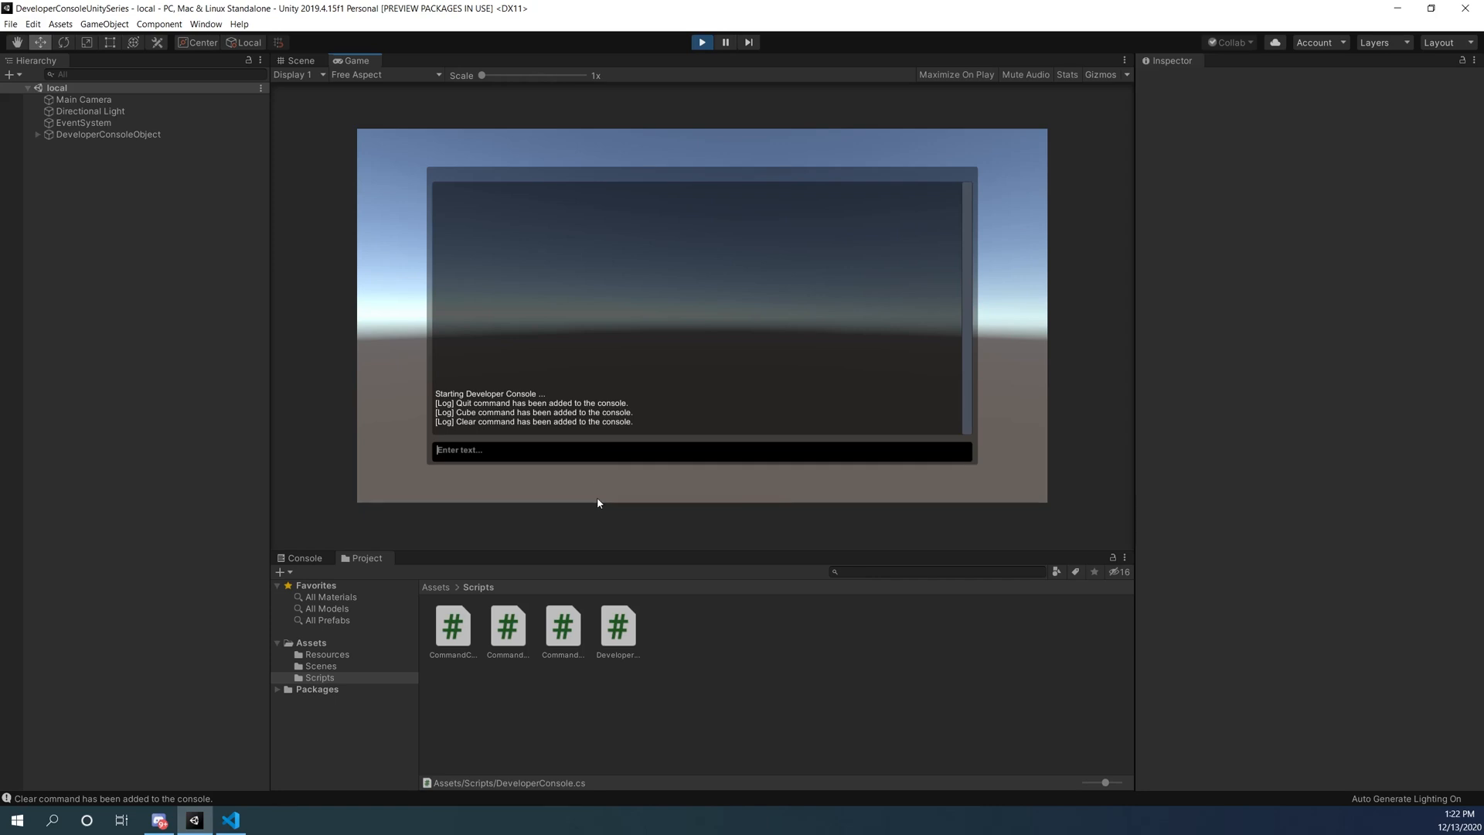
type("cube")
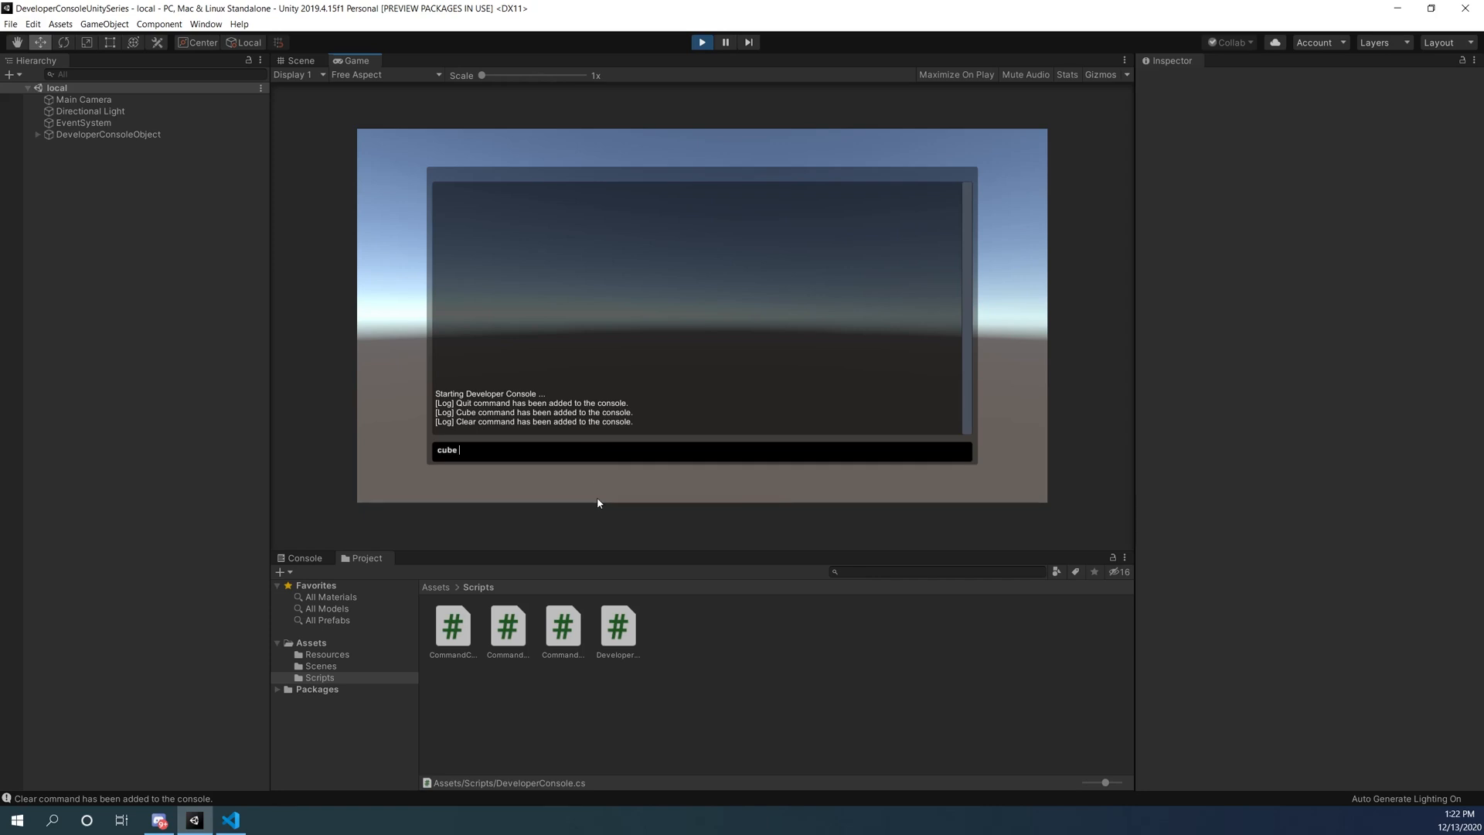
type("-help")
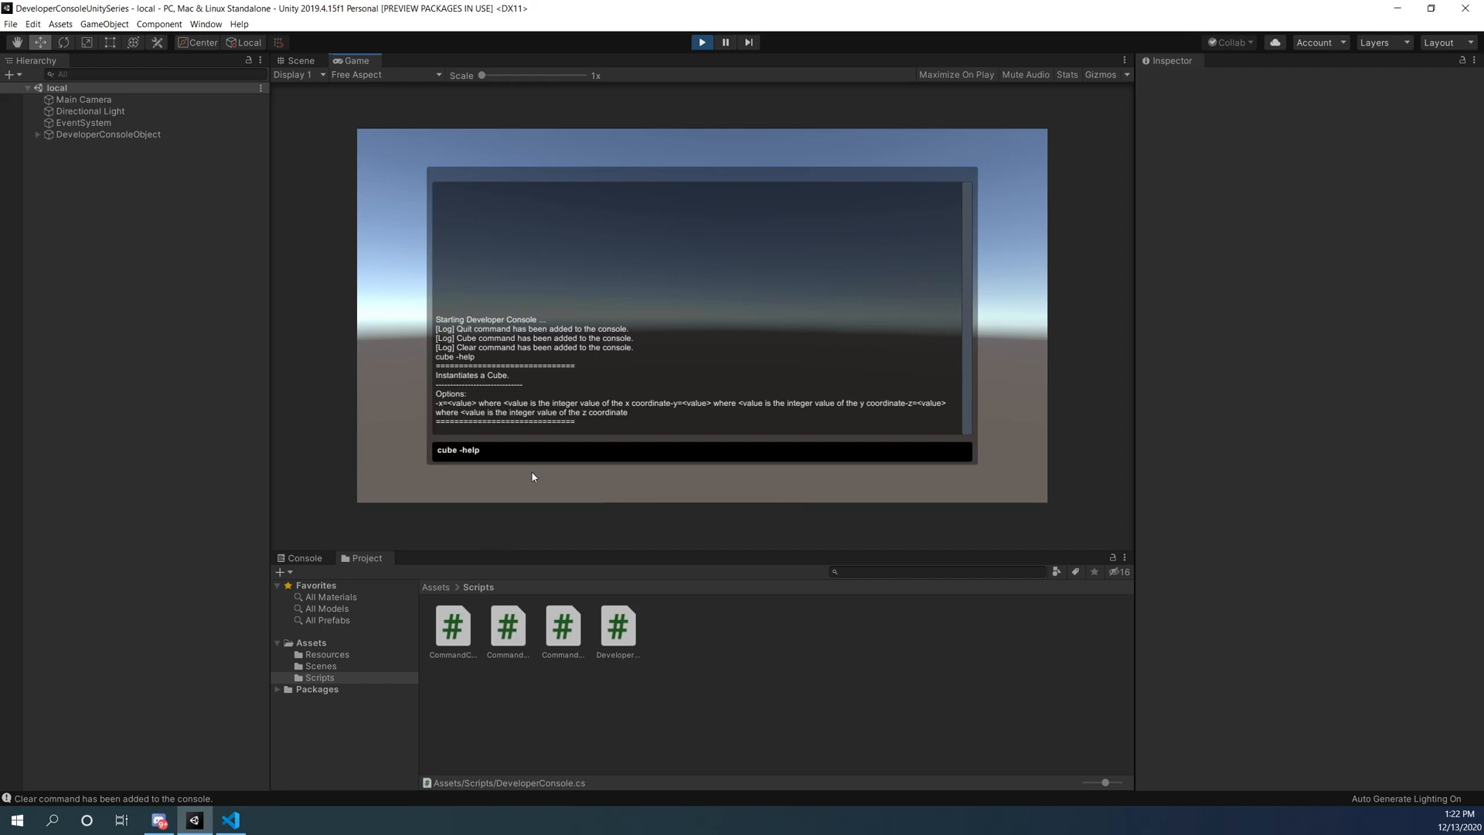
key("enter")
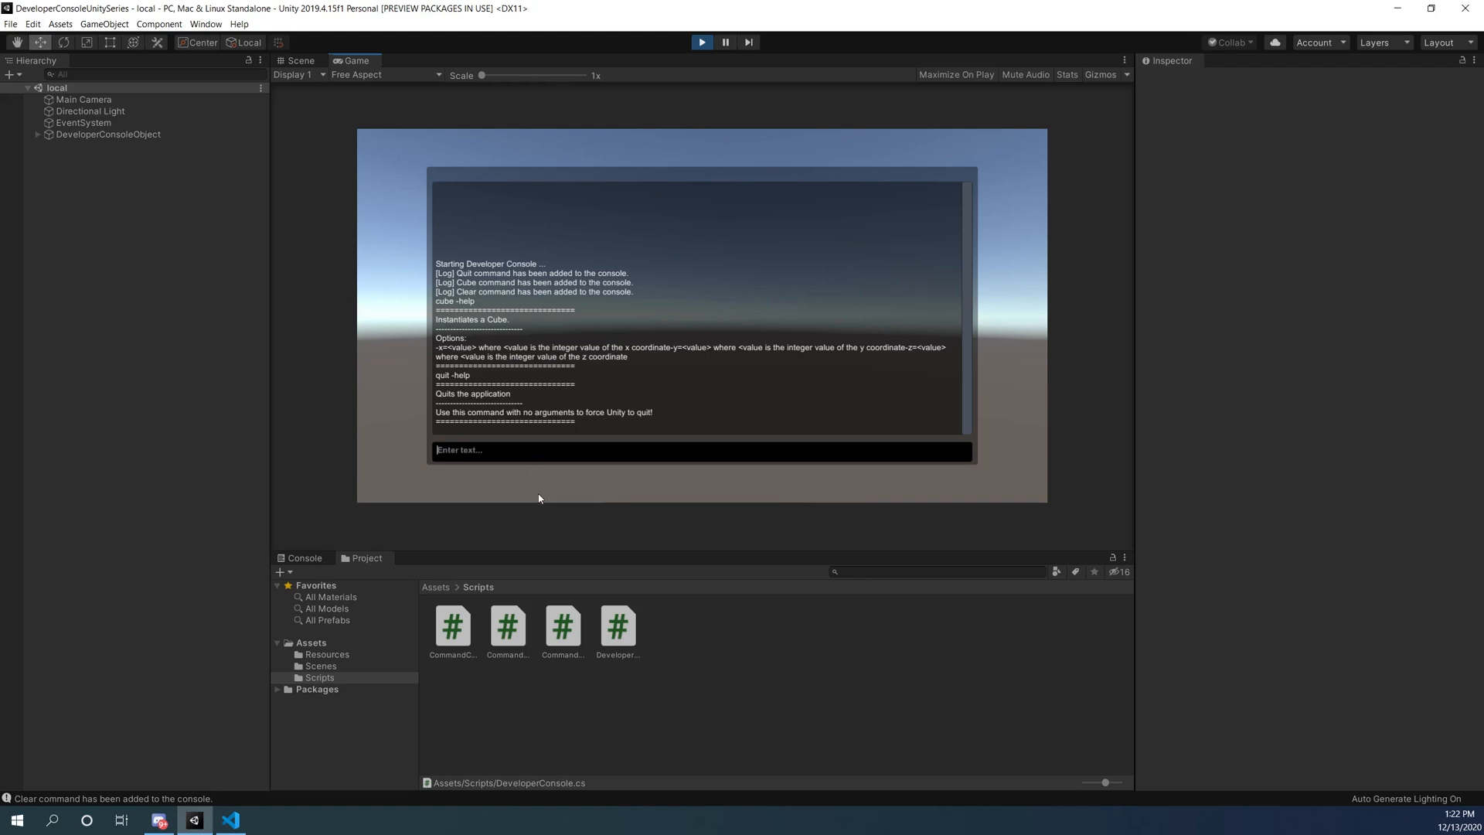
type("clear -h")
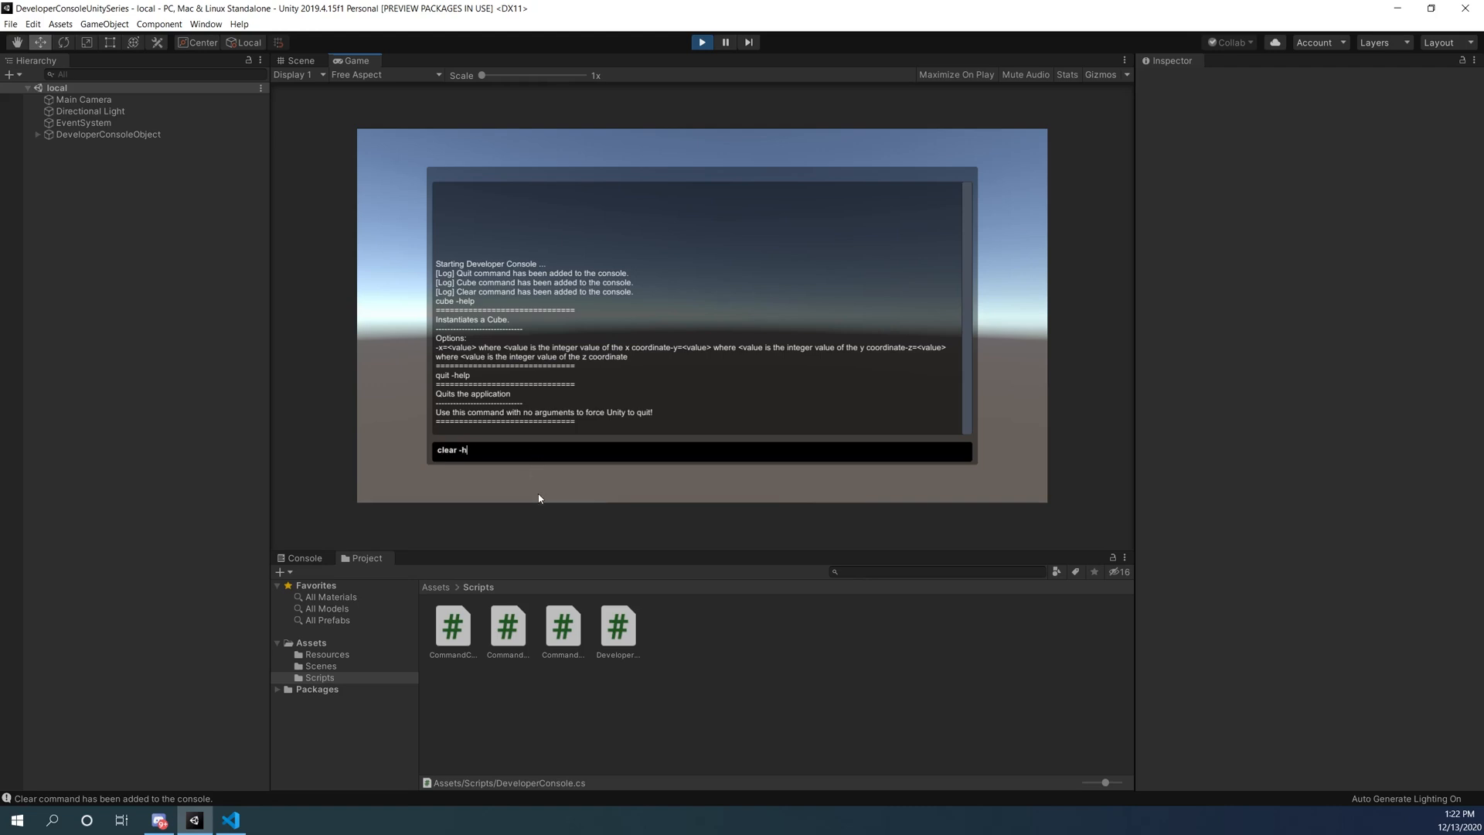